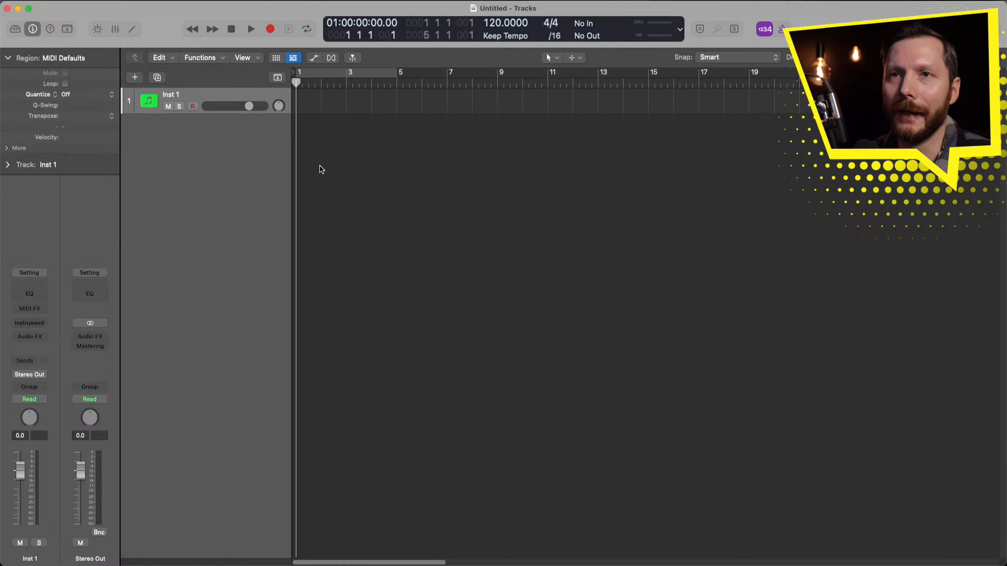
mouse_move(239, 97)
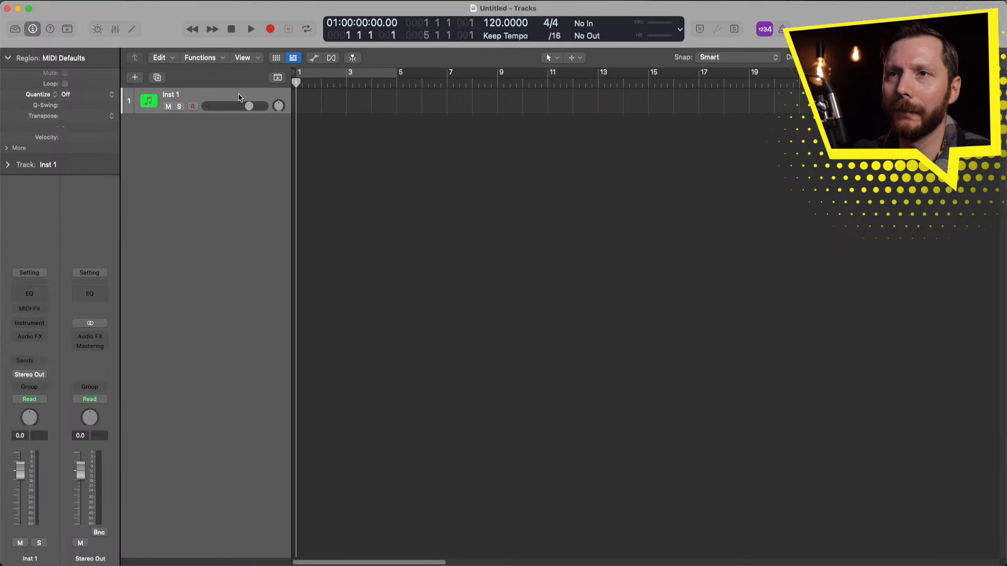
mouse_move(239, 97)
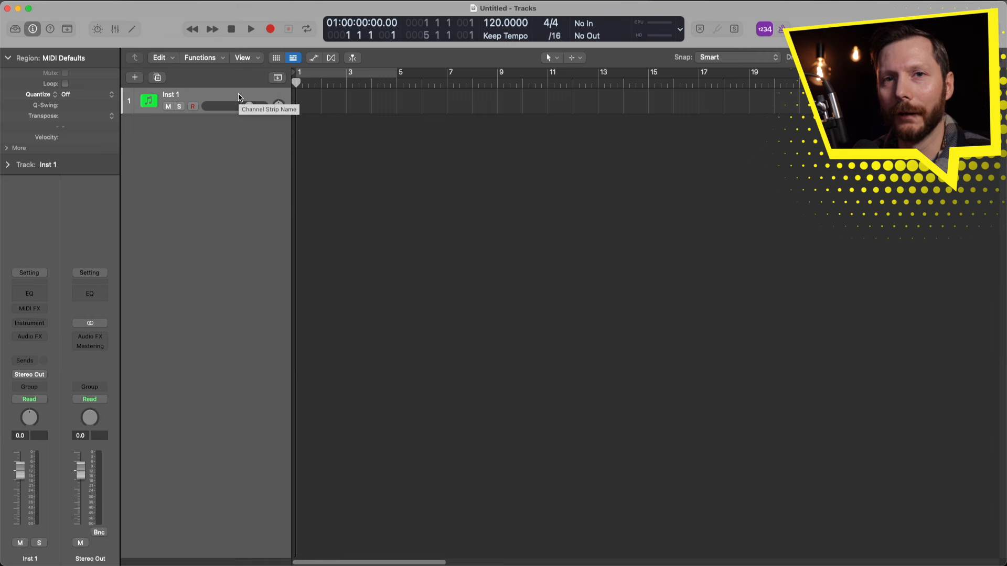
mouse_move(123, 215)
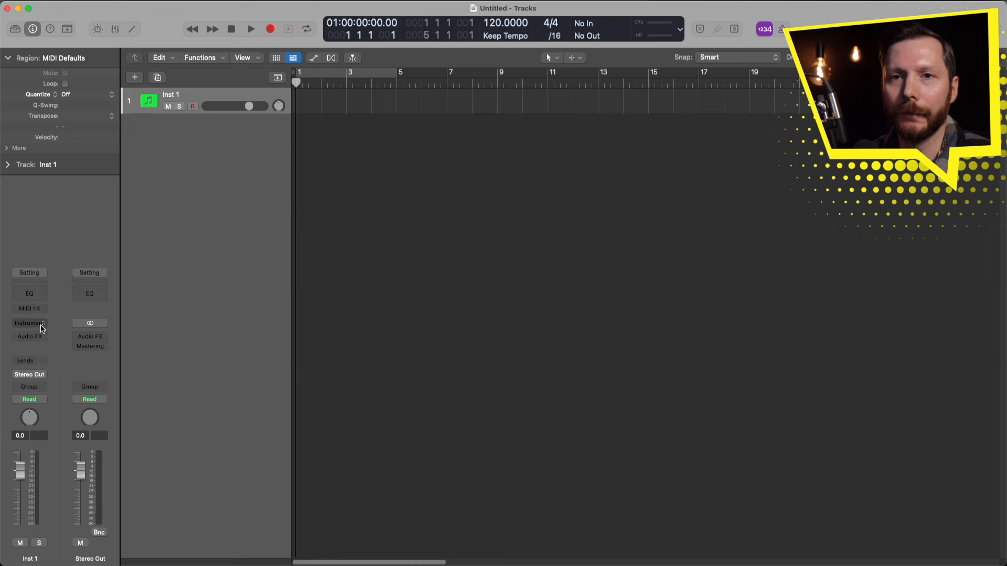
mouse_move(29, 323)
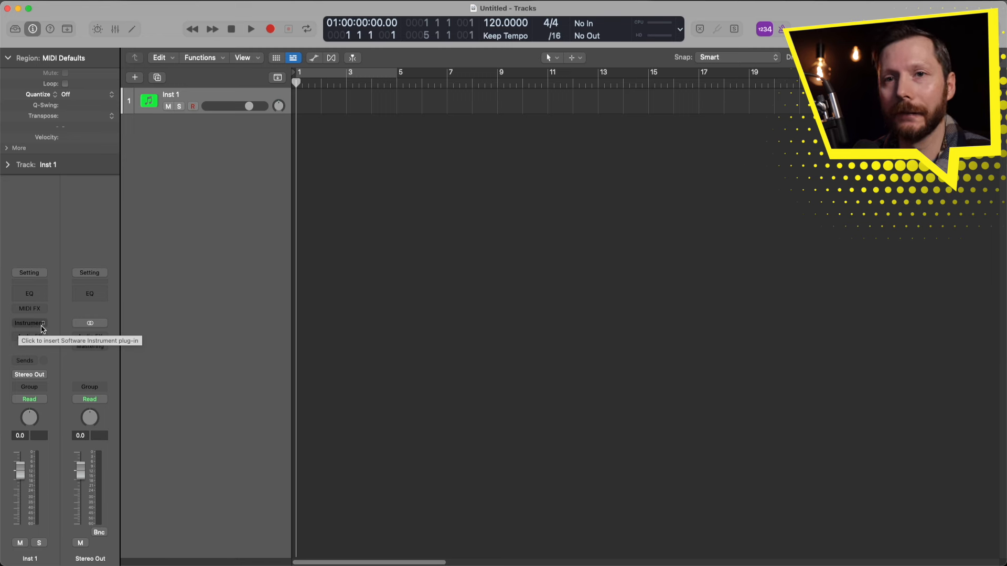
Step: Insert Sample Alchemy in Stereo into the Inst 1 channel strip's instrument slot
click(28, 323)
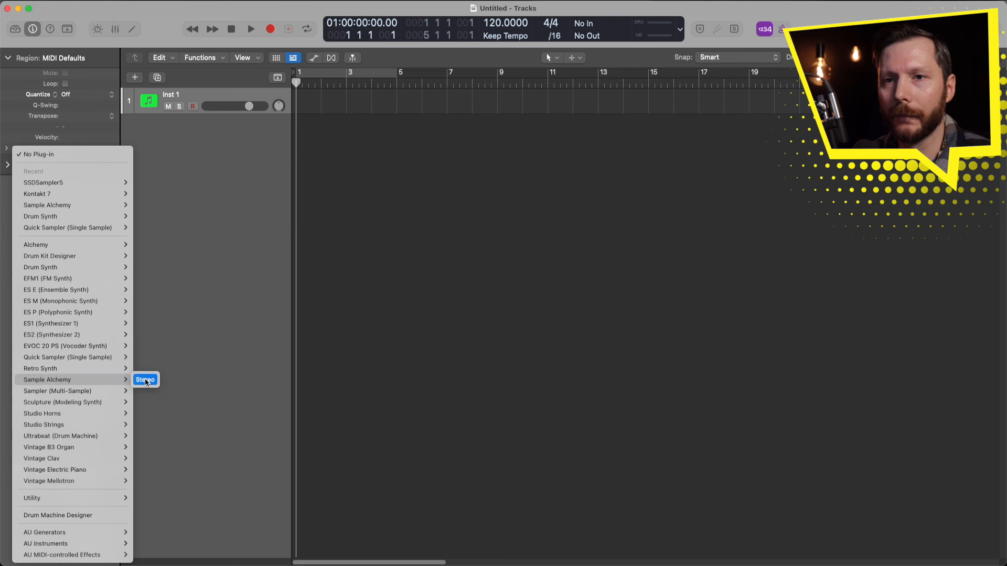
click(145, 380)
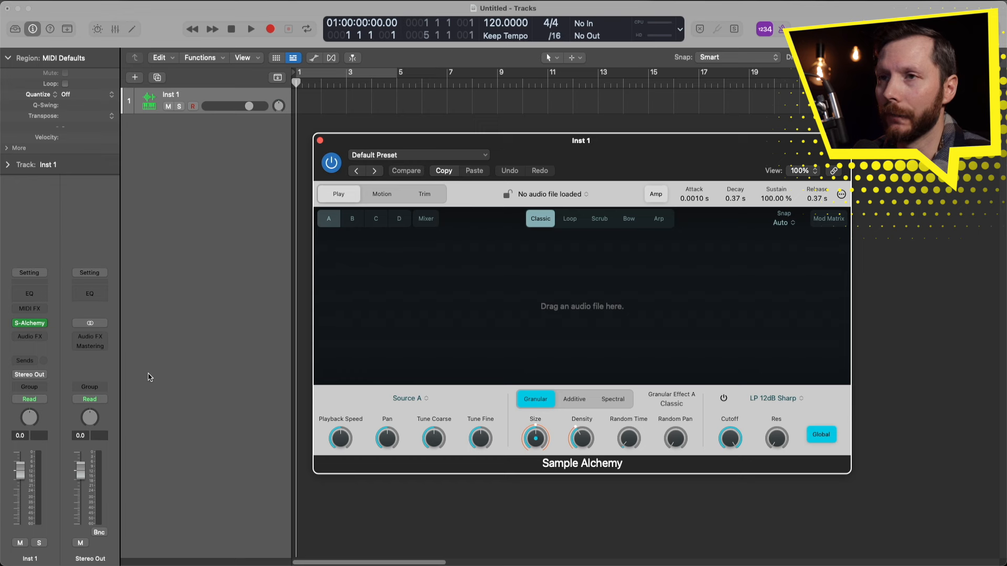
mouse_move(164, 366)
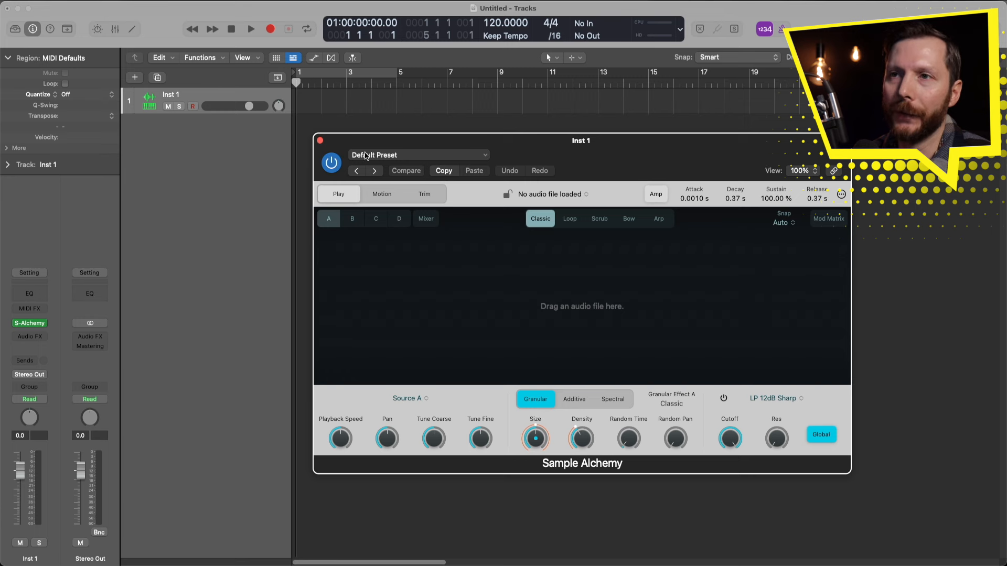
mouse_move(403, 163)
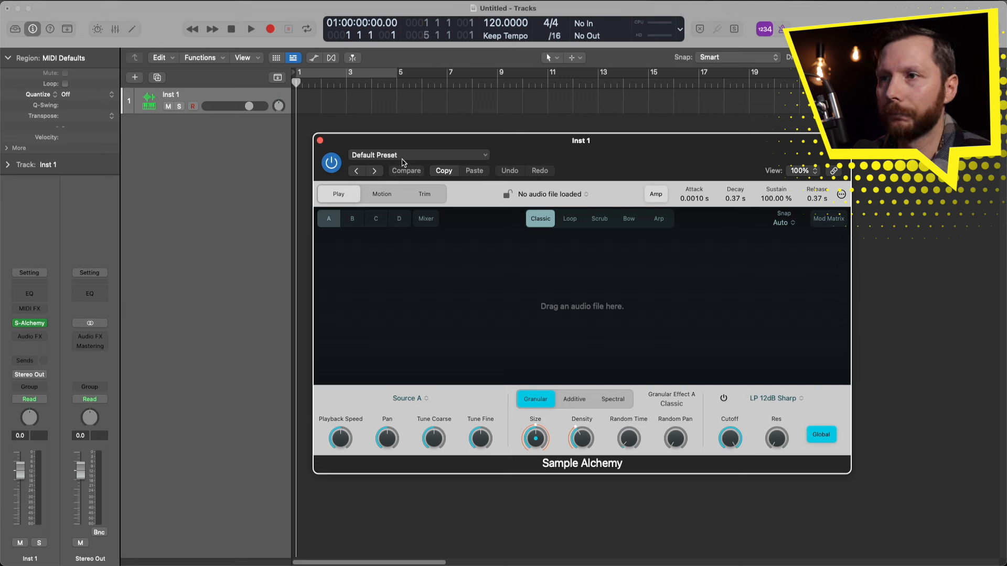
Step: Load the Pad > Classic Strings preset, then step forward to the Jump to Warp preset
click(417, 155)
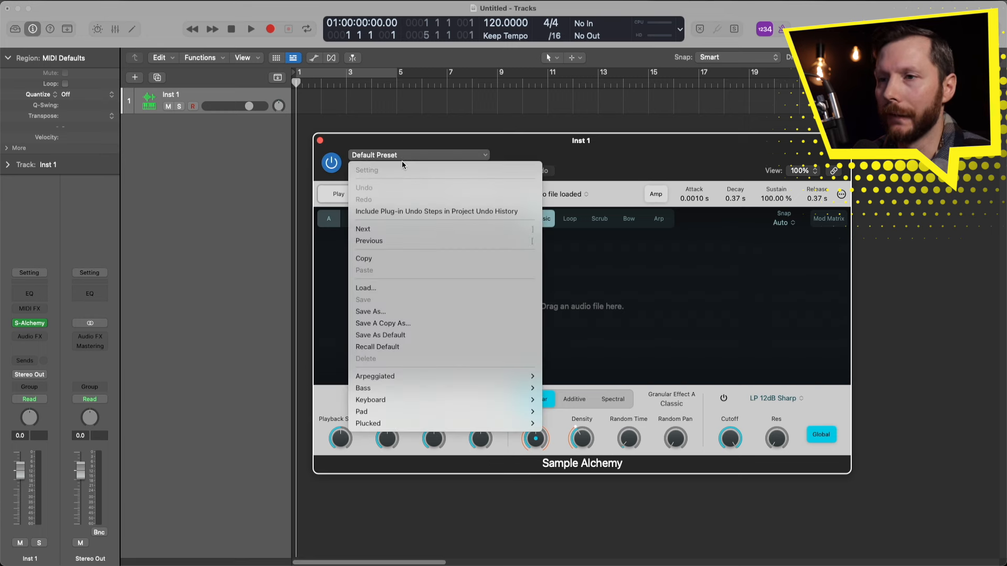
mouse_move(362, 389)
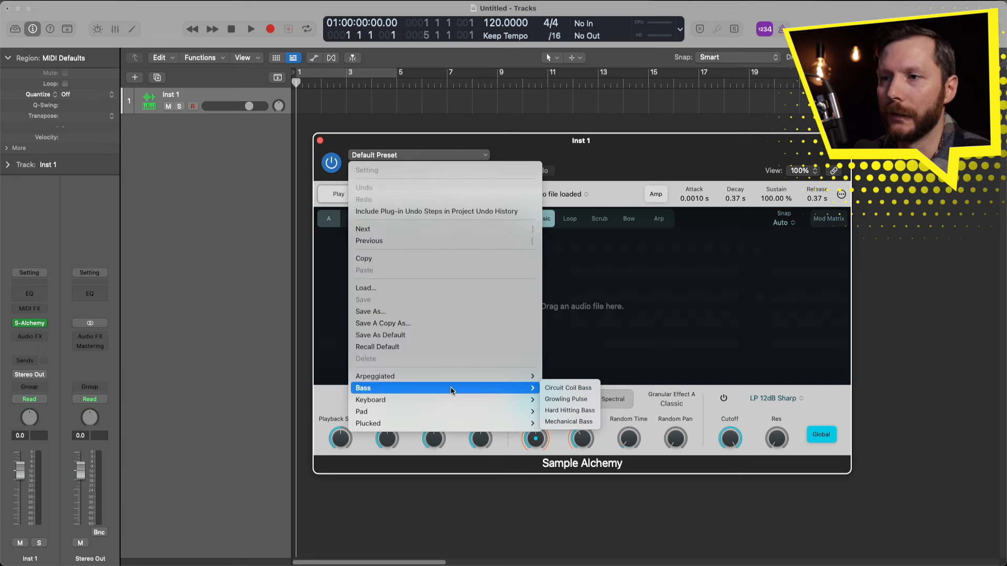
mouse_move(440, 423)
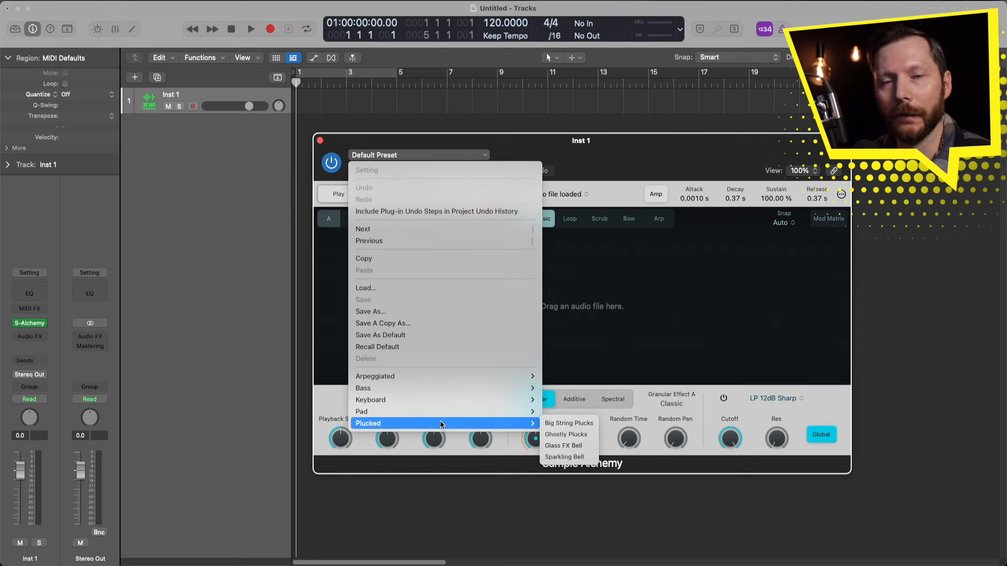
mouse_move(442, 412)
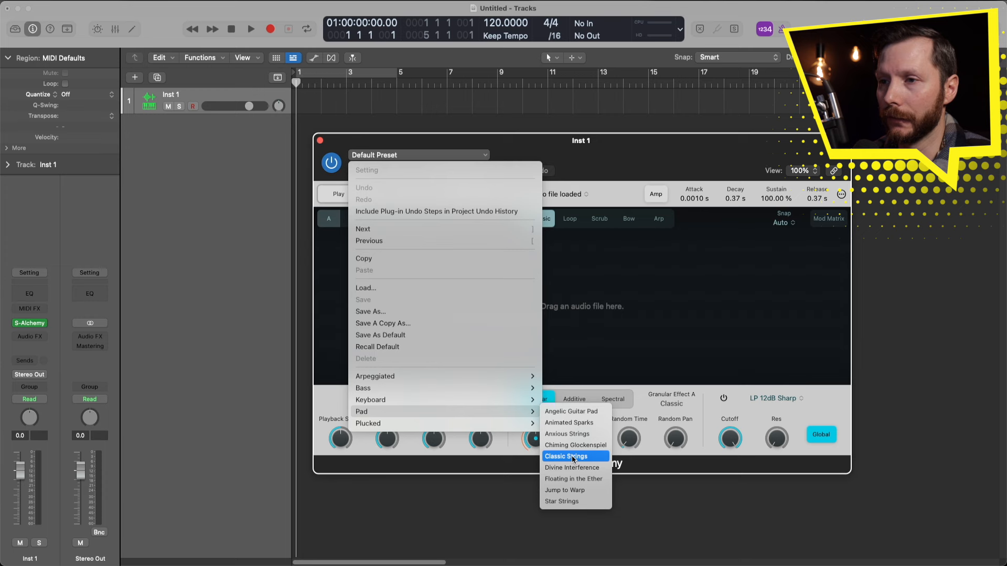
click(566, 456)
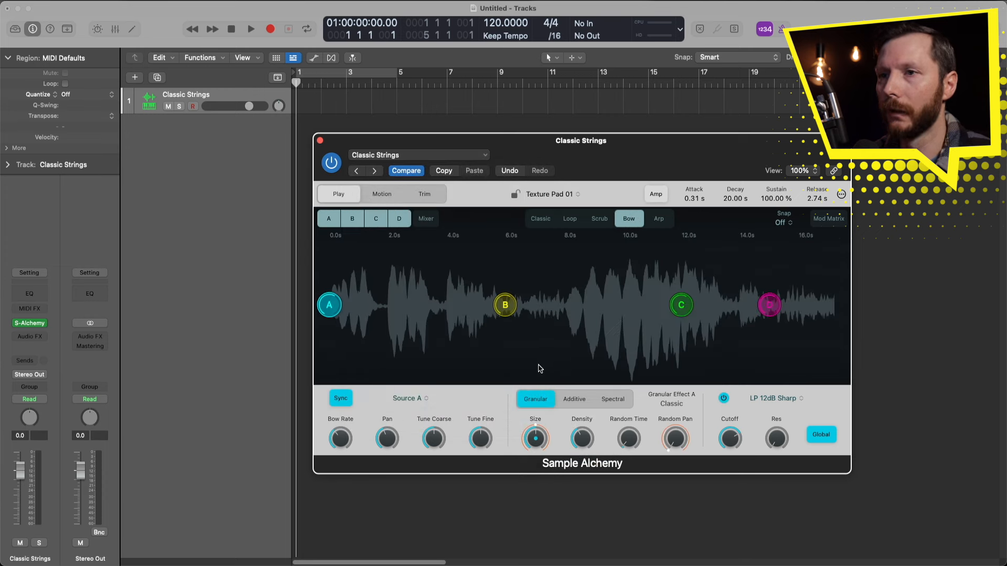
mouse_move(707, 345)
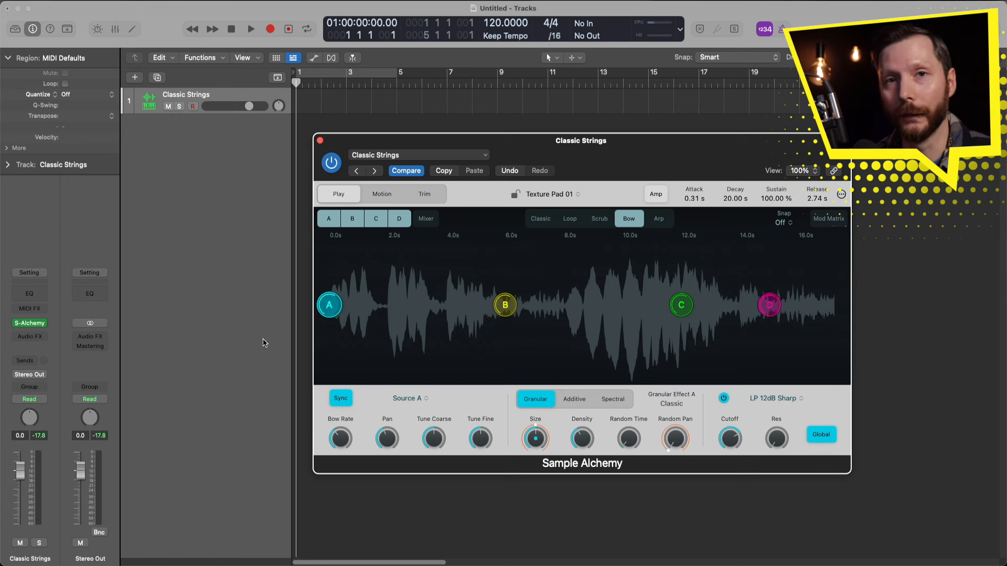
click(251, 29)
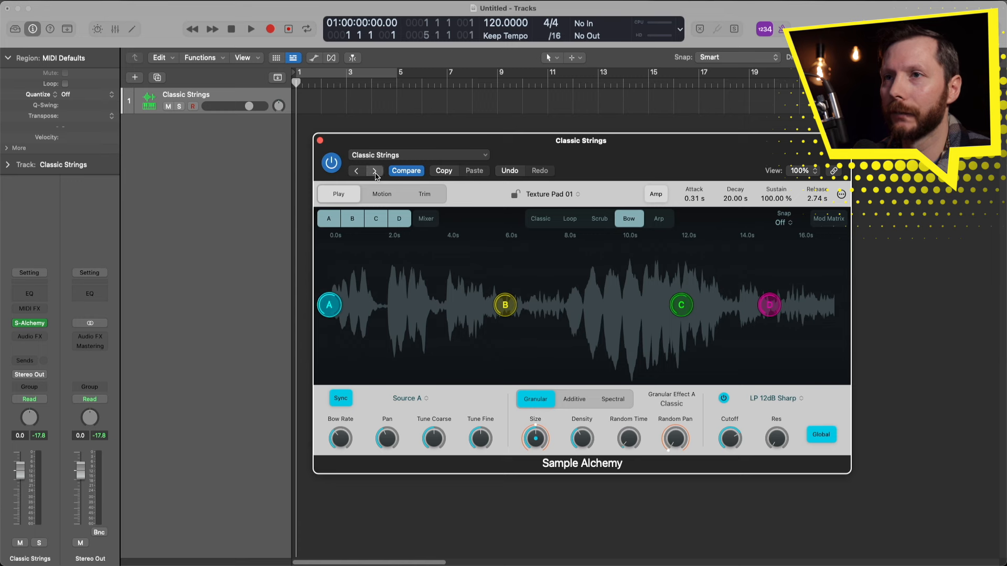
click(376, 171)
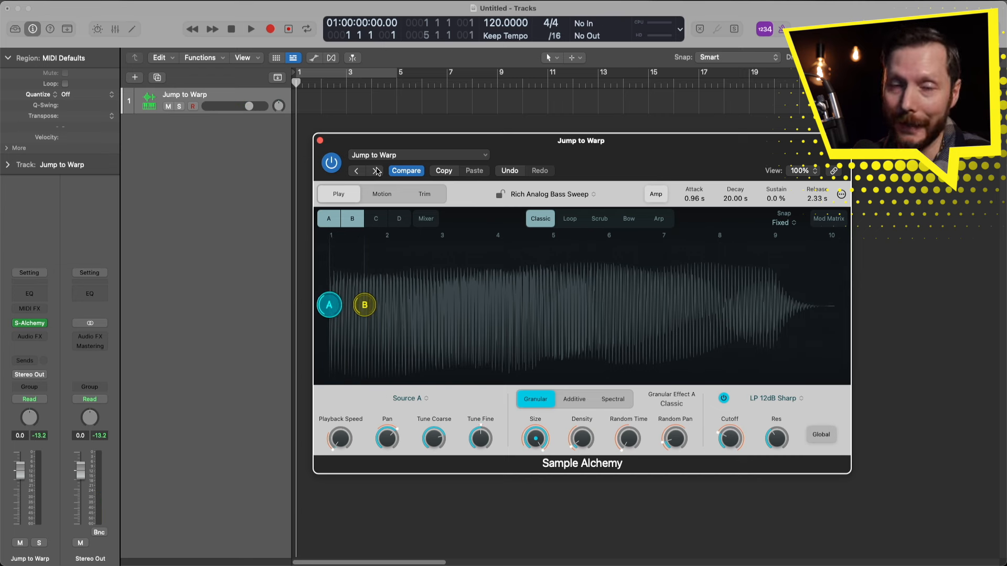
mouse_move(514, 160)
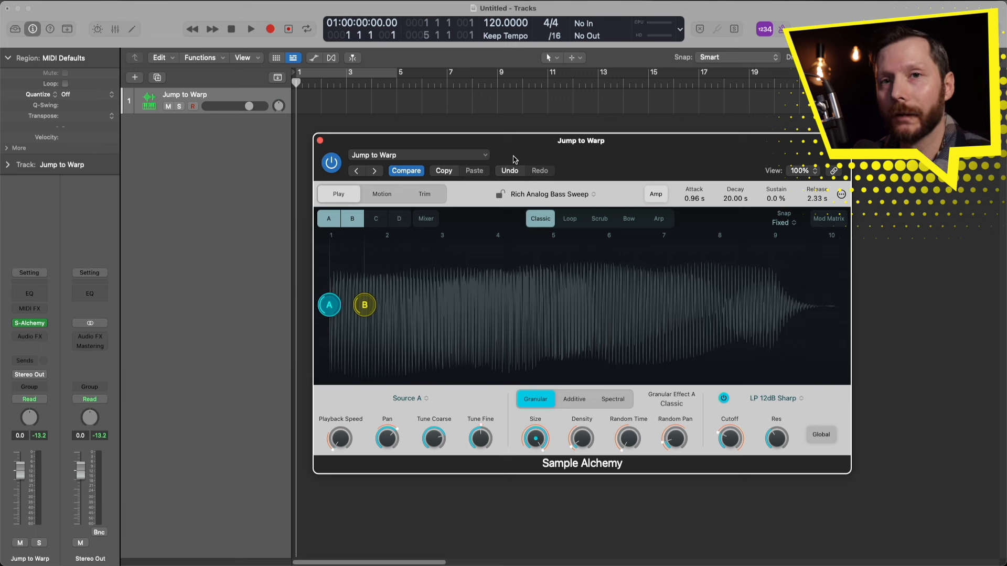
Step: Choose Recall Default from Sample Alchemy's preset menu to clear the patch
click(417, 155)
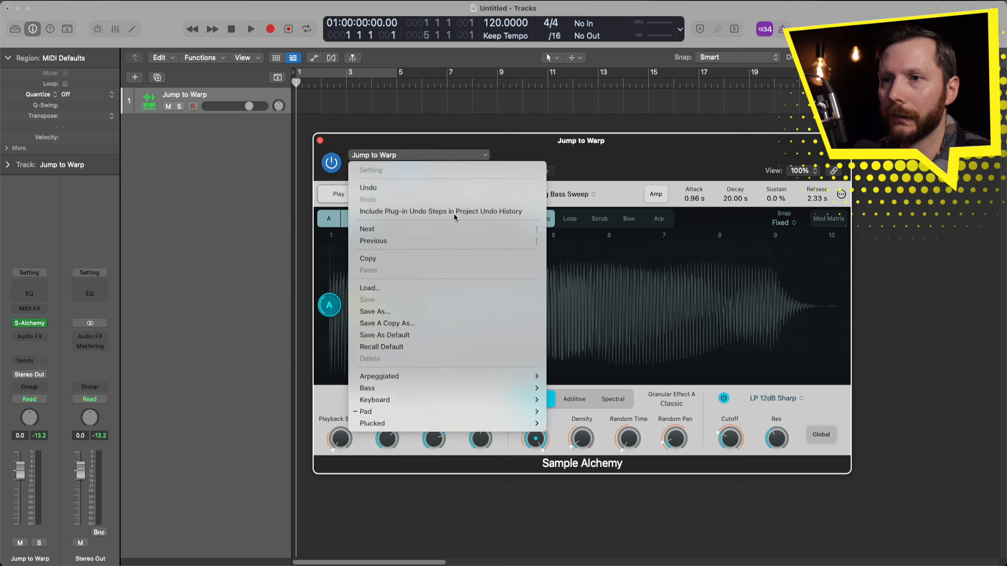
click(381, 346)
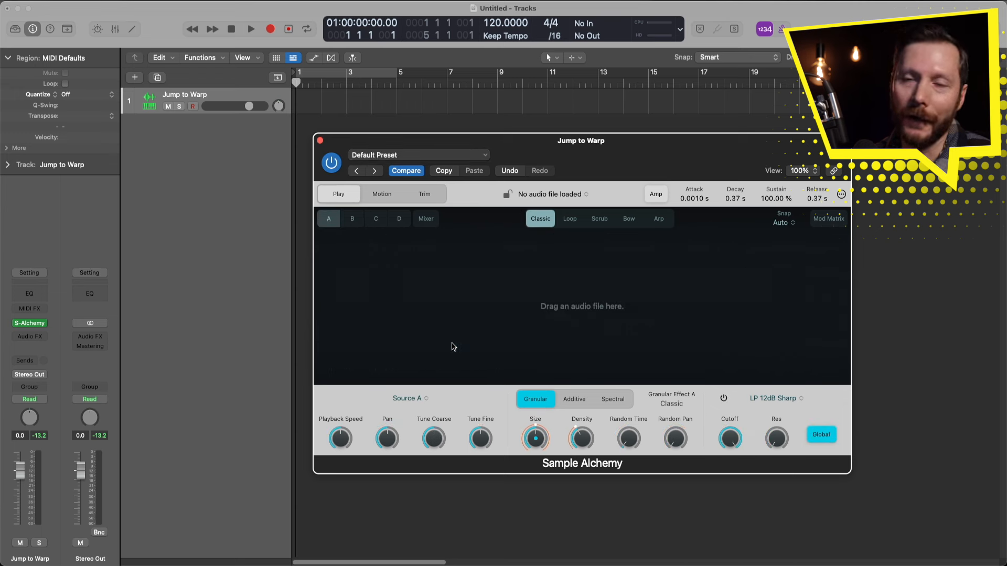
mouse_move(478, 310)
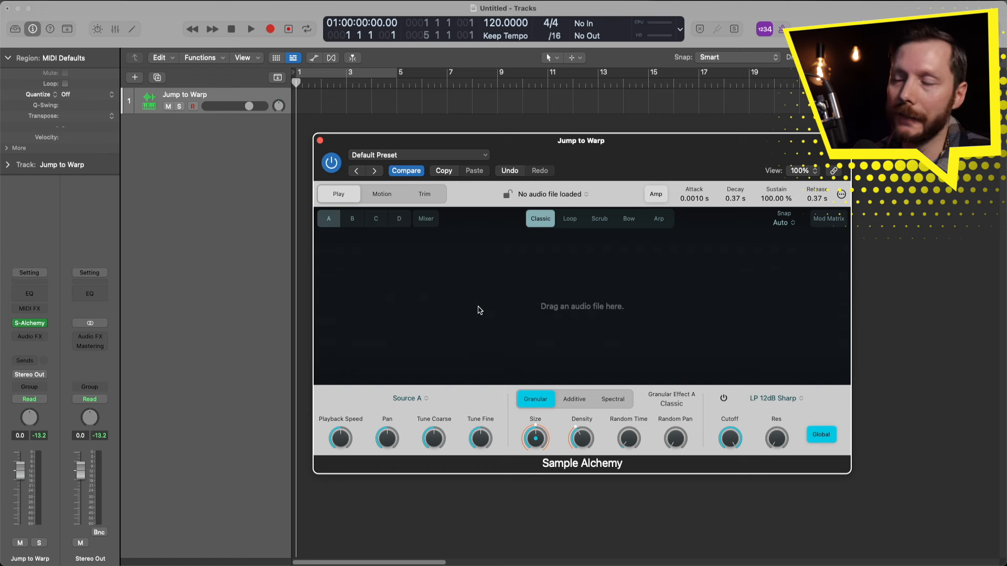
mouse_move(588, 267)
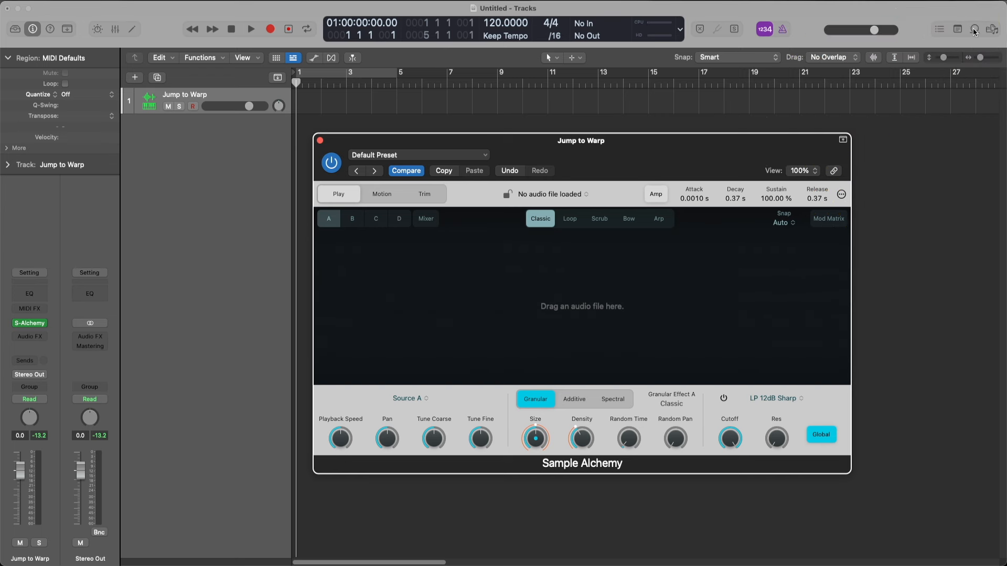
mouse_move(974, 29)
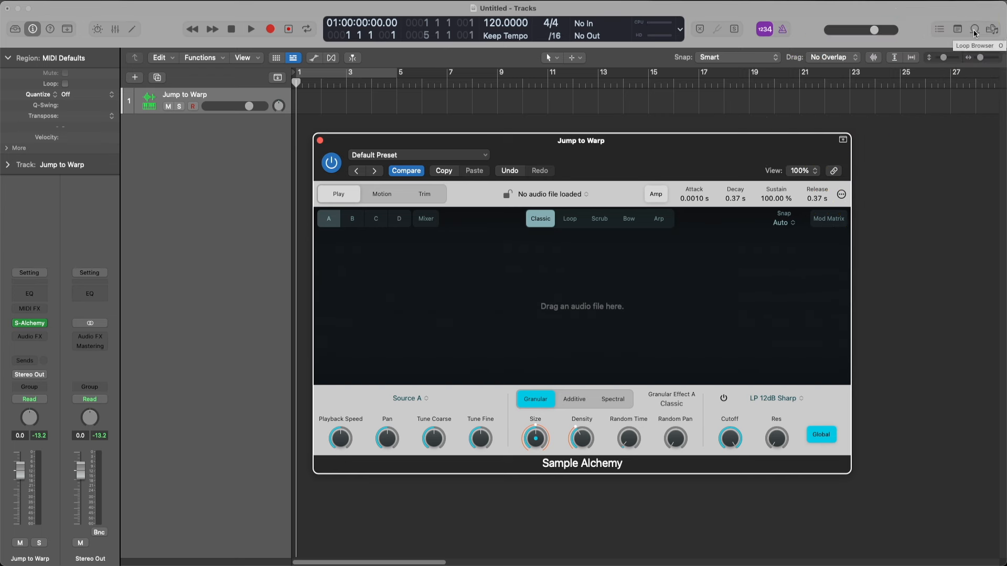
Step: Drag the Beyond Bliss Synth Chords 02 organ loop onto Sample Alchemy's waveform area
click(973, 29)
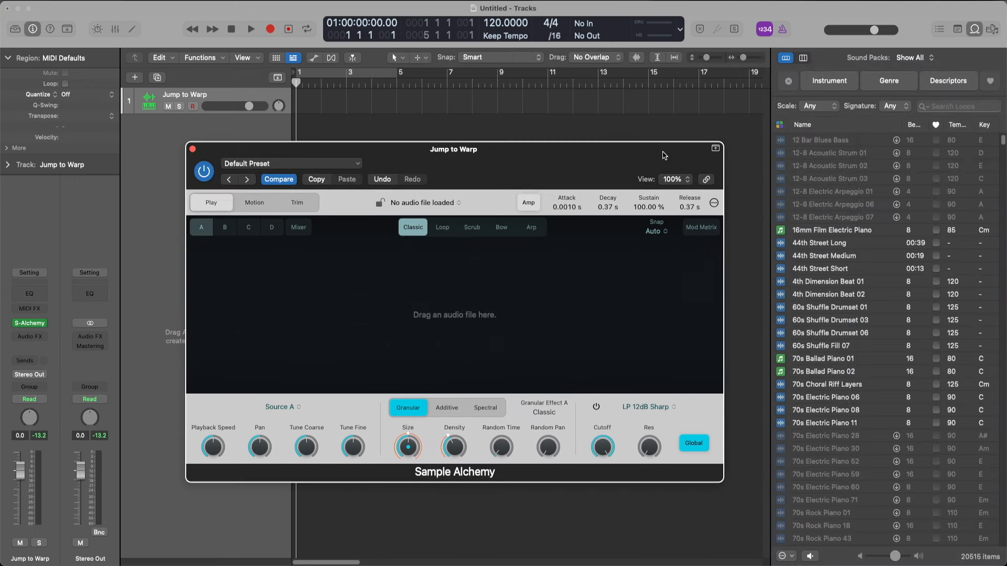
mouse_move(861, 261)
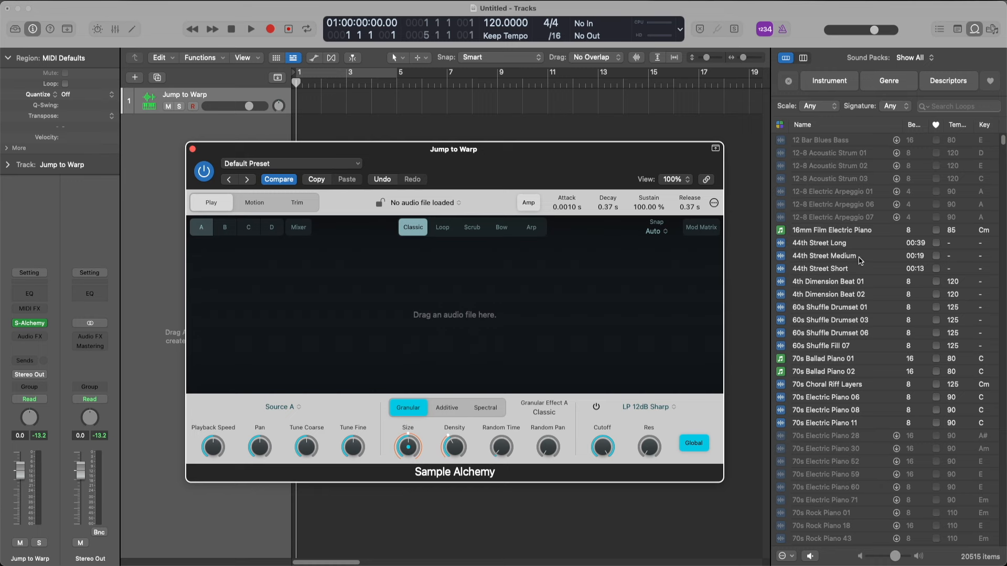
mouse_move(838, 88)
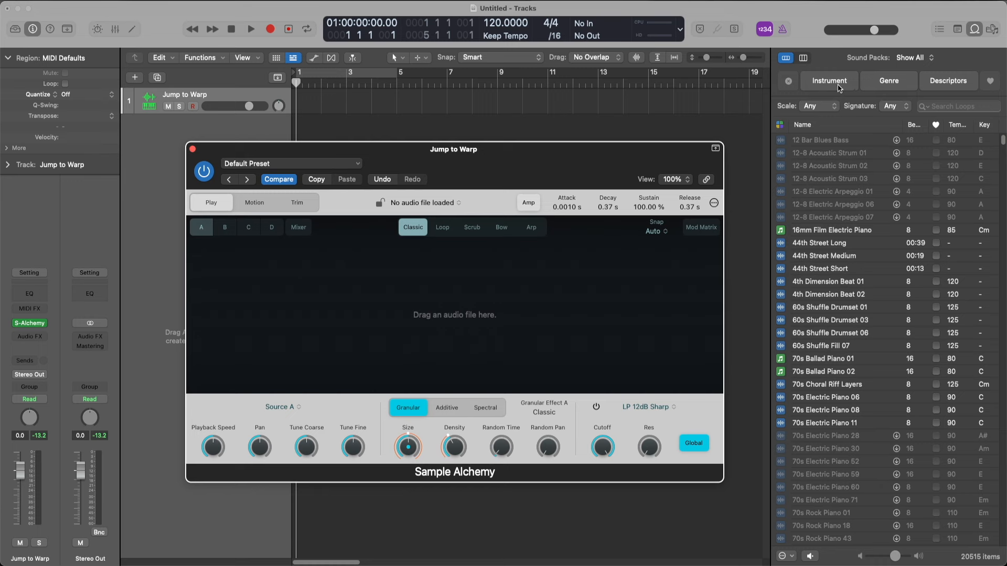
click(829, 81)
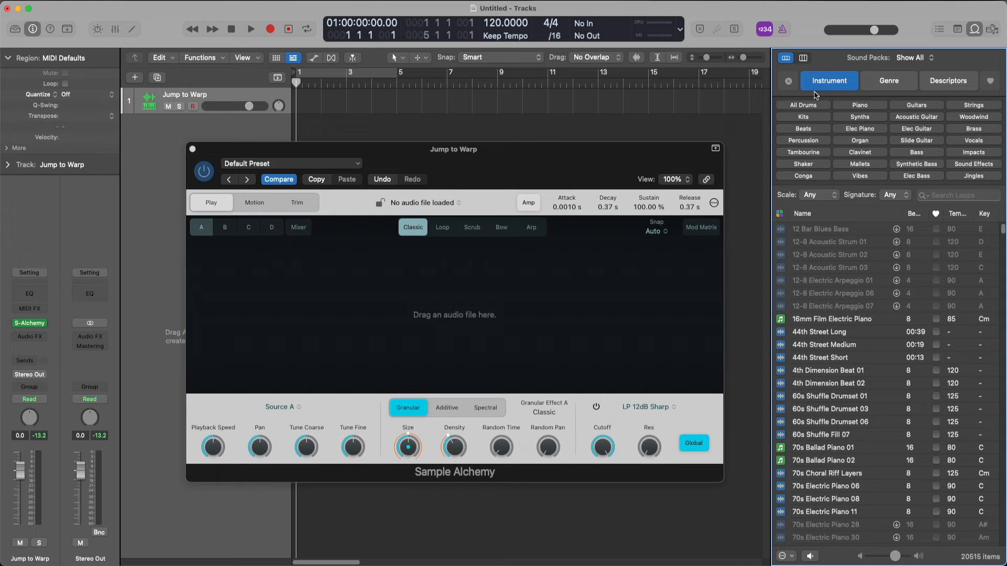
click(860, 140)
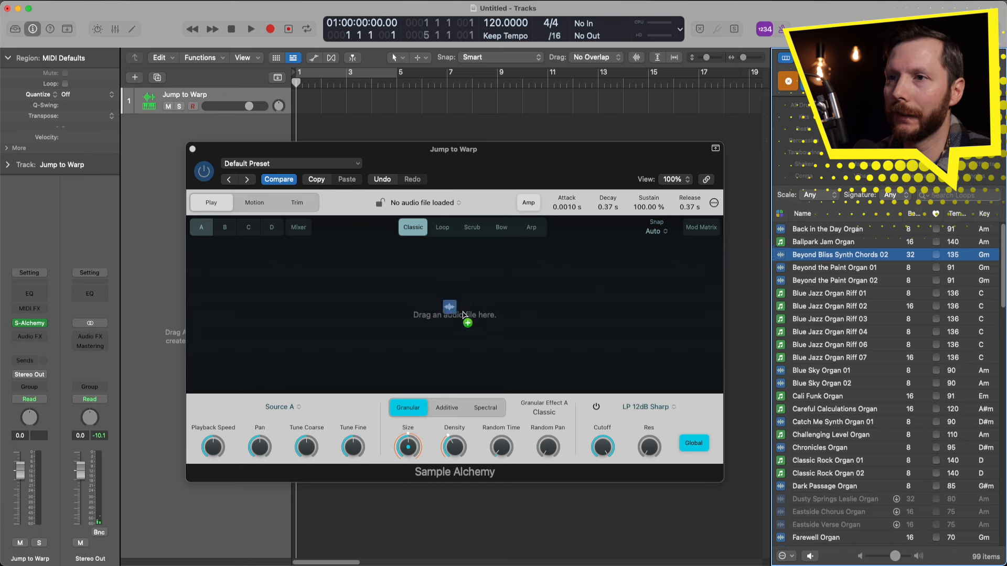
drag(839, 254, 454, 315)
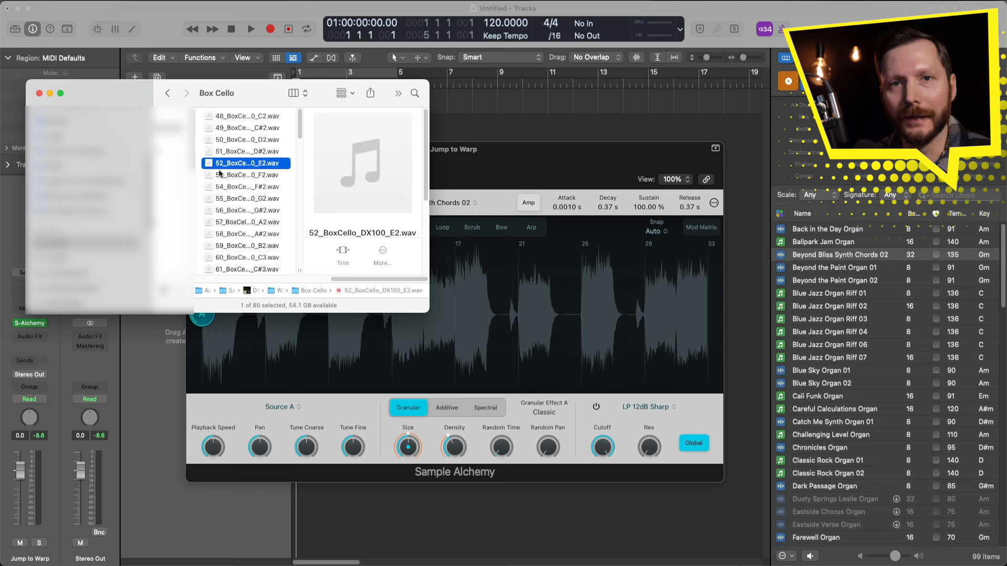
mouse_move(505, 335)
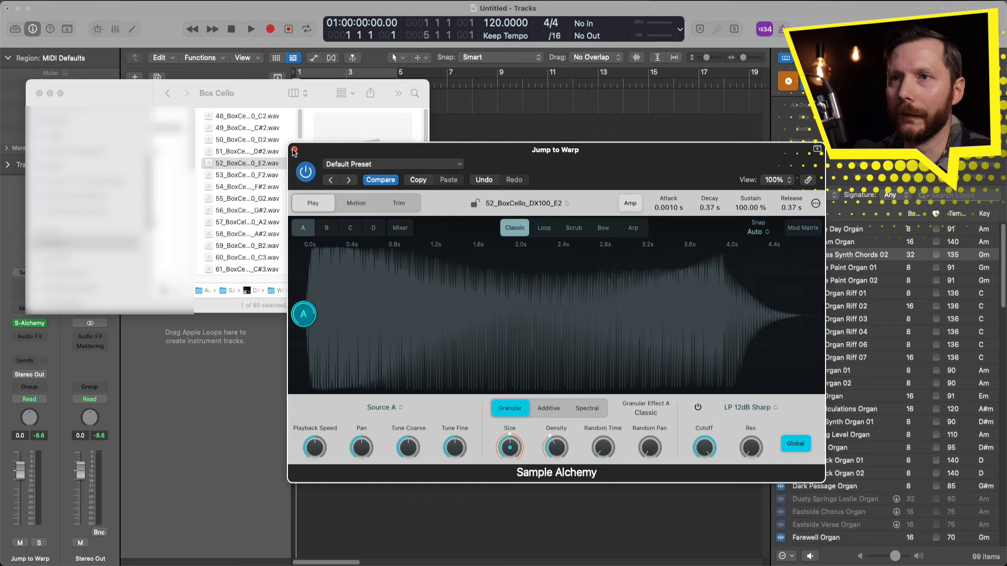
Step: Select 52_BoxCello_DX100_E2.wav in the Box Cello folder
click(295, 151)
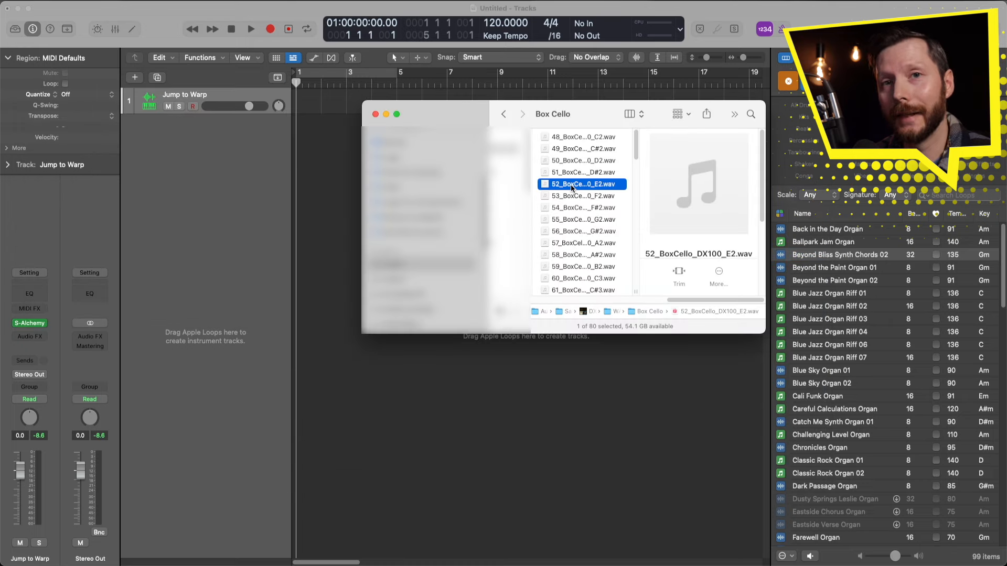
Step: Drop the E2 cello WAV into Tracks as a new instrument track, then close Sample Alchemy
drag(581, 184, 186, 192)
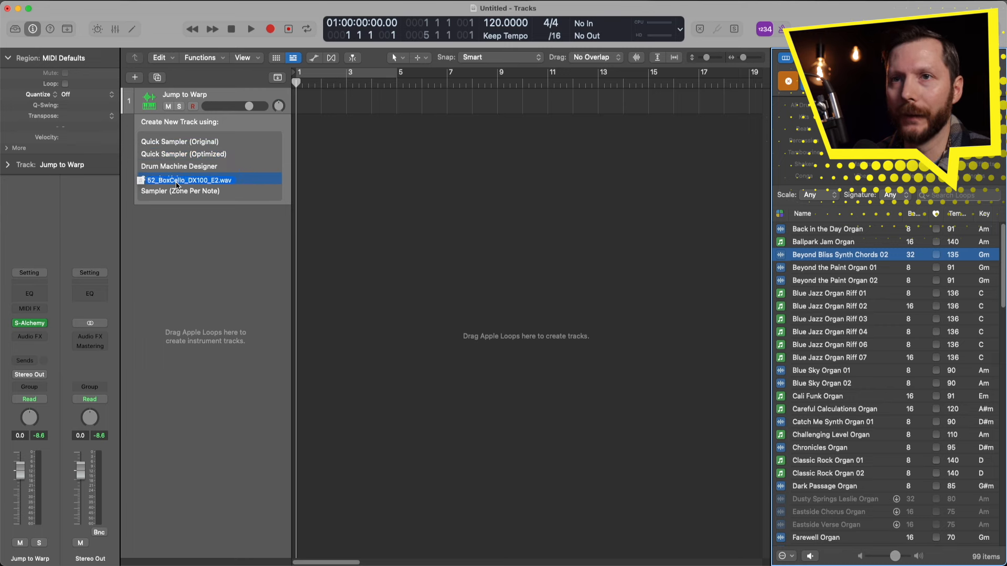
click(189, 180)
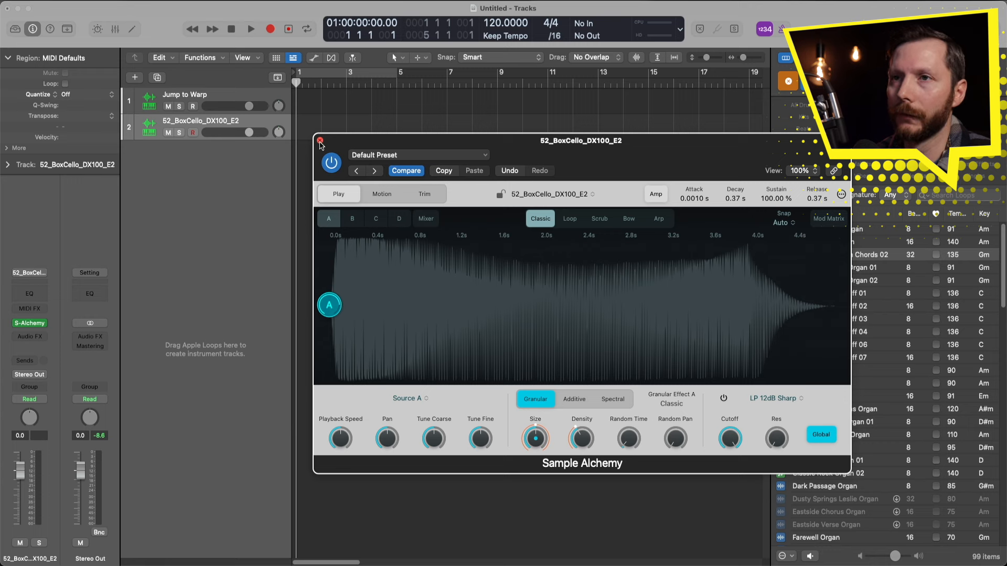
click(320, 141)
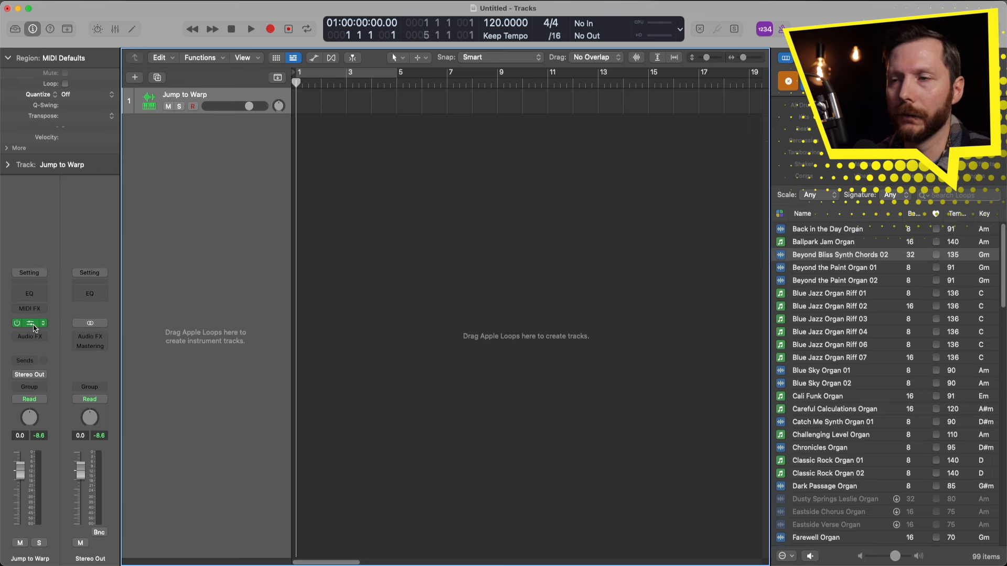
Step: Set source A to Loop mode with the loop end dragged out to about 4 seconds
click(29, 323)
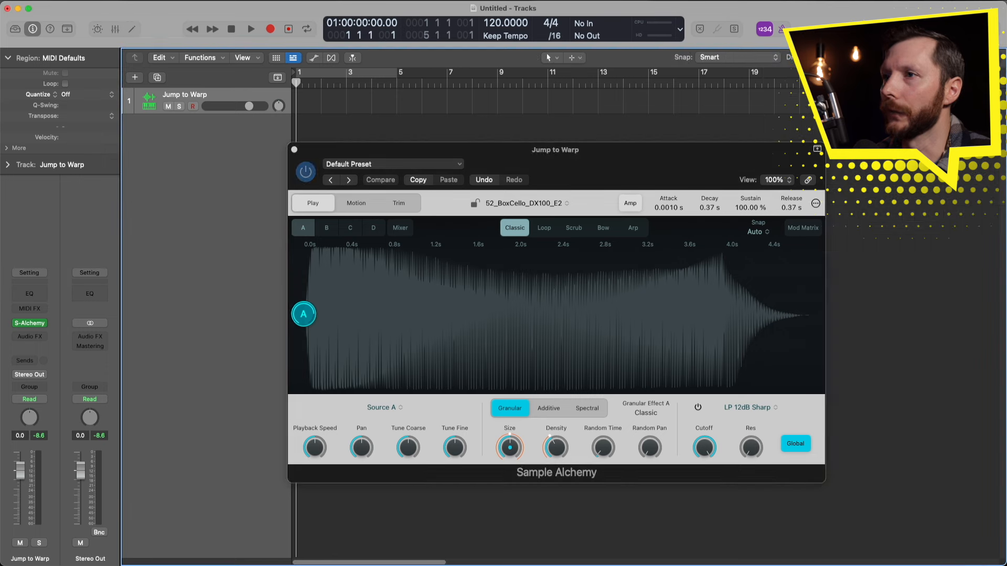
click(380, 180)
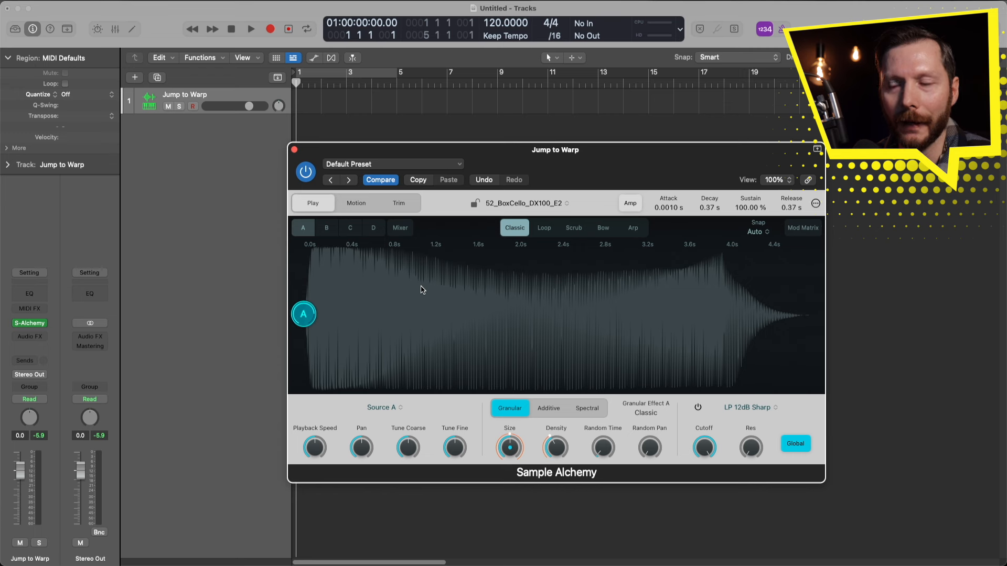
mouse_move(487, 288)
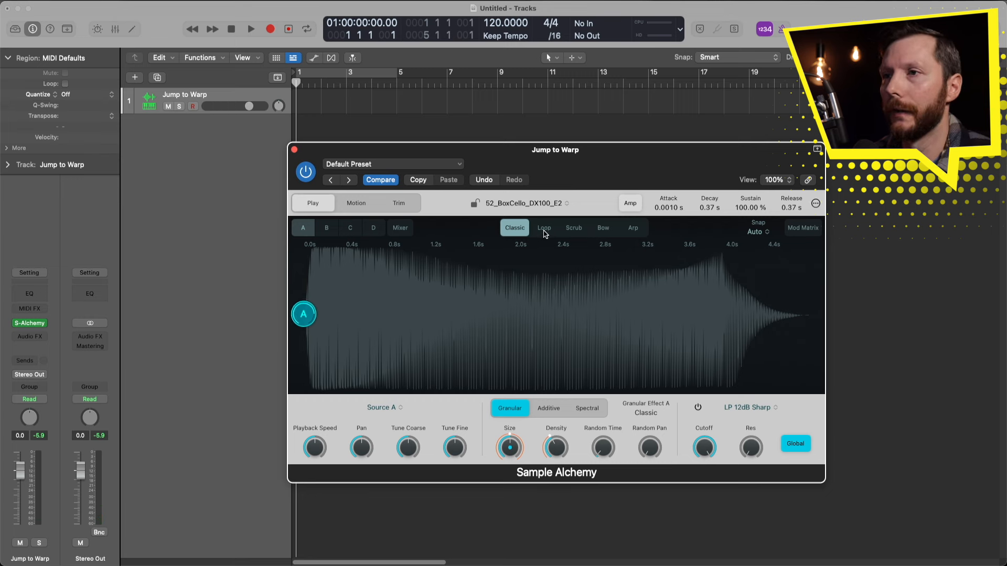
click(544, 227)
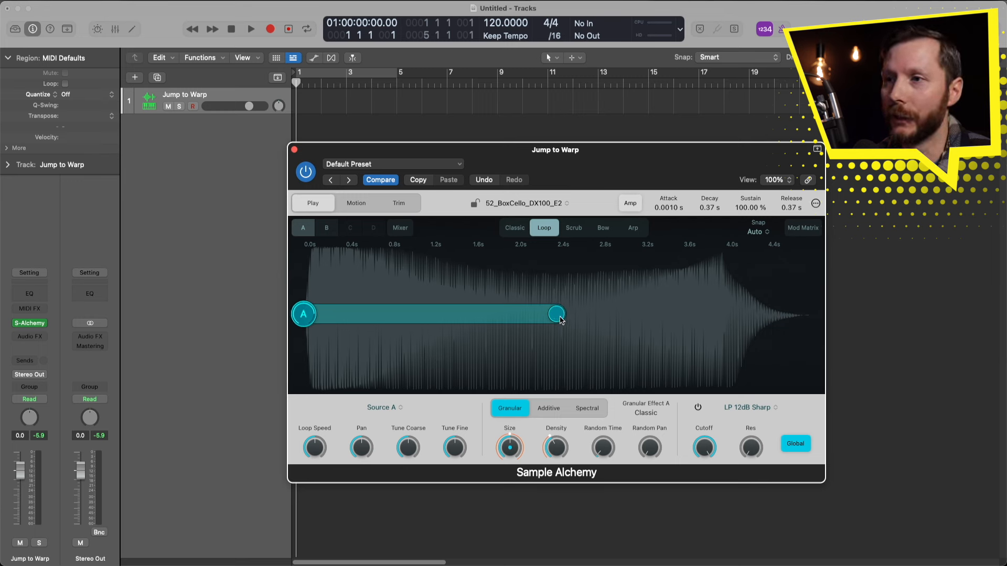
drag(554, 314, 382, 315)
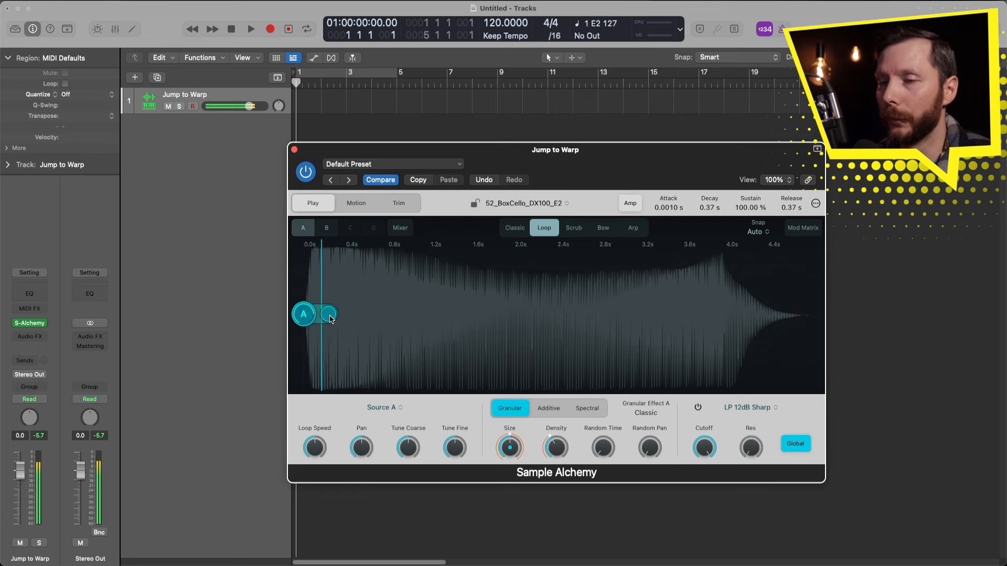
drag(328, 314, 680, 317)
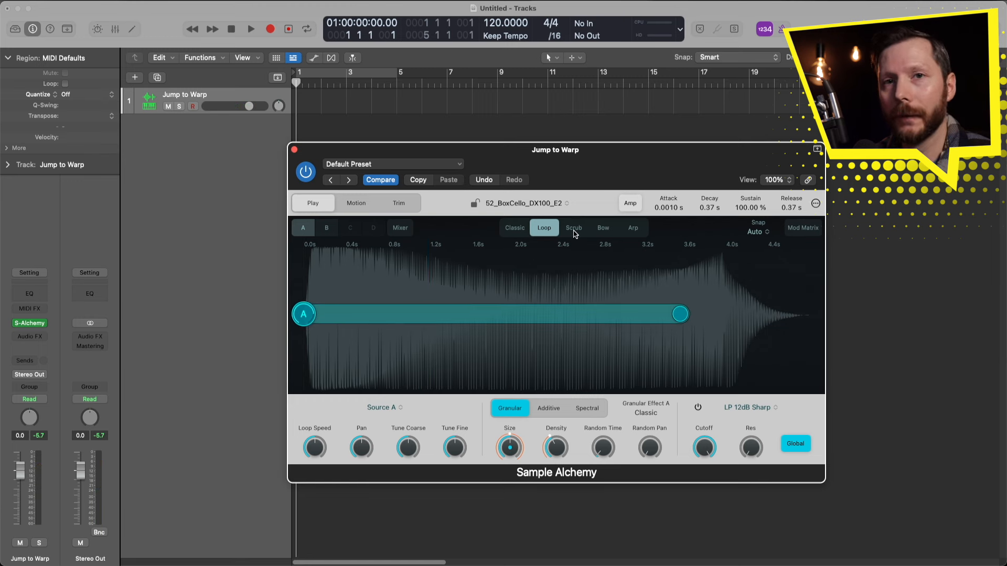
Step: Switch source A's play mode from Loop to Scrub
click(572, 227)
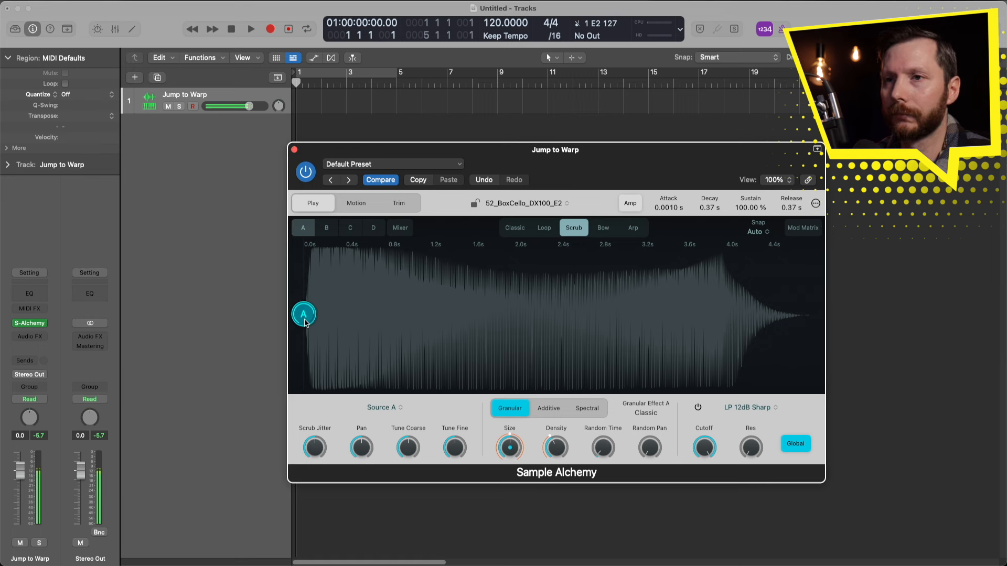
Step: Switch source A's play mode from Scrub to Bow
click(602, 227)
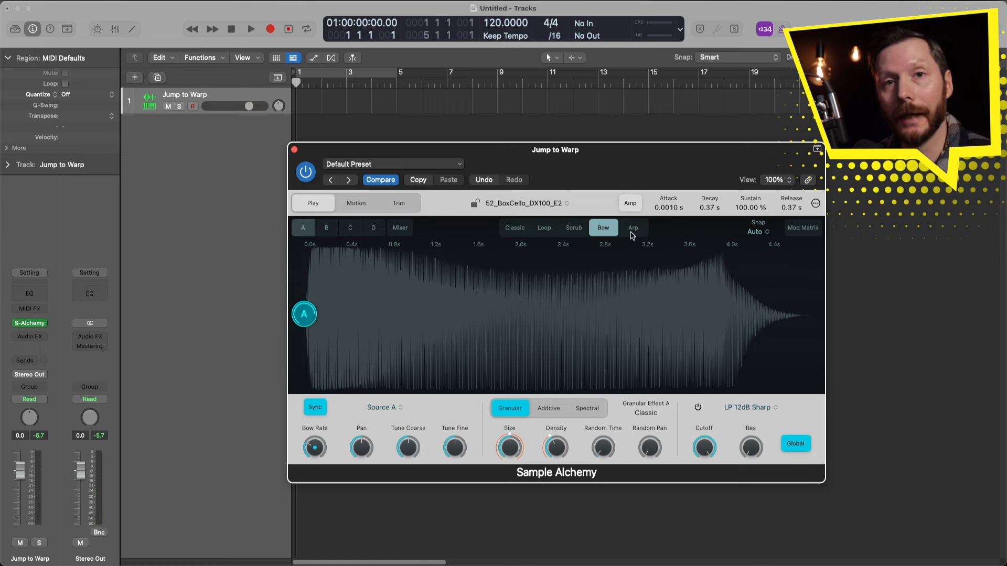
Step: Switch source A's play mode from Bow to Arp
click(632, 227)
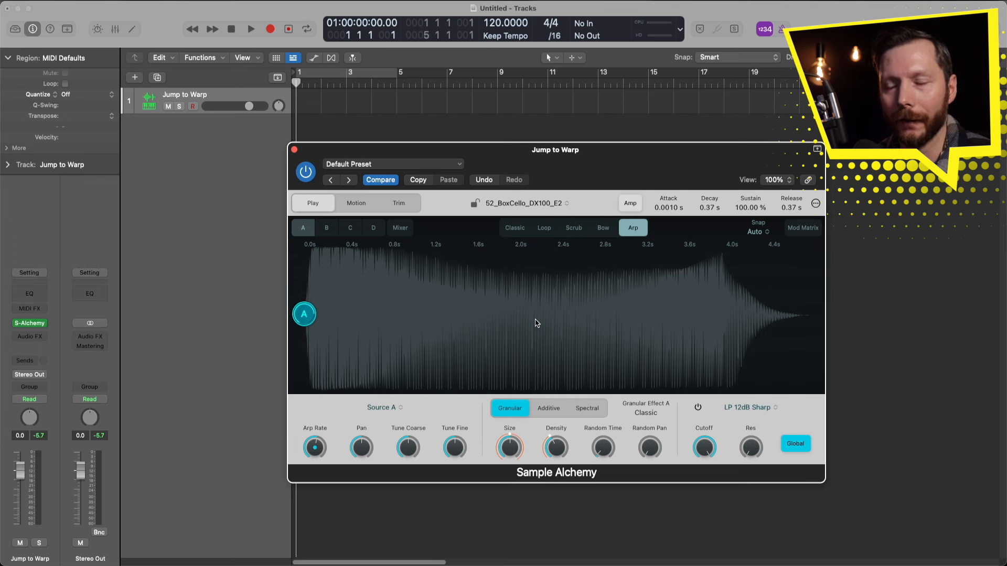
mouse_move(501, 362)
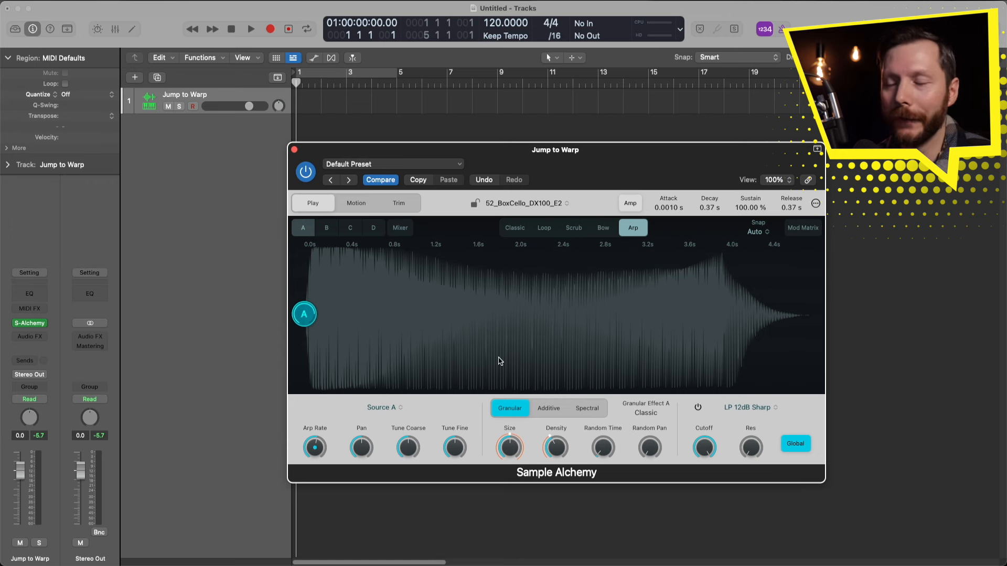
mouse_move(504, 361)
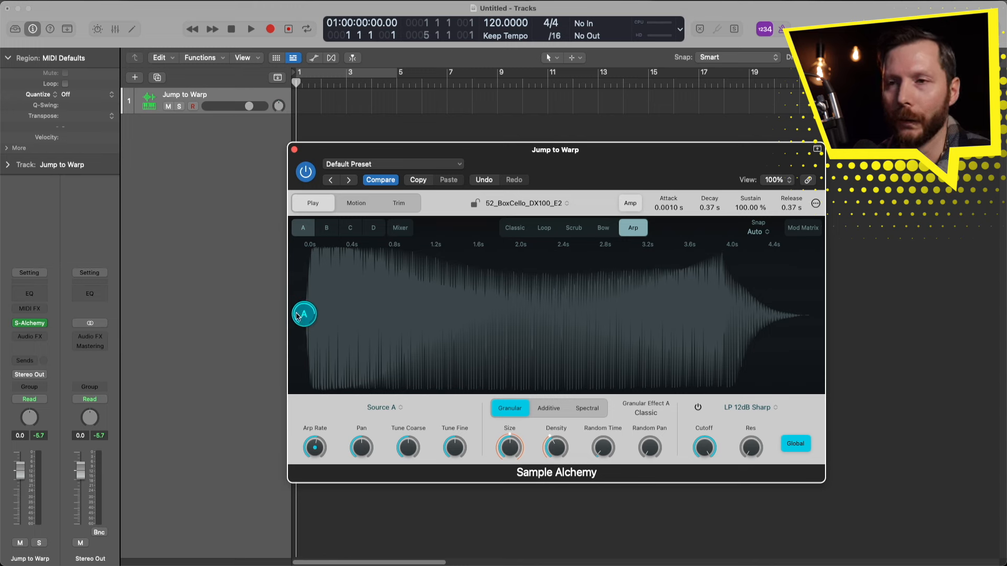
mouse_move(320, 245)
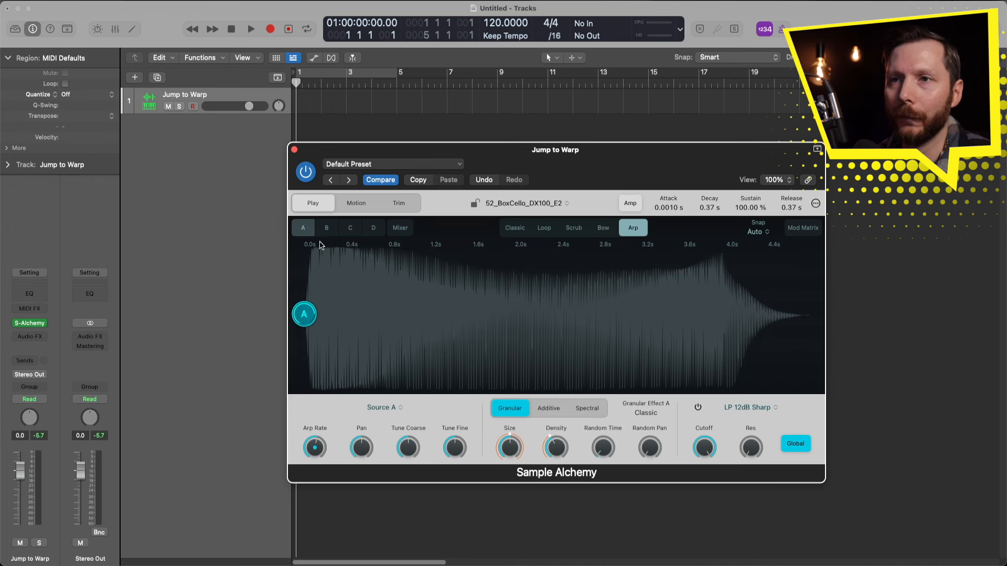
Step: Enable source B, then sources C and D, alongside source A
click(326, 227)
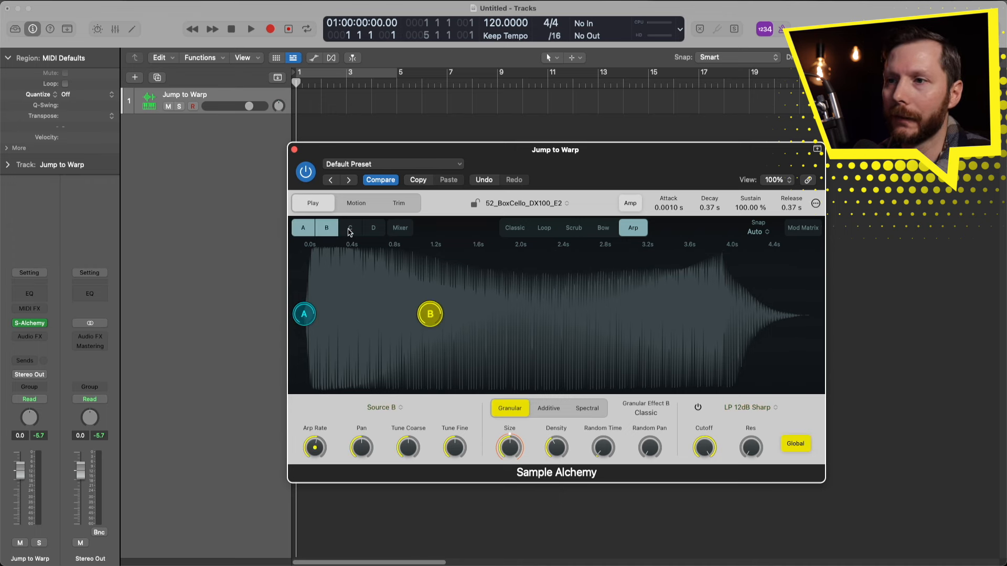
click(350, 228)
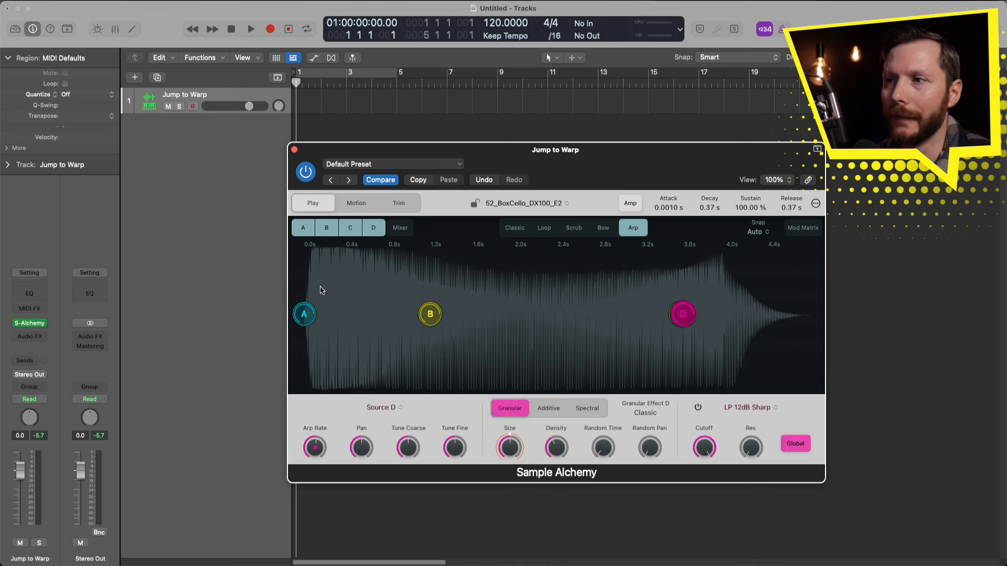
mouse_move(336, 287)
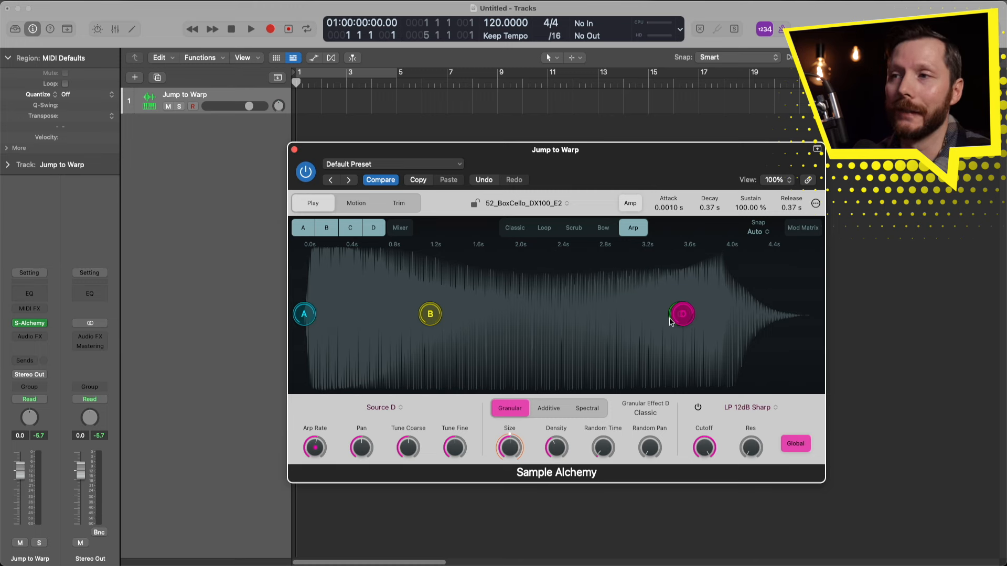
mouse_move(650, 347)
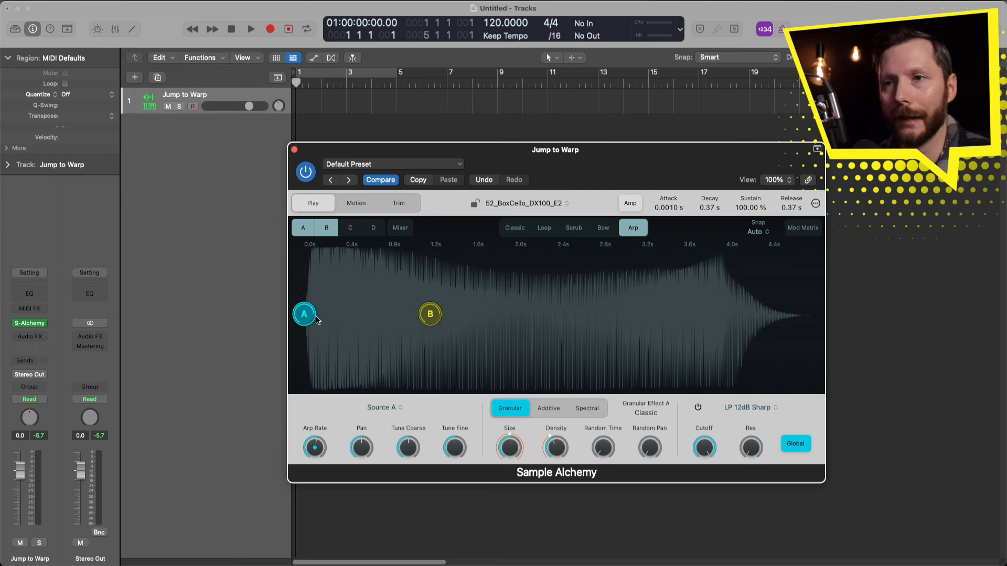
Step: Place source A's playback point near the start and source B's around 2 seconds
drag(304, 315, 360, 275)
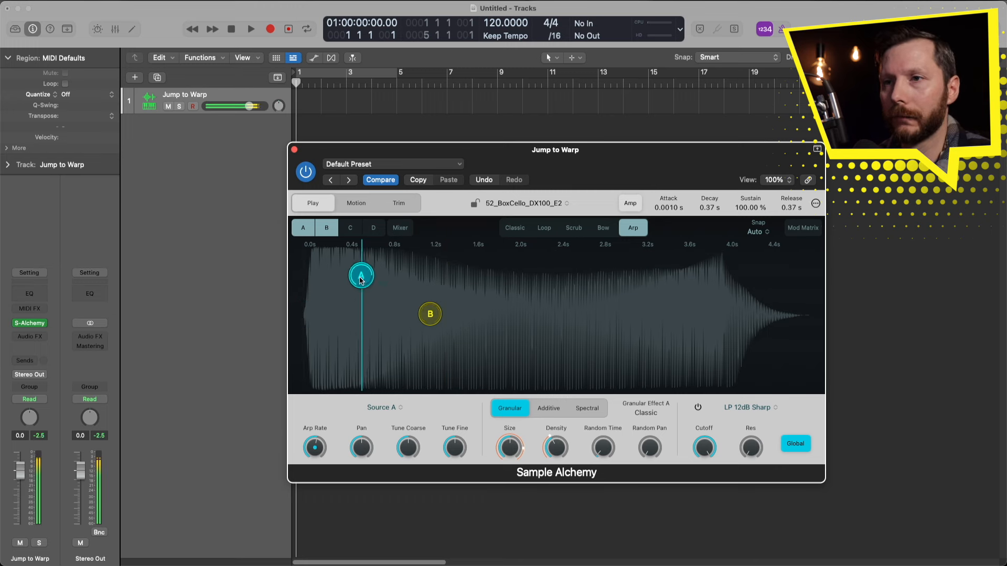
drag(360, 276, 339, 300)
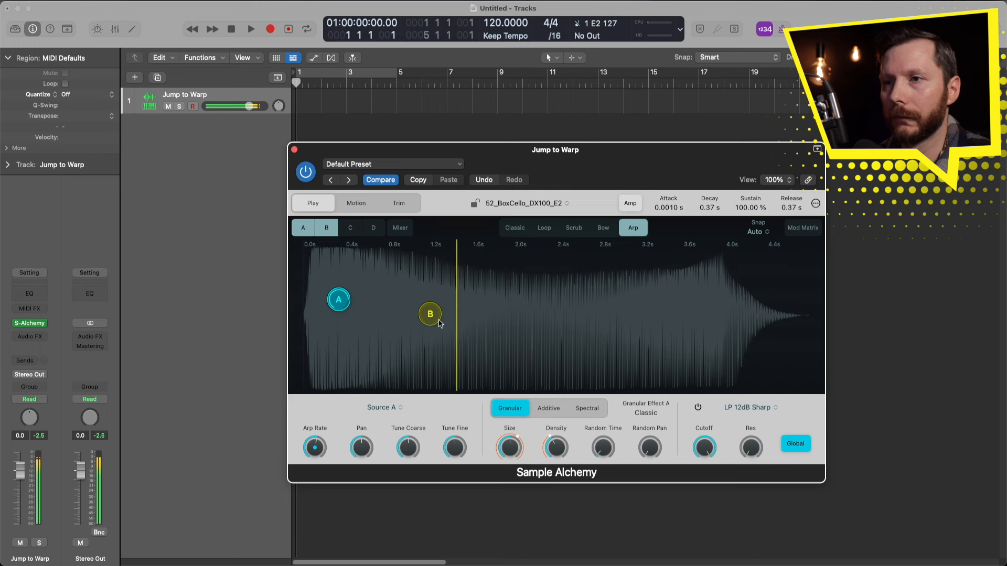
drag(430, 314, 544, 300)
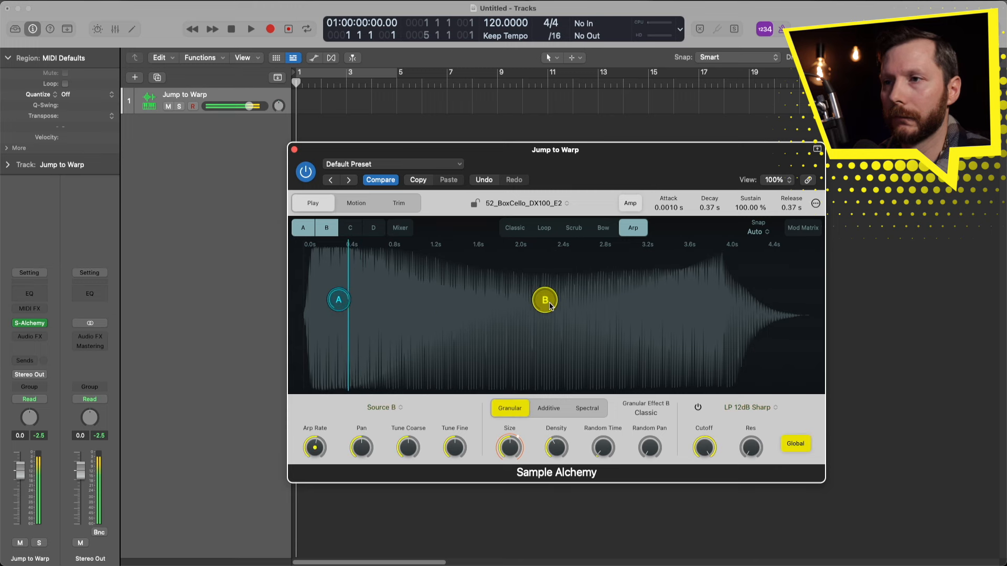
drag(544, 300, 555, 338)
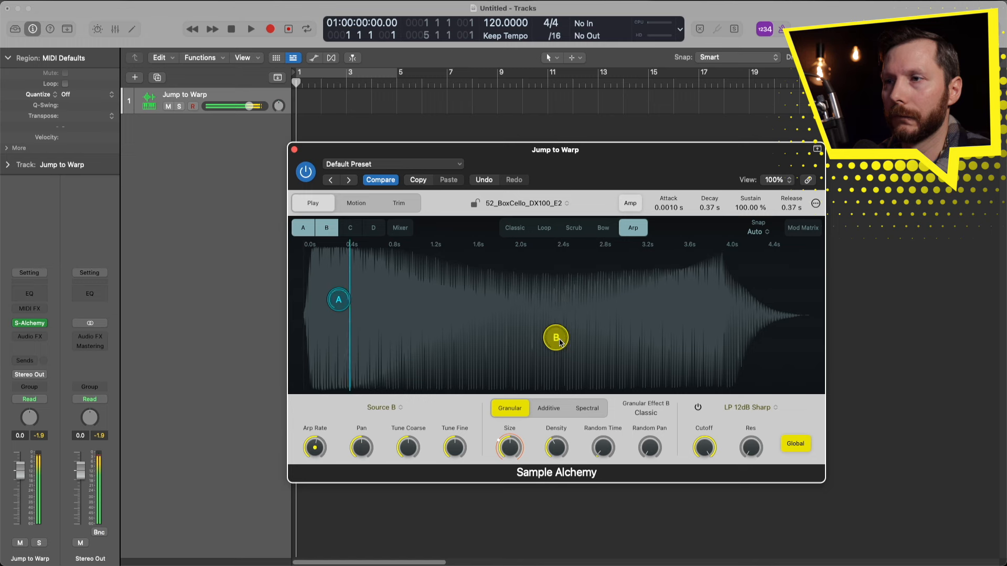
Step: Enable source C with a late playback point, and move source D's toward 1 second
click(351, 227)
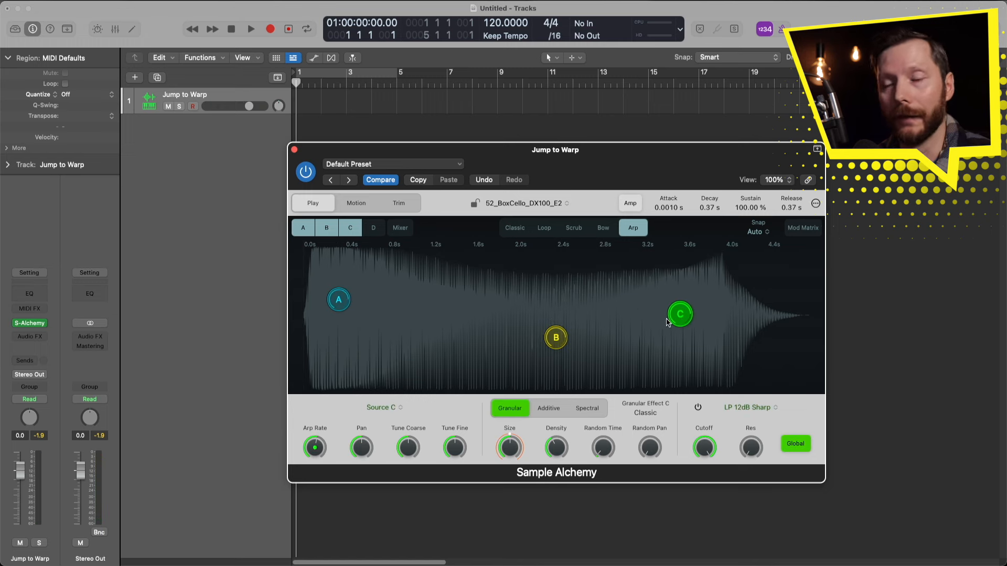
drag(680, 315, 699, 288)
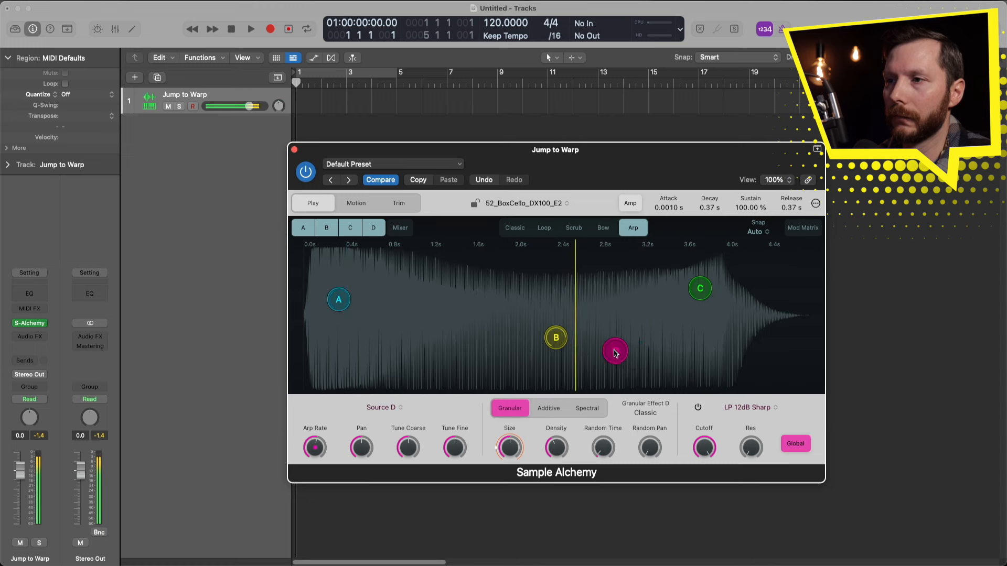
drag(615, 352, 425, 287)
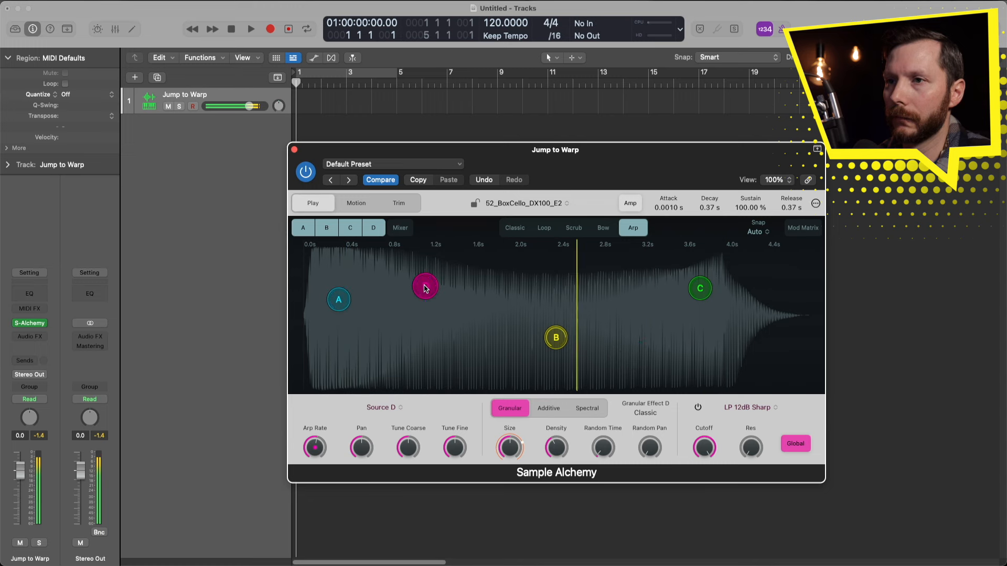
drag(425, 288, 429, 280)
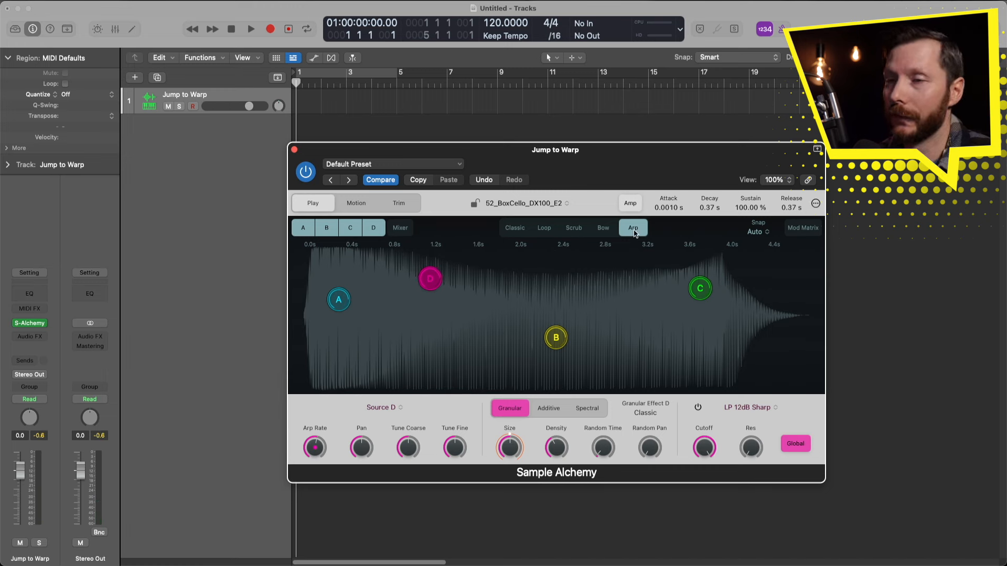
mouse_move(603, 234)
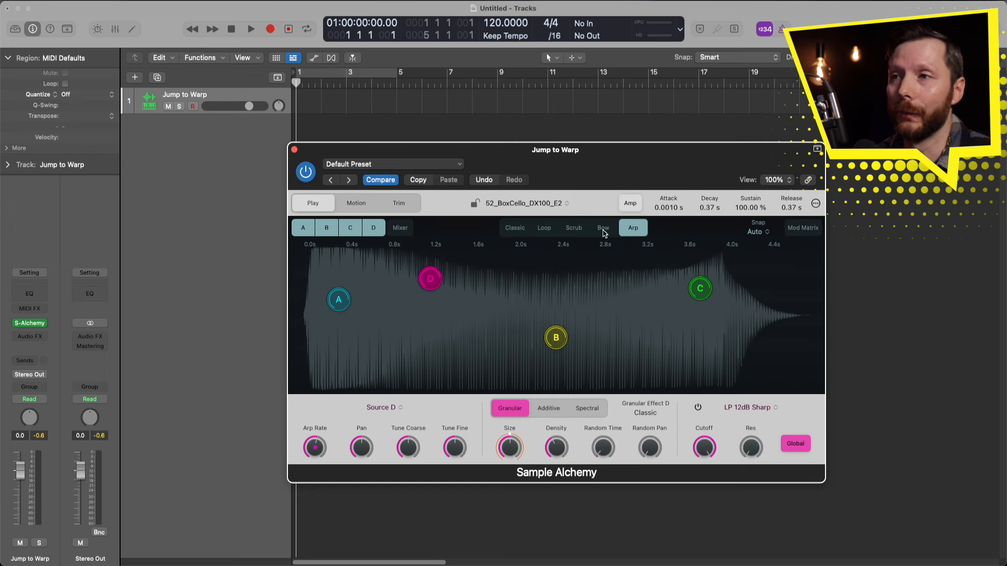
Step: Try bowed, scrub and classic playback for source A, ending on loop playback
click(603, 227)
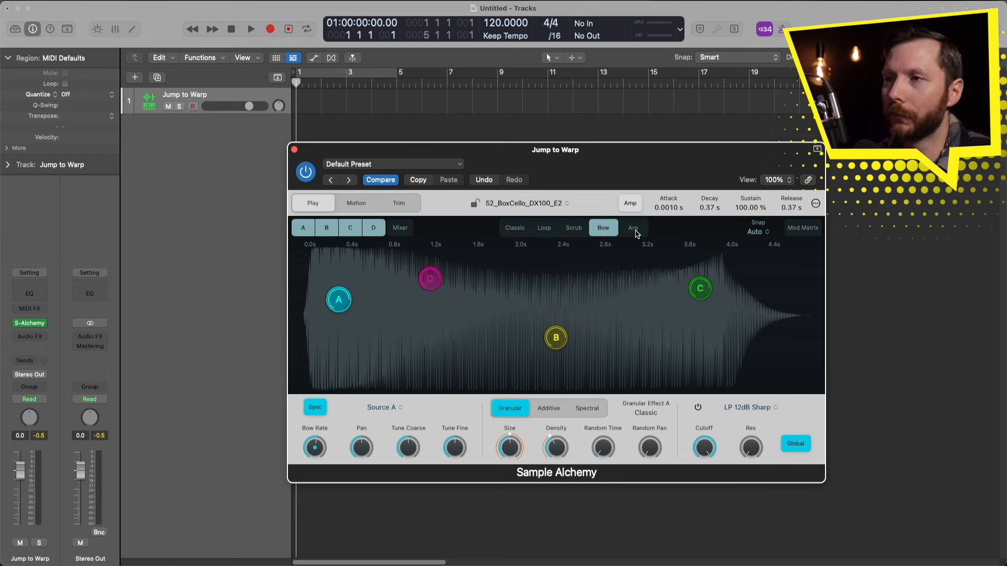
click(572, 227)
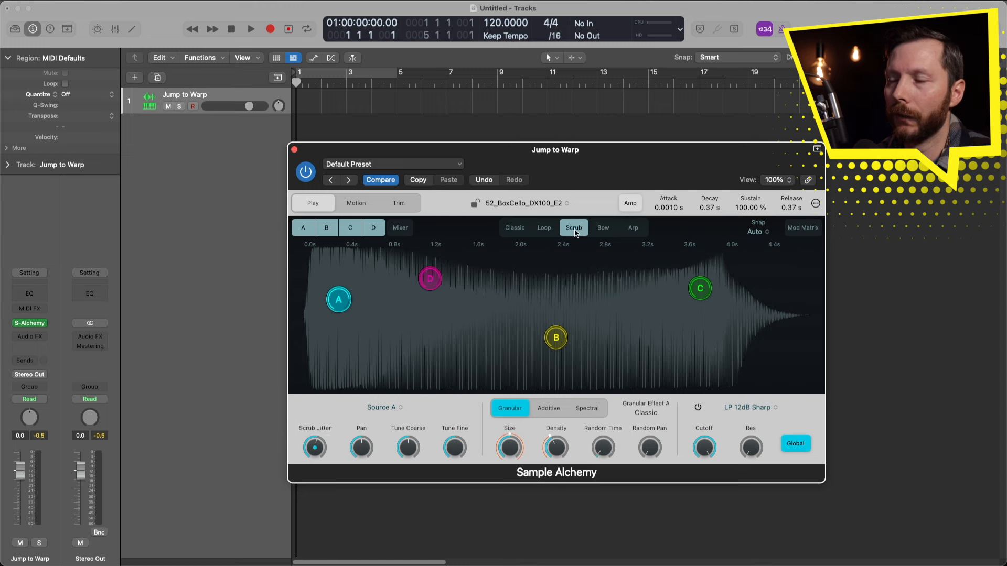
click(514, 227)
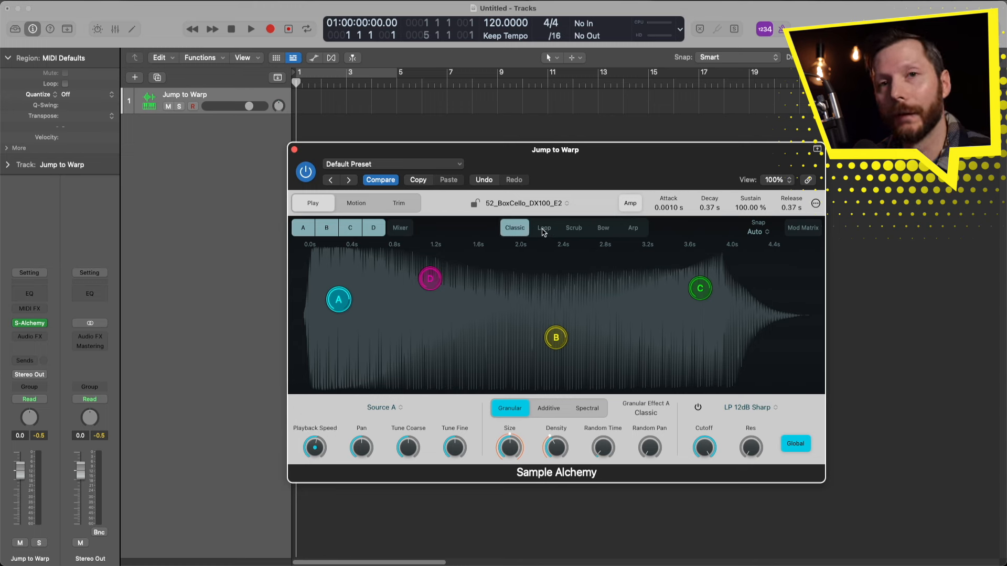
click(543, 227)
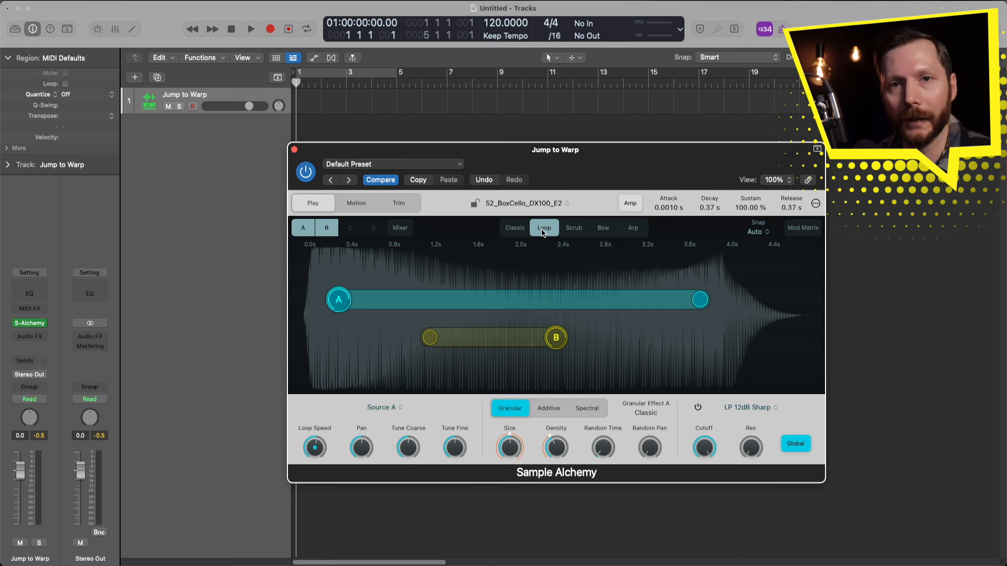
mouse_move(603, 234)
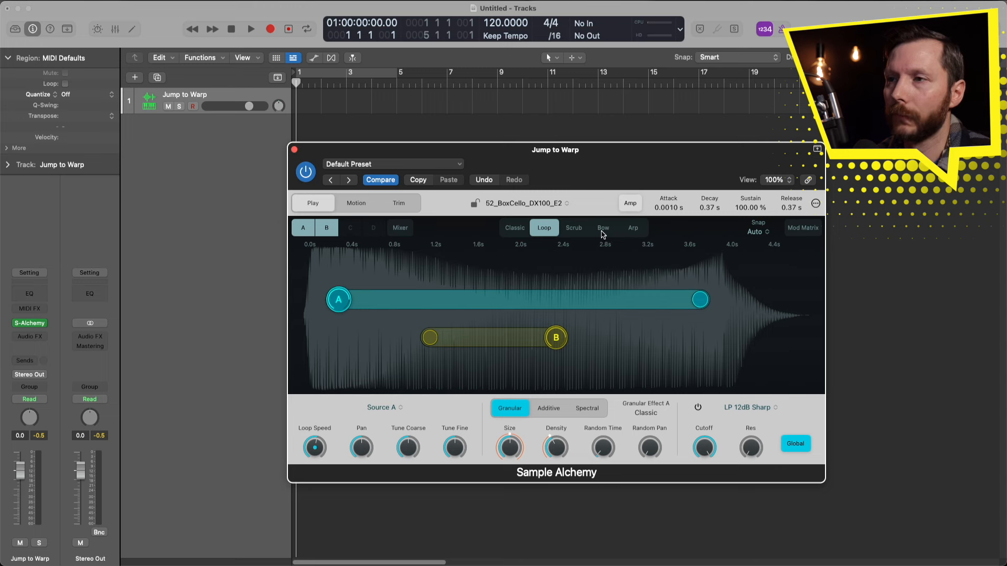
Step: Compare scrub, loop, classic and arp playback, settle on bow, and open the source list
click(603, 227)
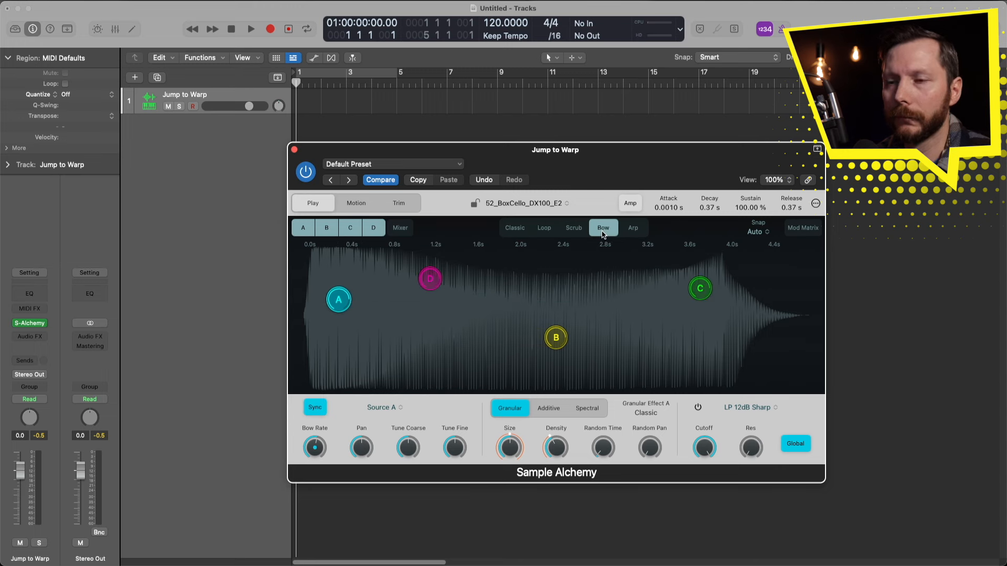
mouse_move(546, 378)
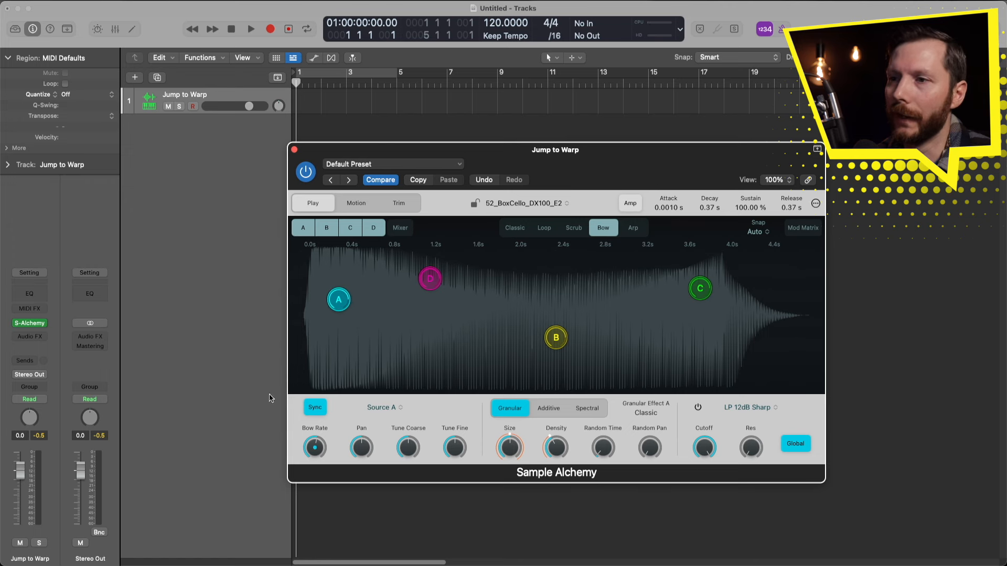
mouse_move(484, 328)
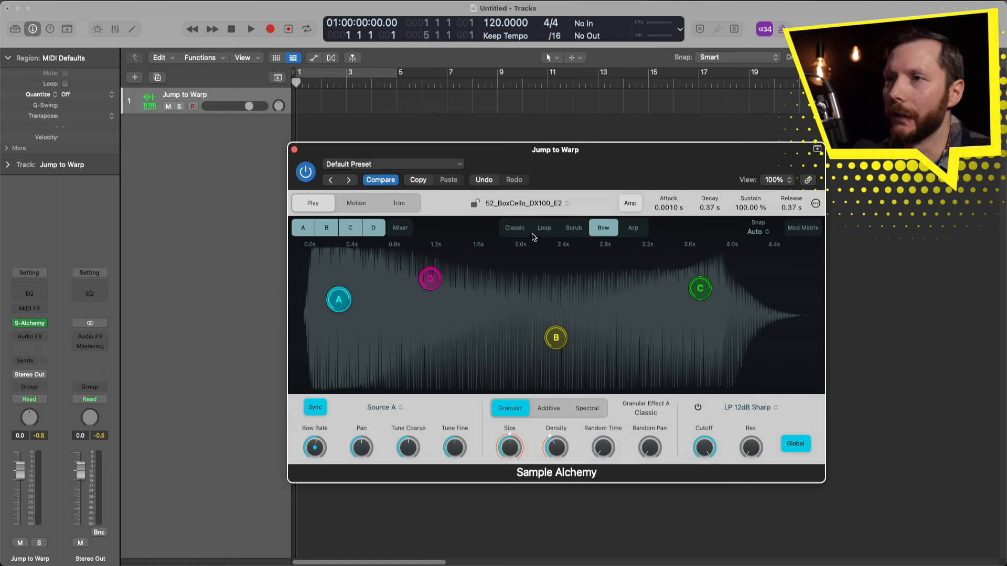
mouse_move(578, 233)
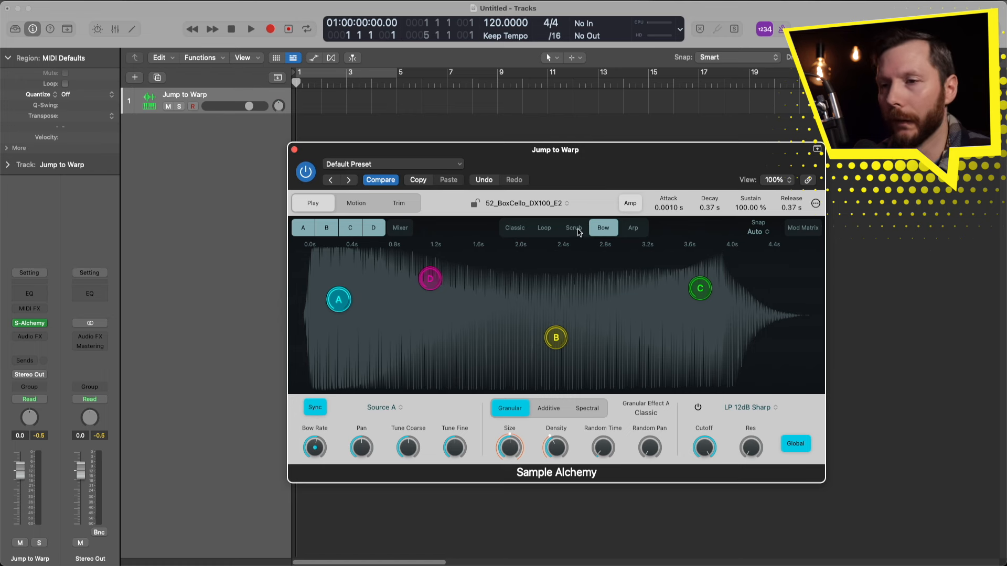
click(572, 227)
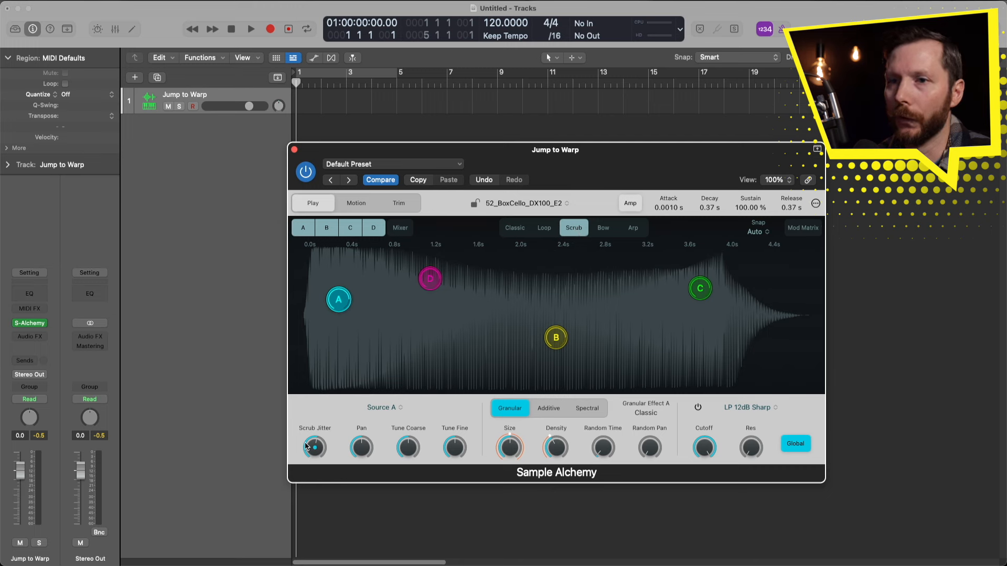
click(543, 227)
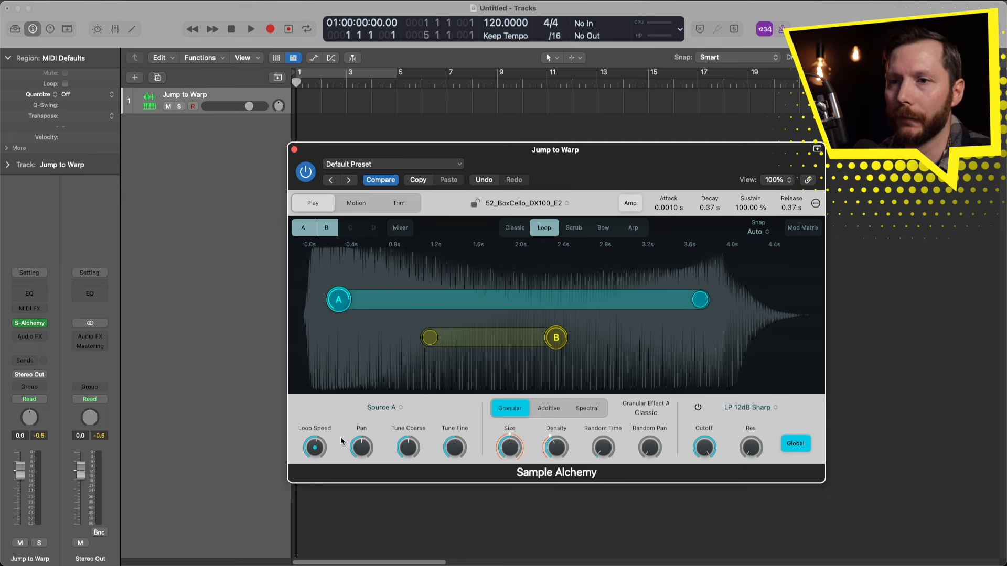
click(514, 228)
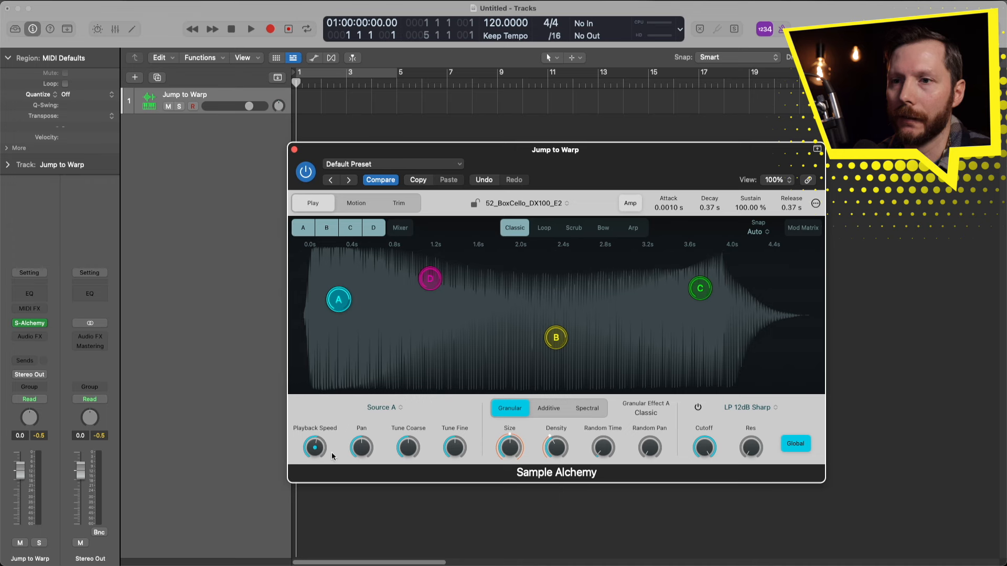
click(632, 227)
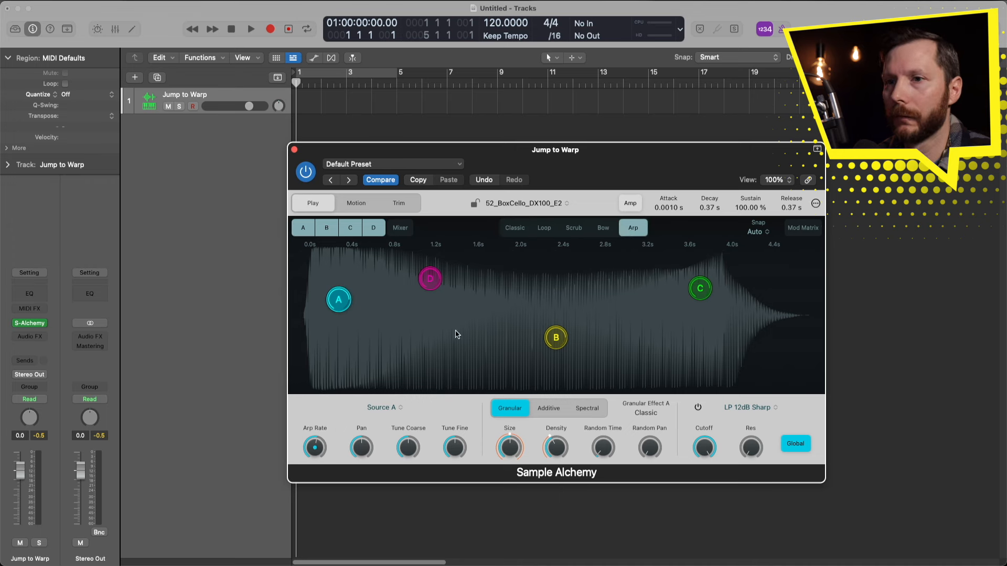
click(602, 227)
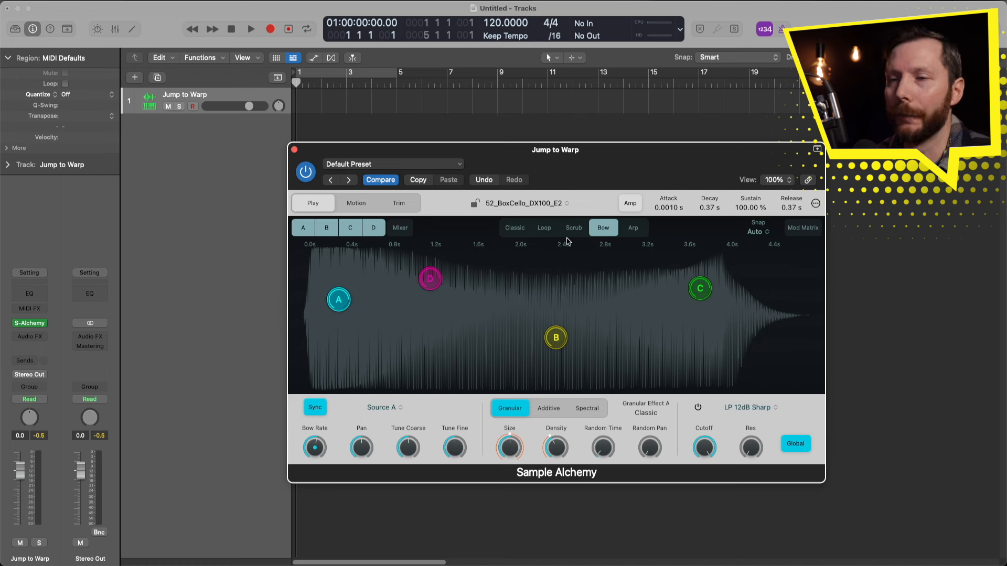
mouse_move(493, 468)
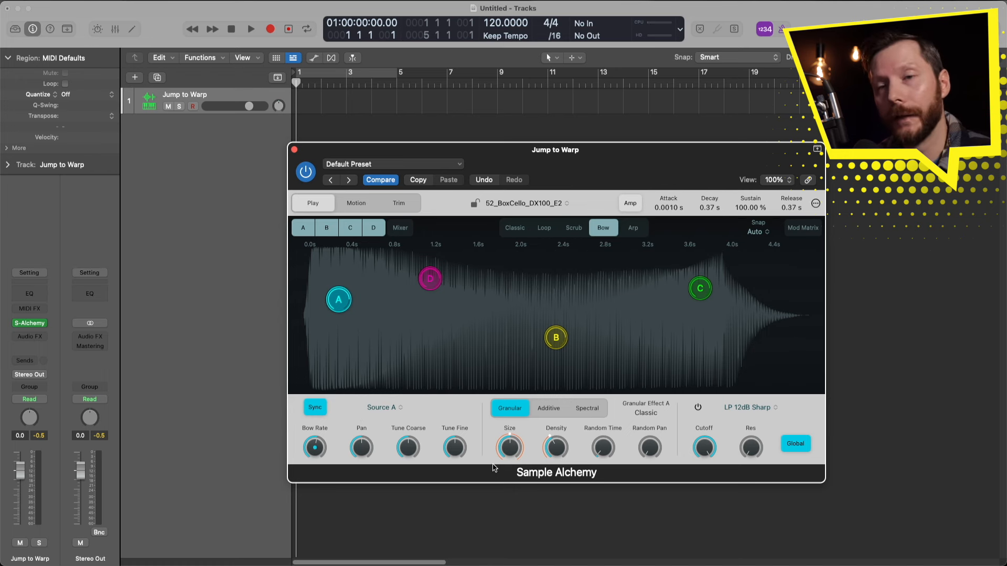
click(384, 407)
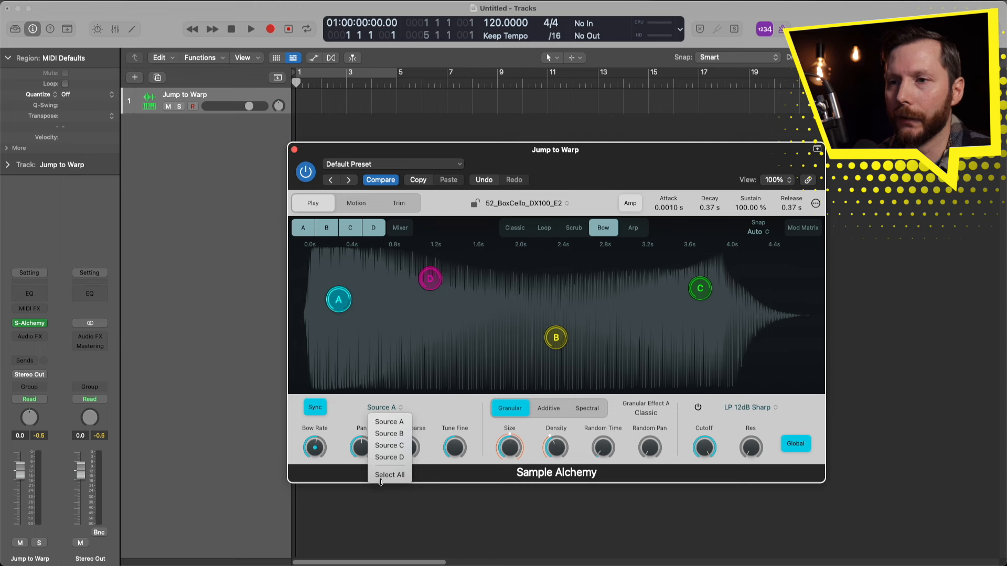
Step: Select all four sources, pan them together, recentre the pan, and return to source A
click(389, 475)
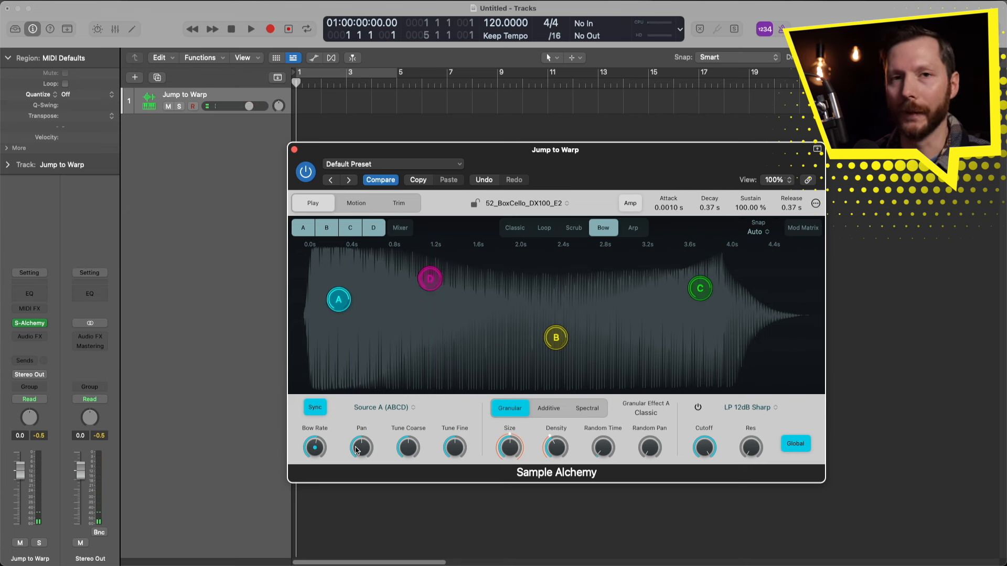
drag(361, 447, 366, 430)
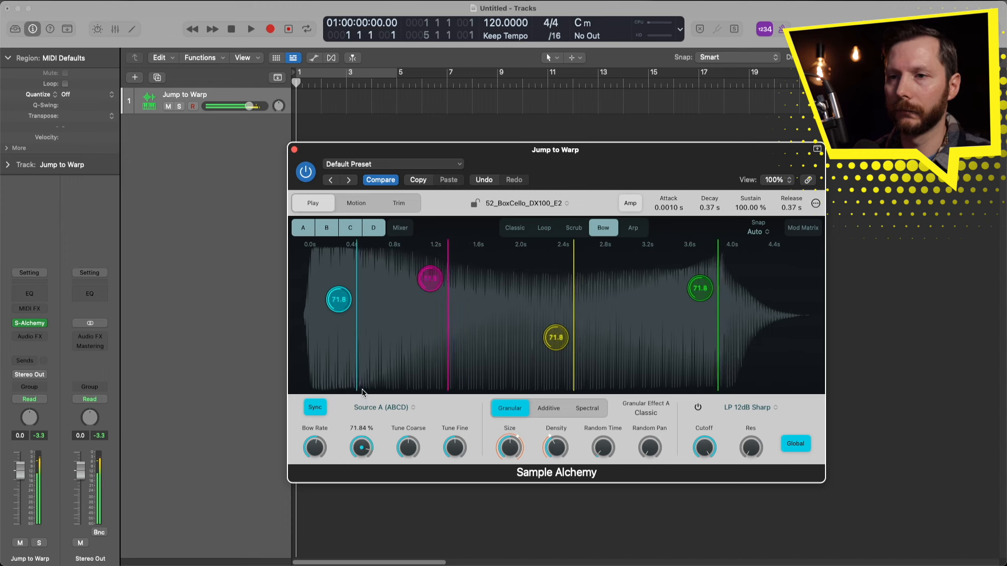
drag(361, 447, 361, 463)
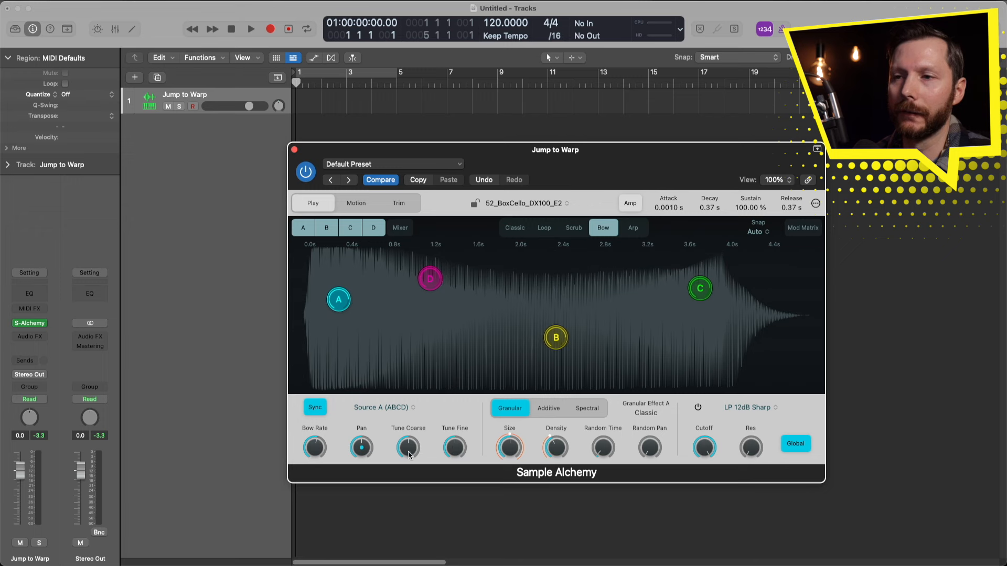
click(251, 29)
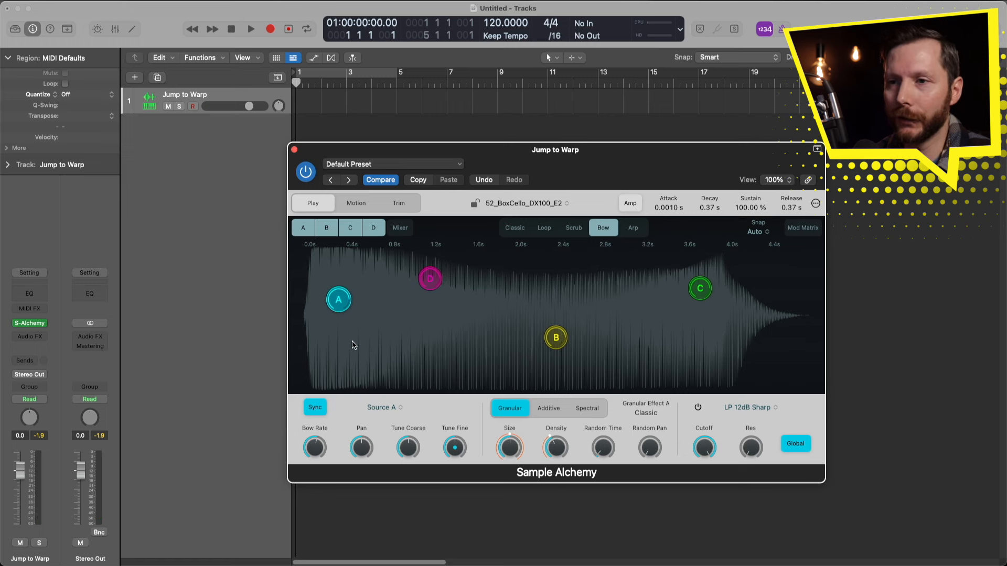
Step: Choose source D for editing so its own controls are shown
drag(361, 448, 361, 462)
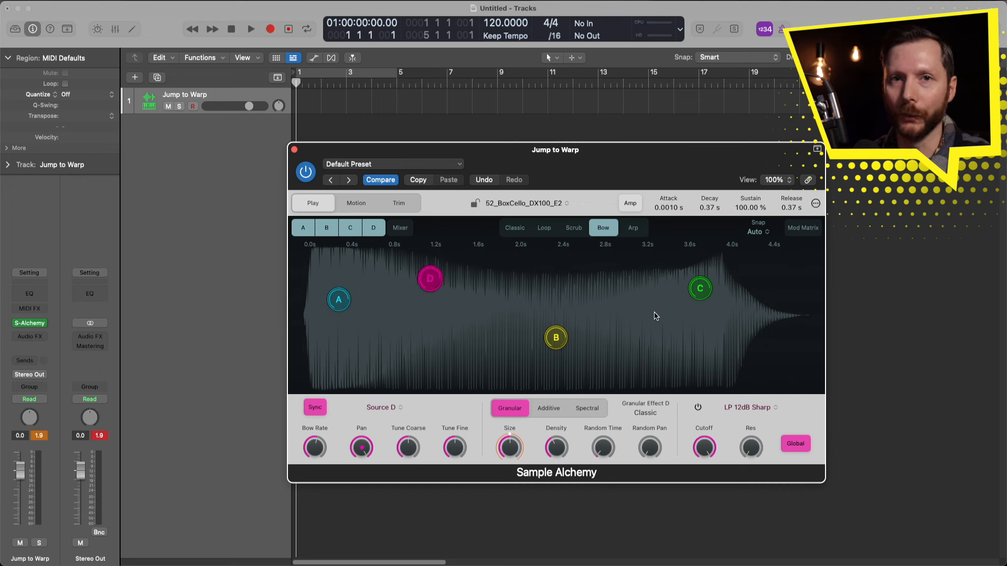
click(251, 29)
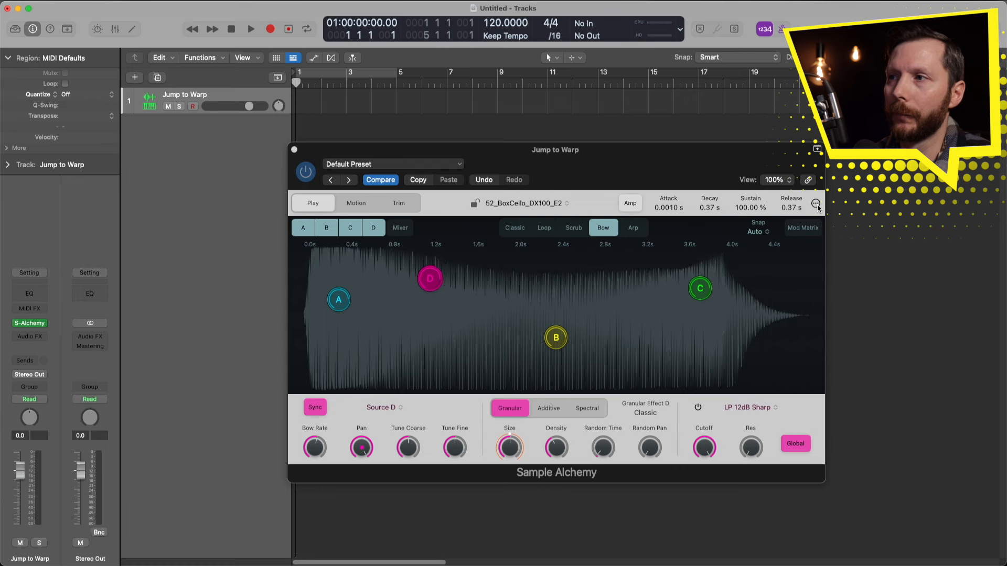
Step: Drag Global Volume from -10.1 dB down to -13.3 dB in the ••• settings popover
click(816, 203)
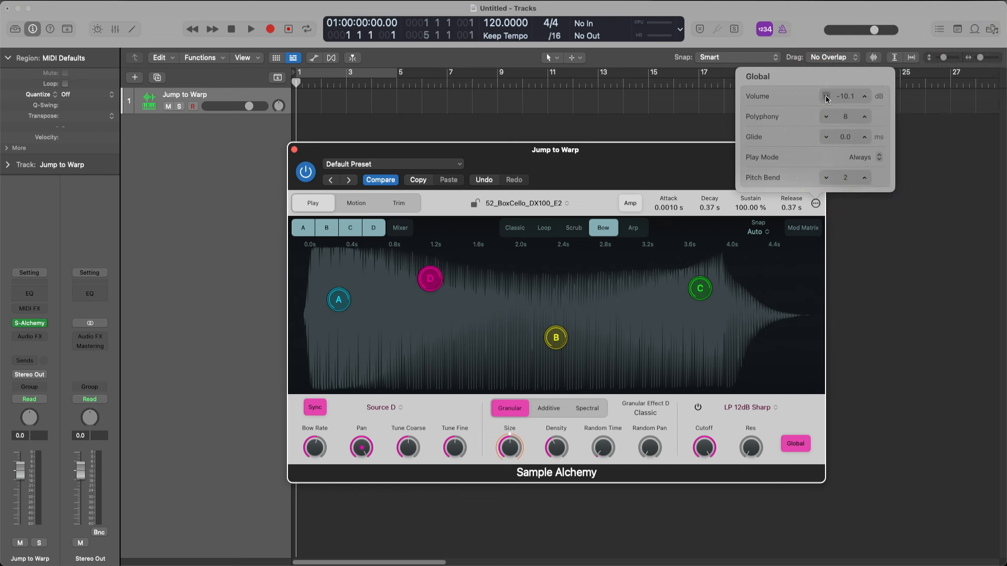
drag(845, 96, 845, 111)
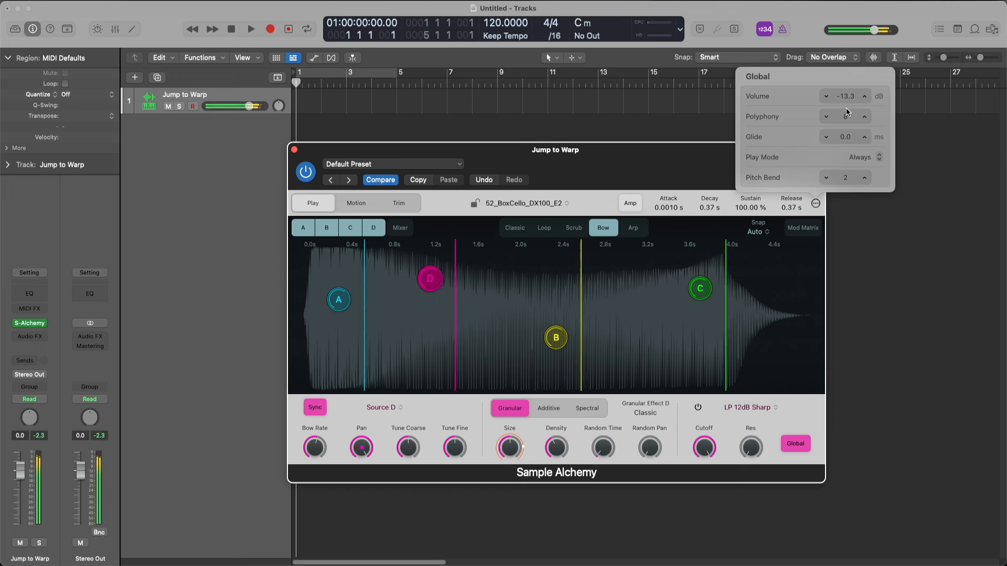
click(864, 116)
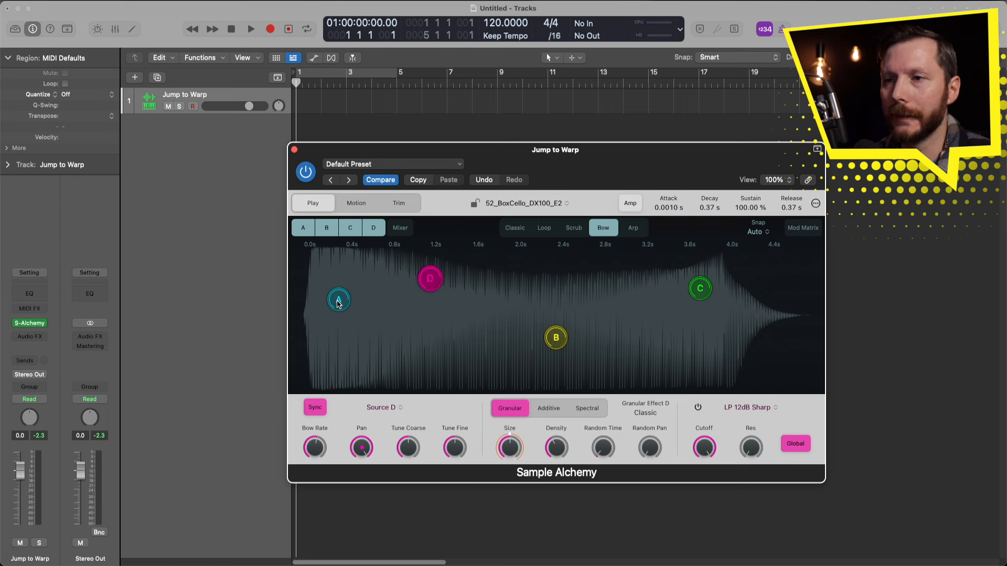
Step: Select source D and tune it down to about -7 semitones
click(339, 300)
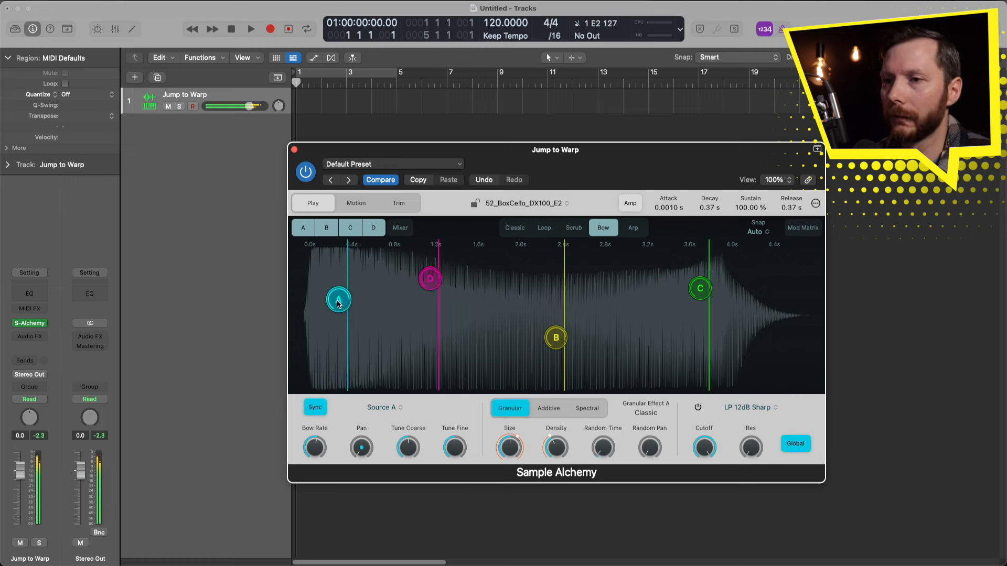
click(429, 279)
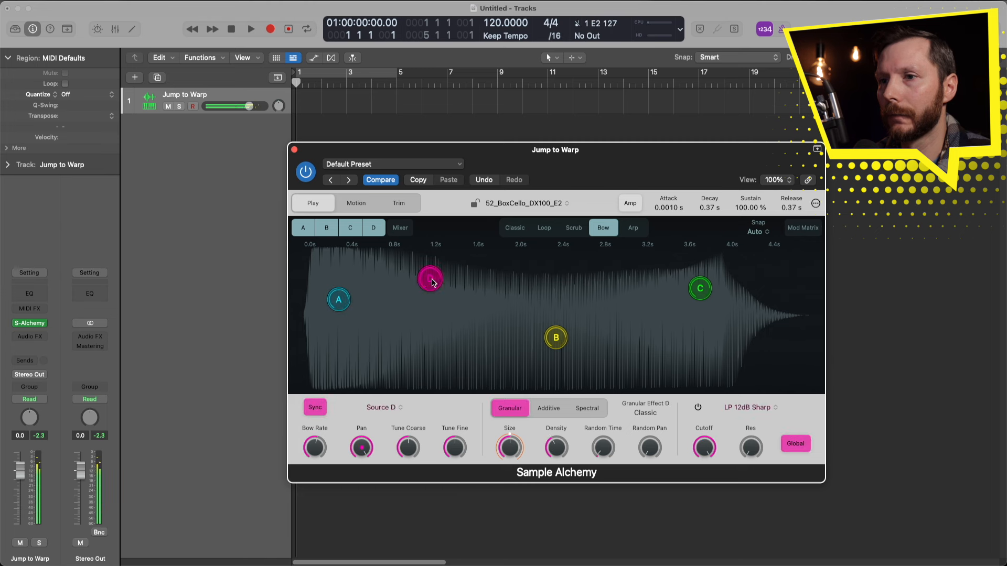
drag(408, 447, 408, 444)
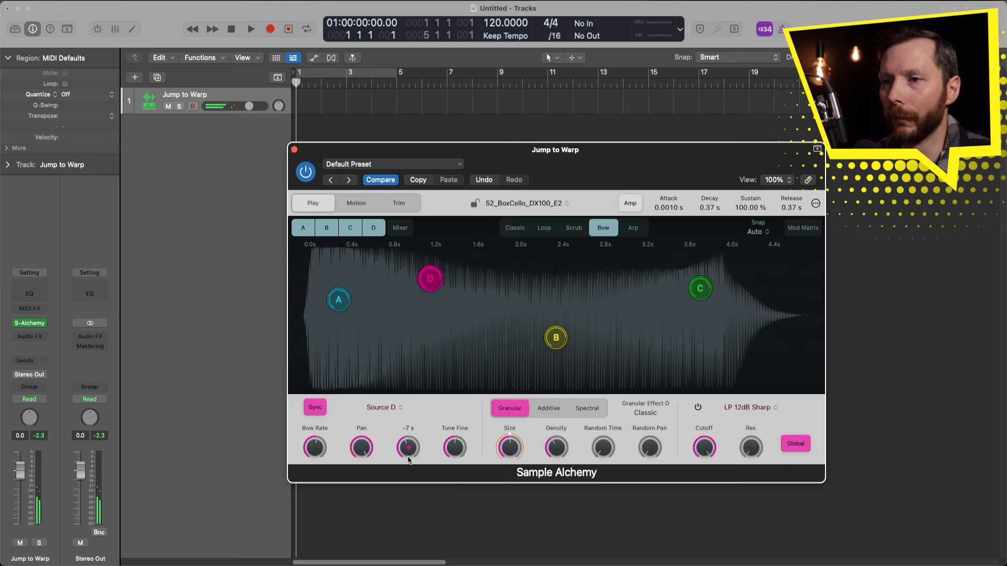
drag(408, 448, 408, 460)
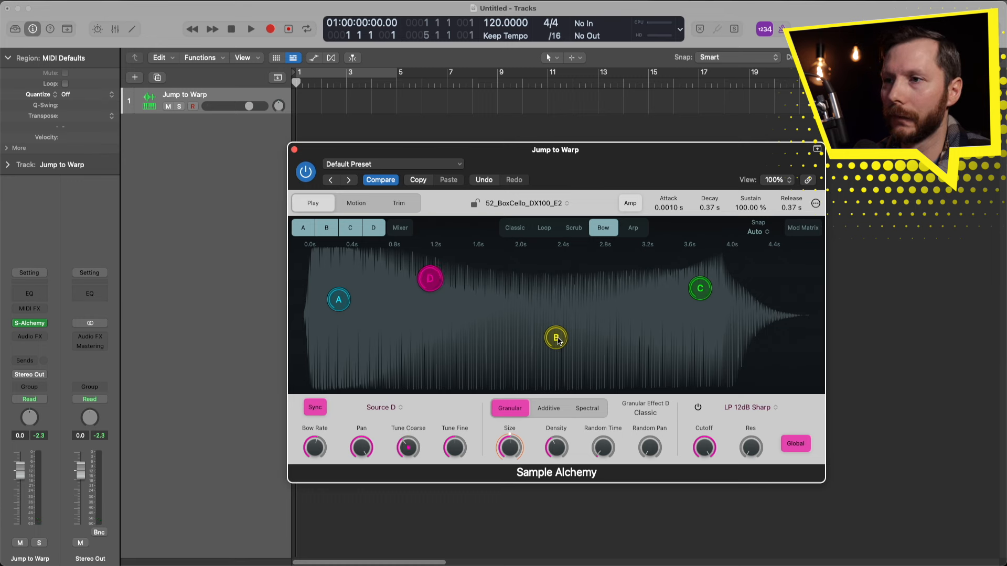
Step: Set source B's coarse tuning to 12 semitones and fine-tune it to about -2.96 cents
click(556, 338)
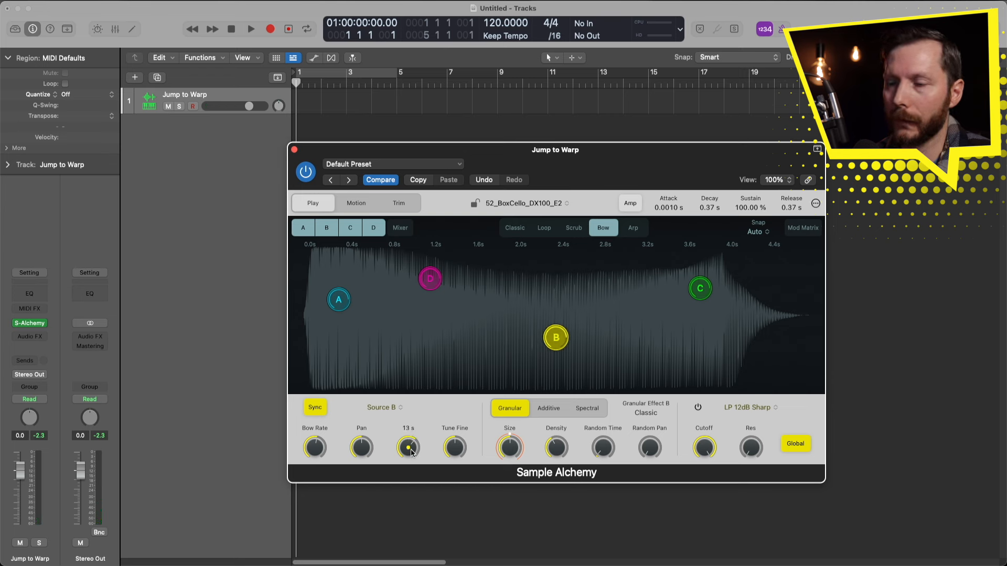
drag(409, 447, 411, 456)
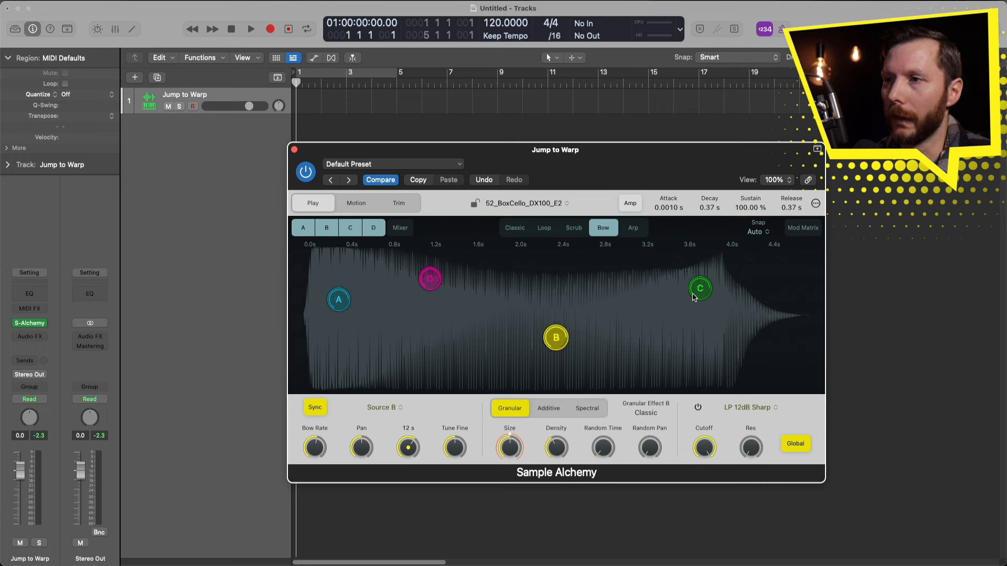
click(251, 29)
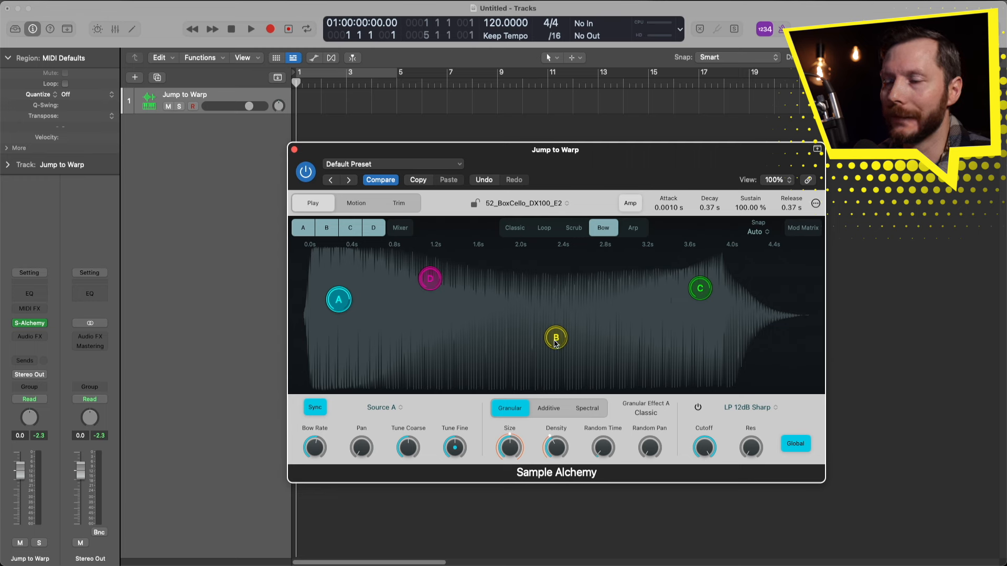
click(555, 337)
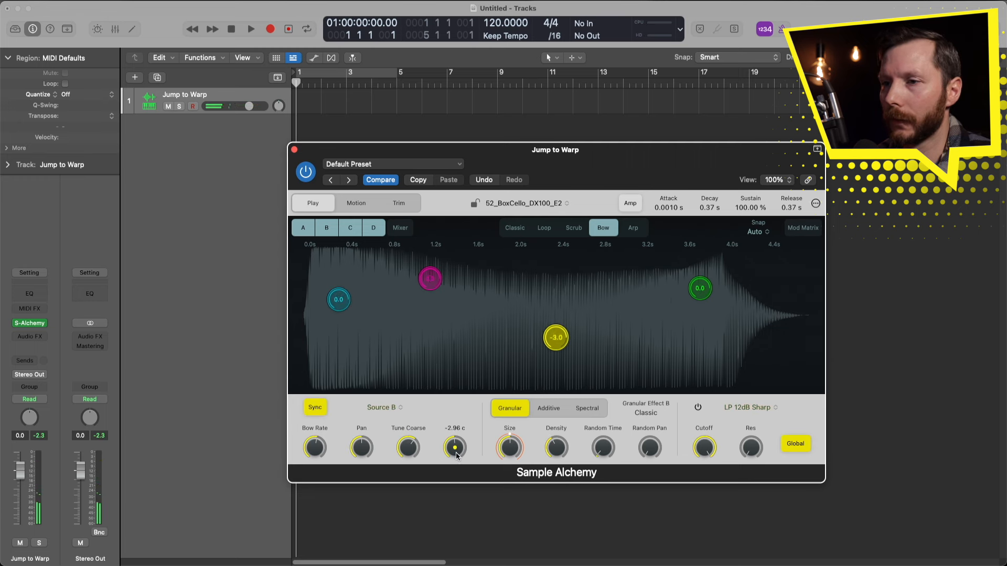
drag(455, 447, 454, 453)
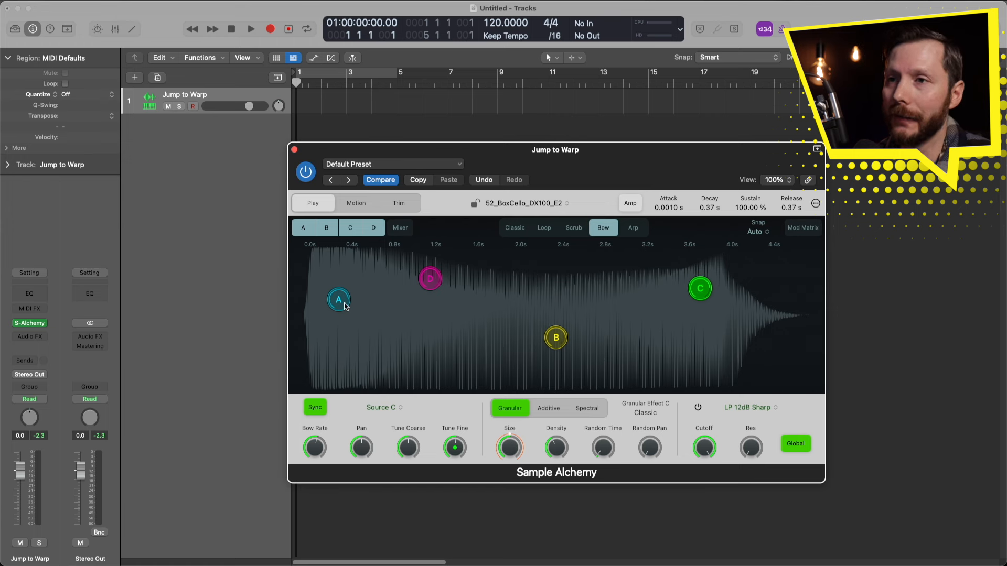
mouse_move(444, 310)
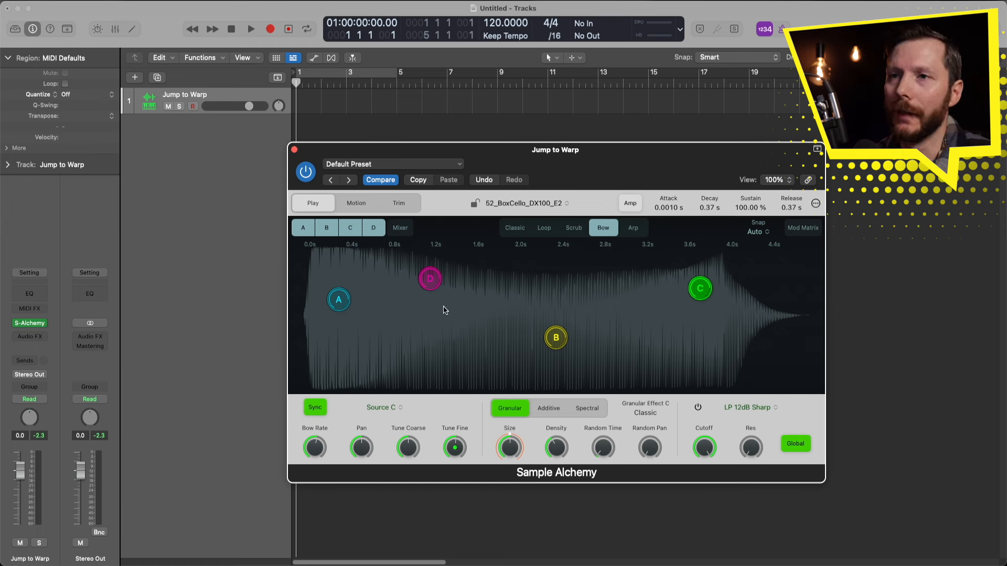
click(399, 227)
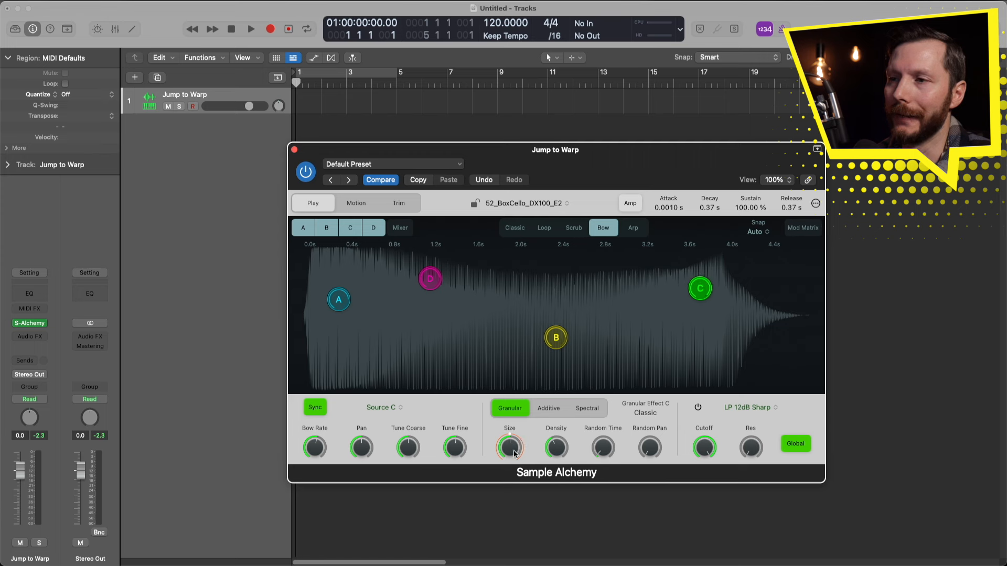
mouse_move(591, 463)
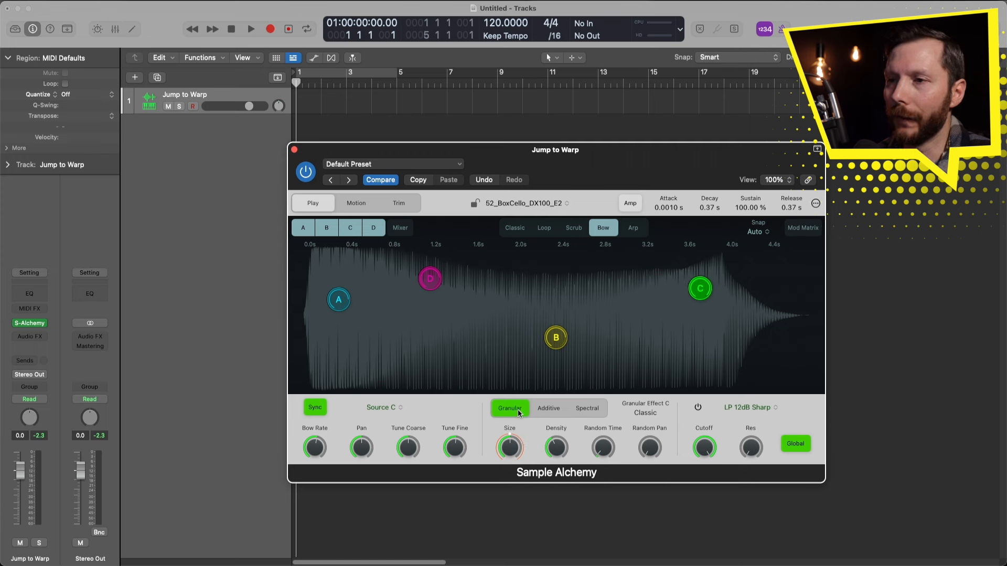
Step: Try additive and spectral on source C, set the spectral effect to Cloud, return to granular
click(548, 408)
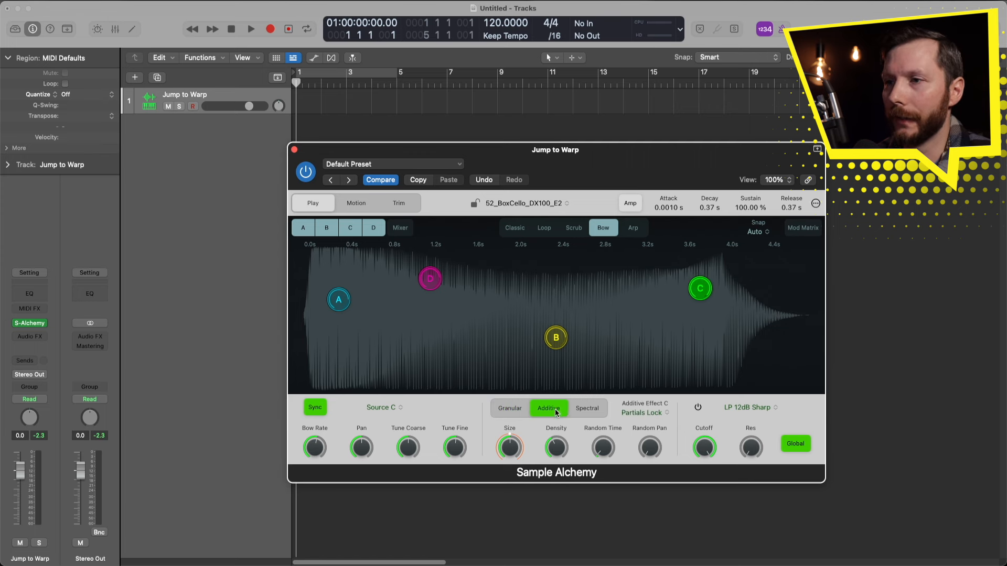
click(586, 408)
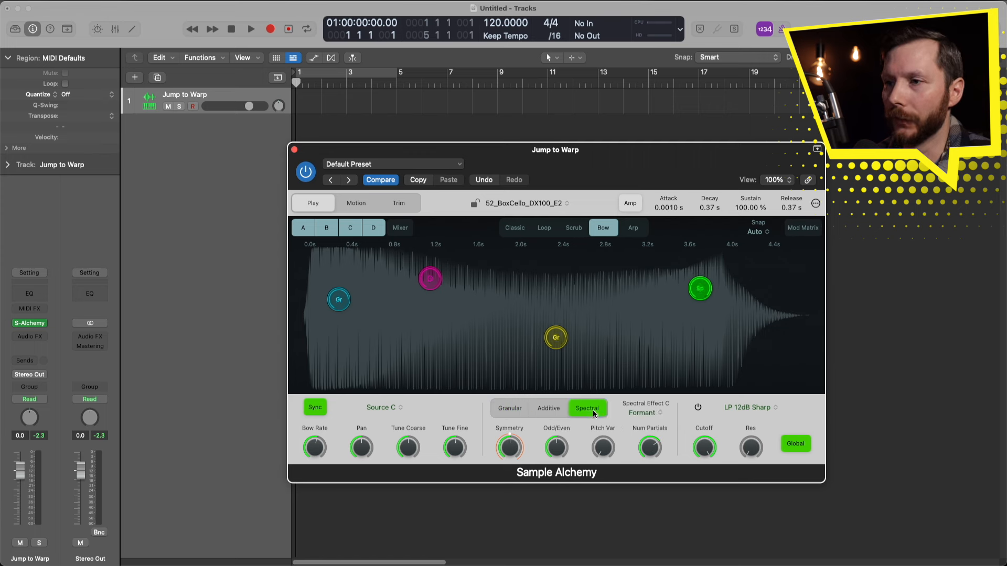
click(510, 408)
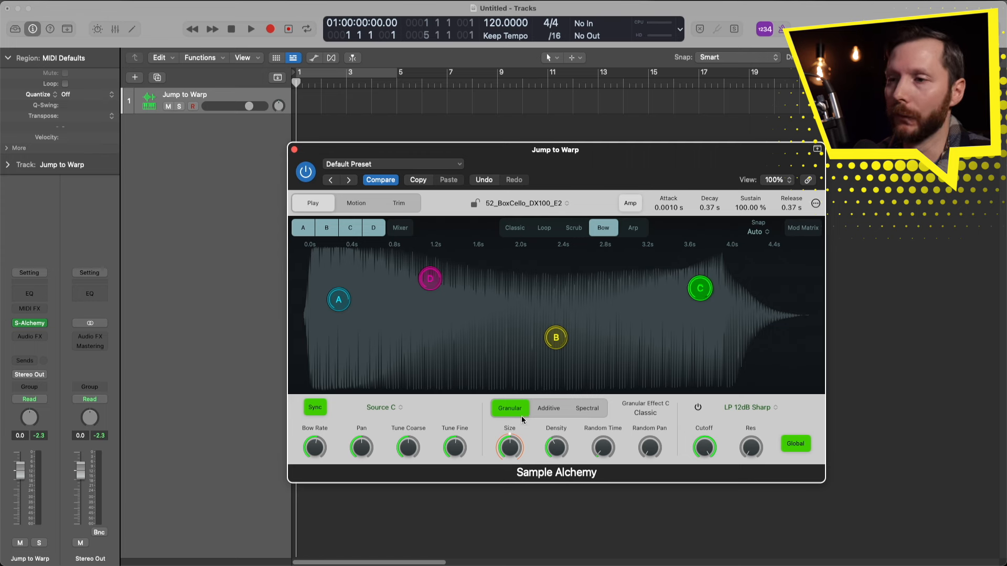
click(548, 409)
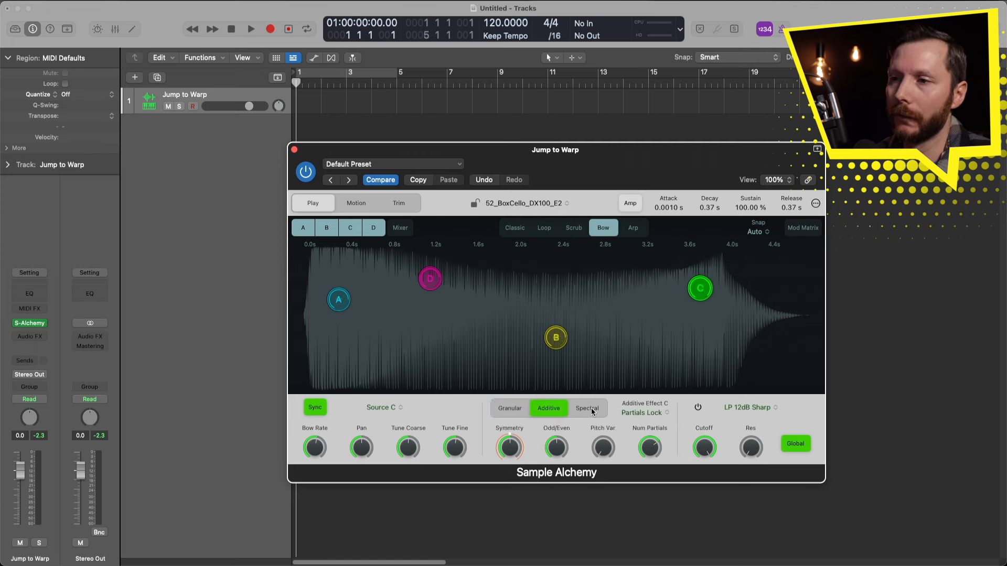
click(586, 408)
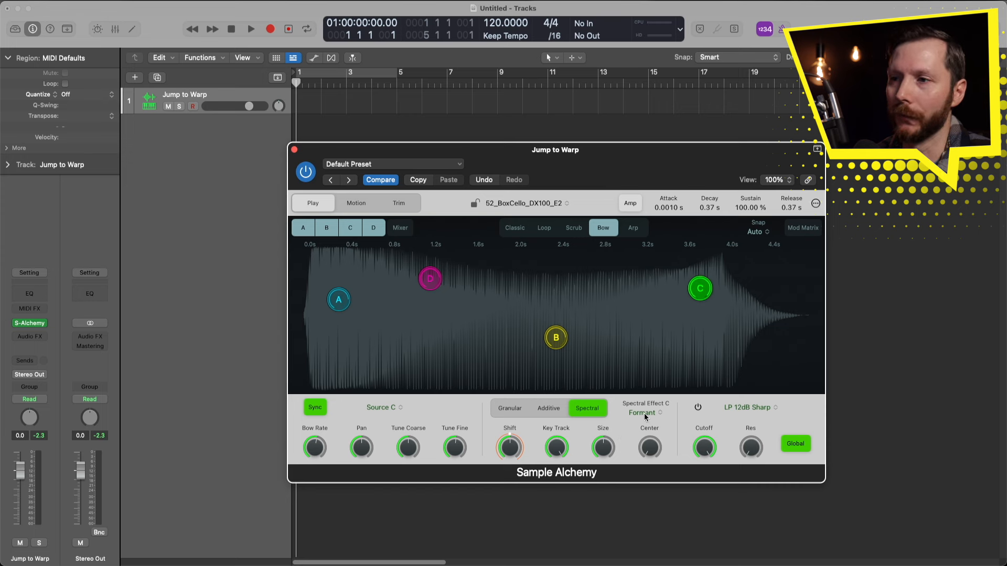
click(644, 413)
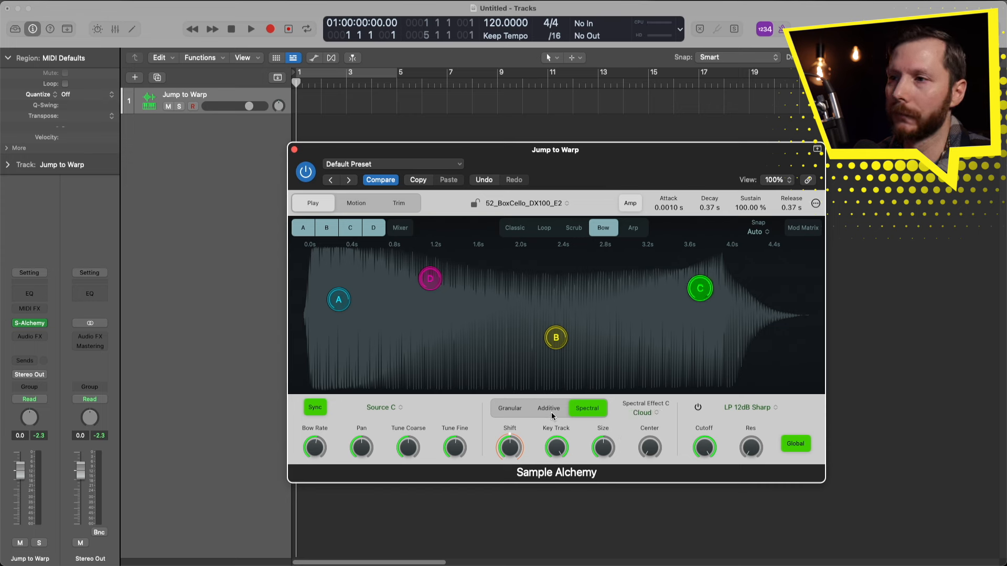
click(547, 408)
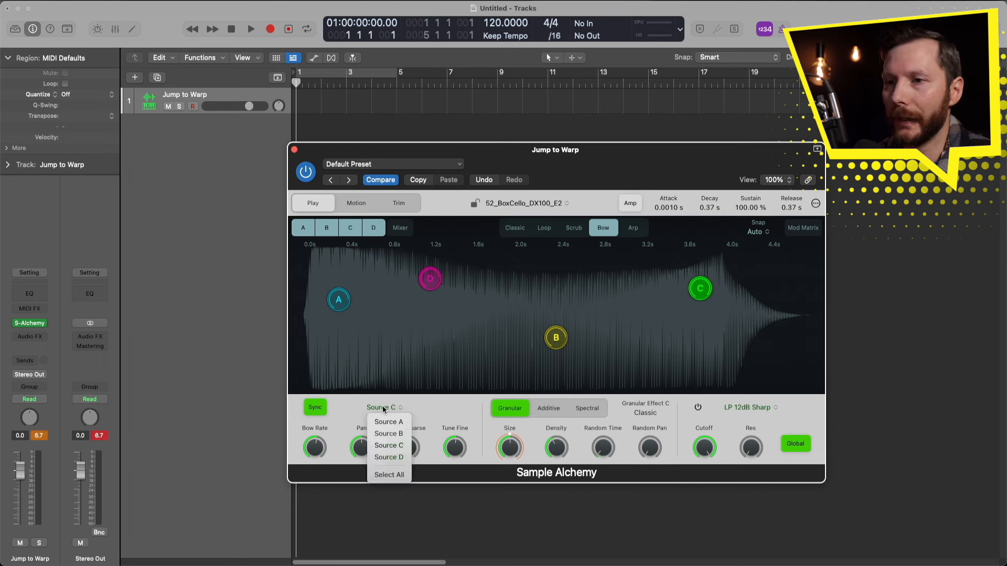
mouse_move(388, 474)
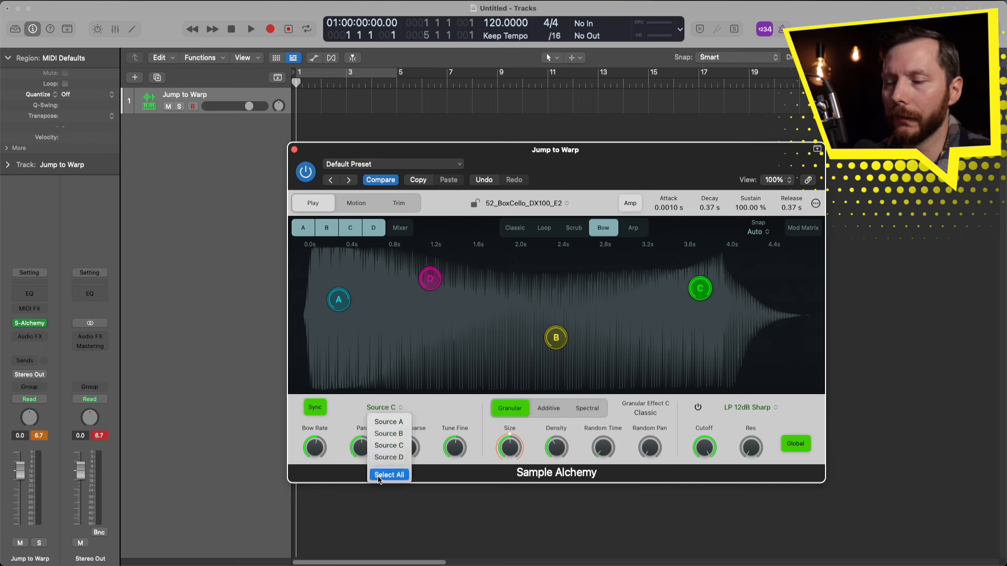
Step: Select all four sources and switch them through additive to spectral synthesis
click(388, 474)
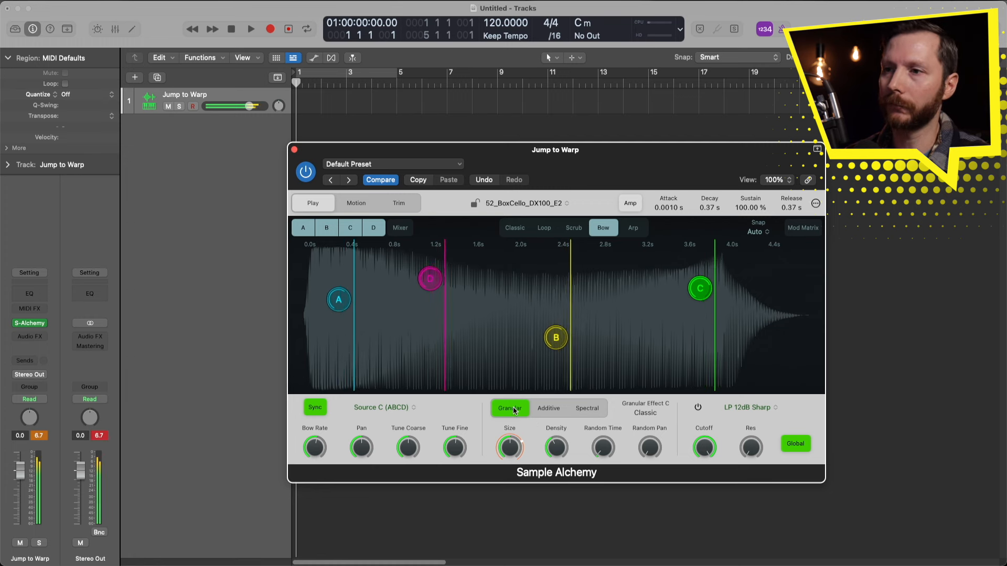
click(549, 408)
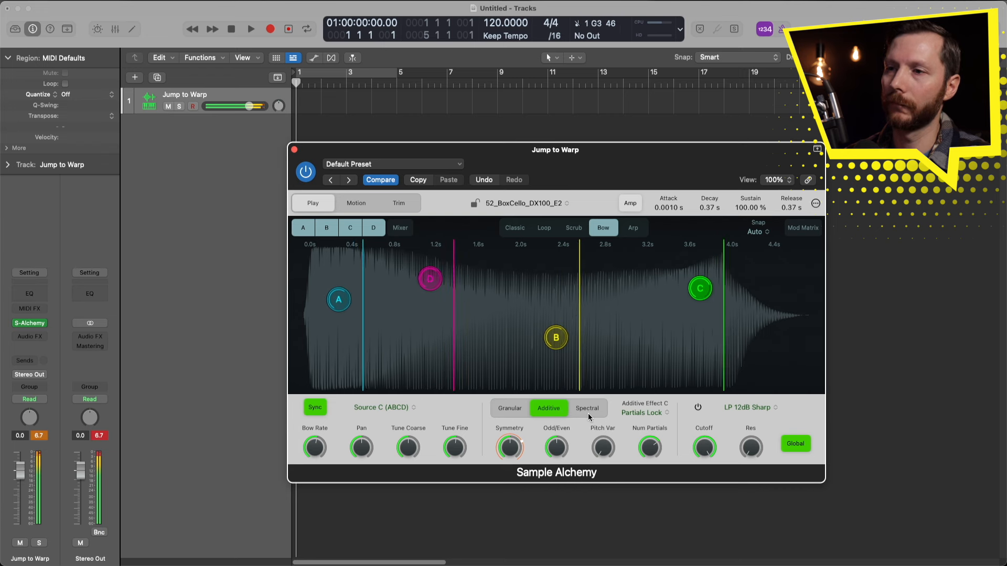
click(587, 408)
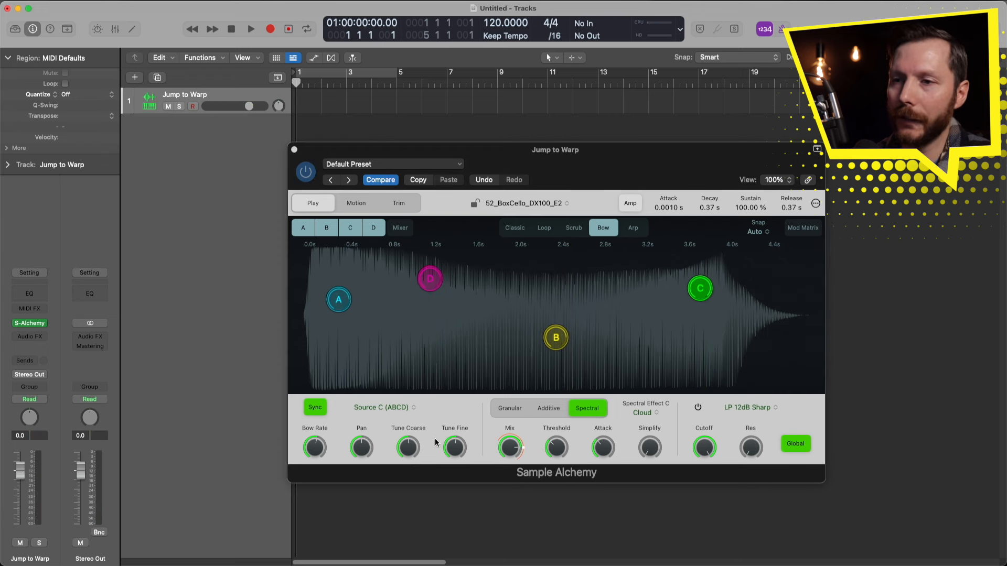
Step: Edit source A alone and set it to Granular, then select source C and set it to Granular
click(384, 407)
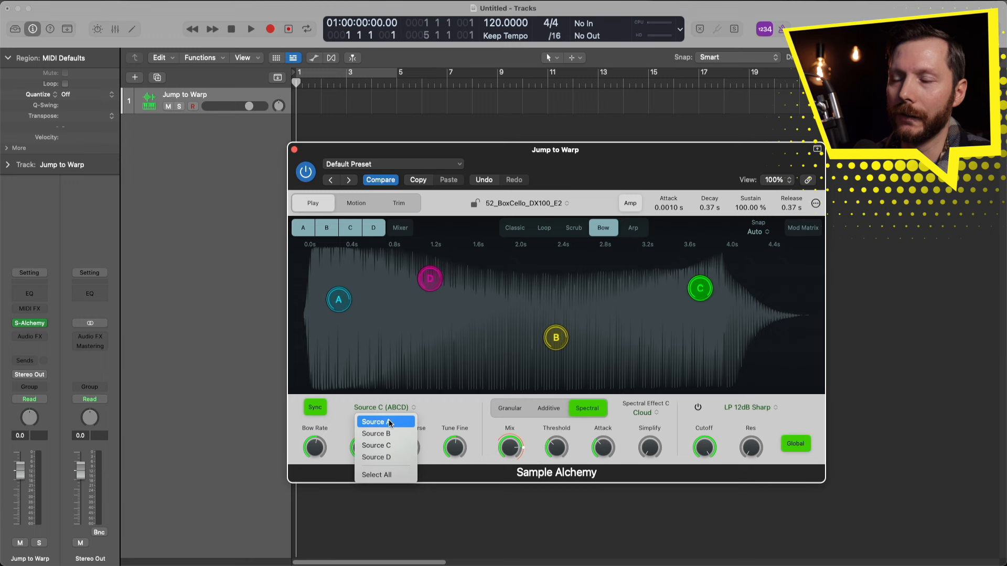
click(375, 422)
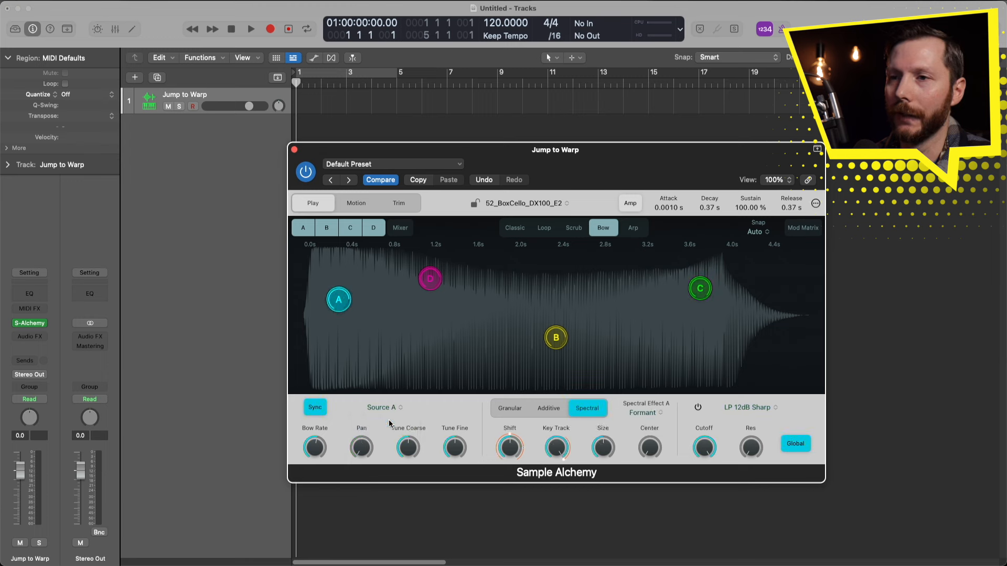
mouse_move(439, 412)
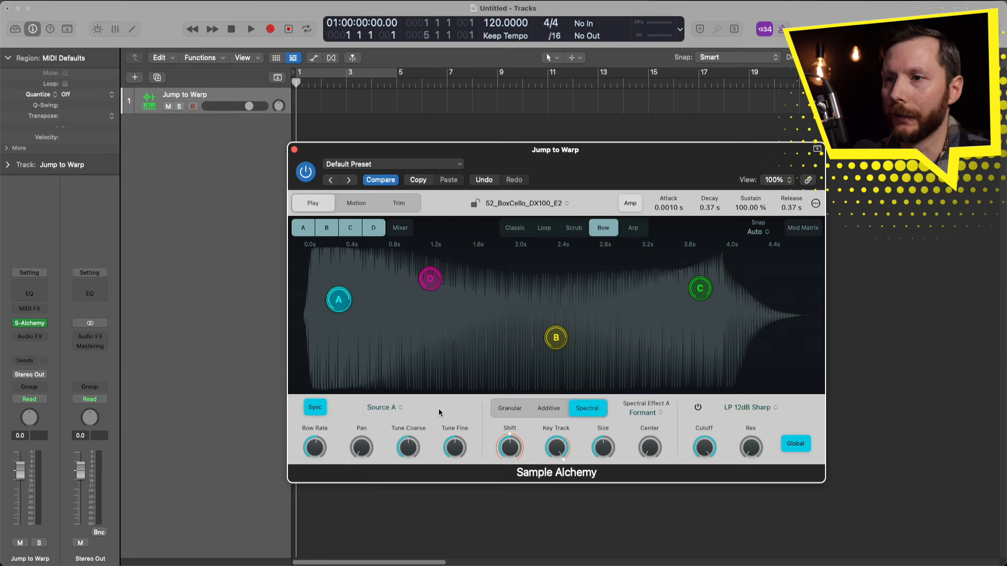
click(509, 409)
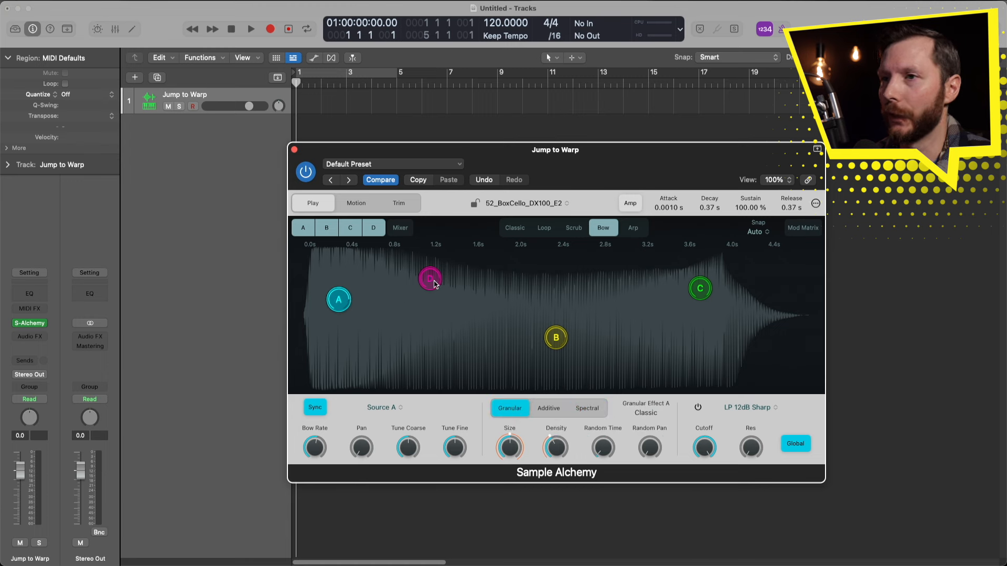
click(586, 408)
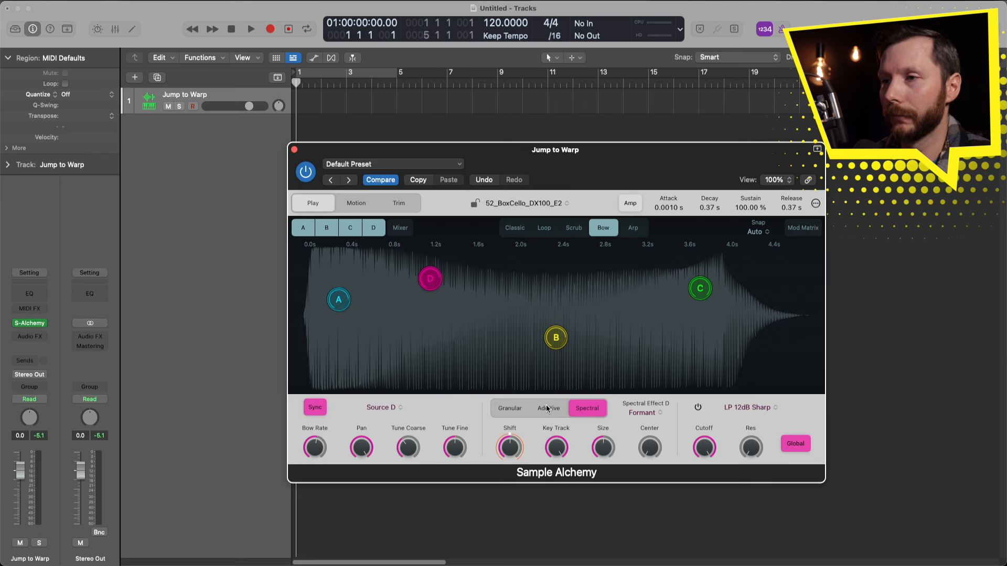
click(547, 408)
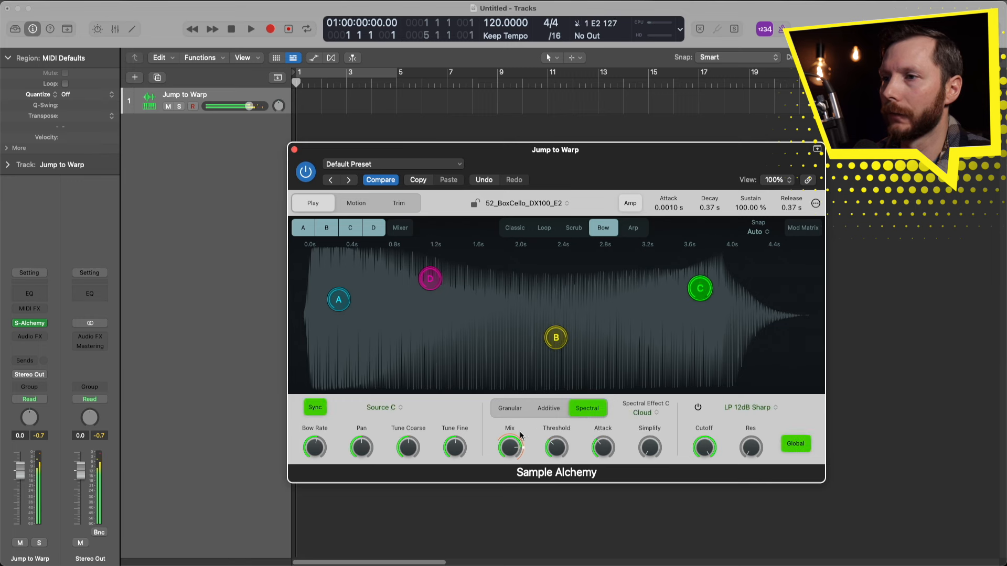
click(510, 409)
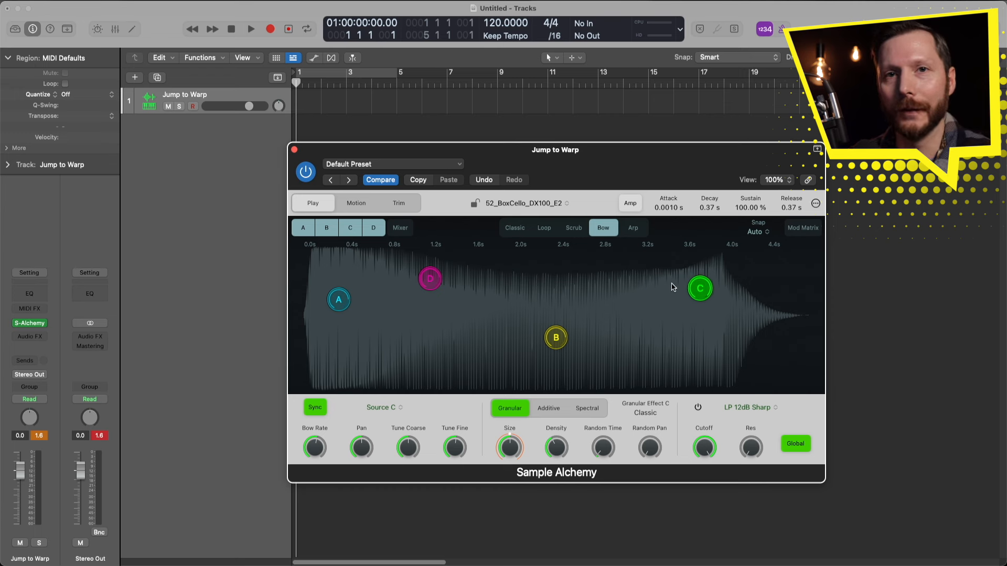
mouse_move(740, 464)
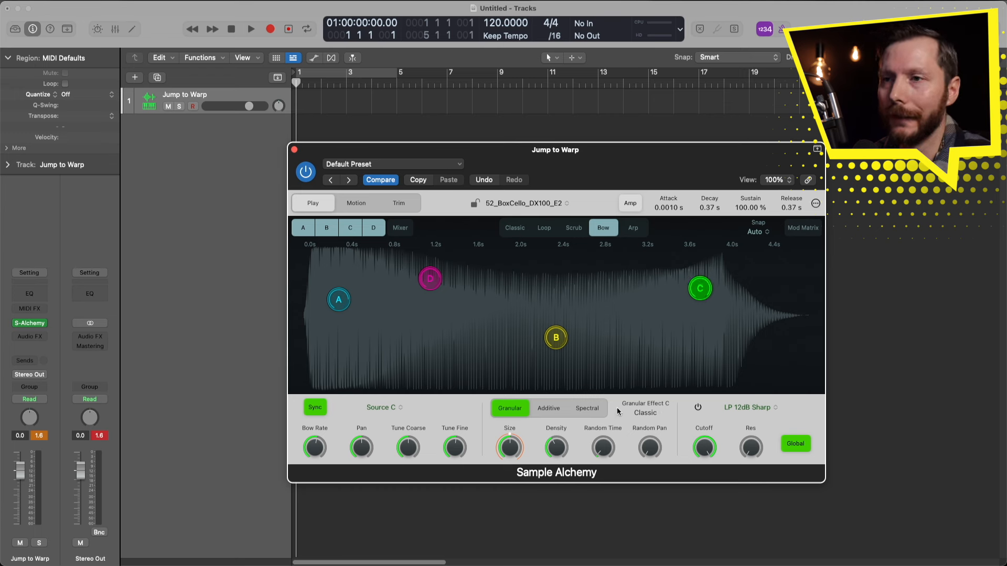
mouse_move(598, 365)
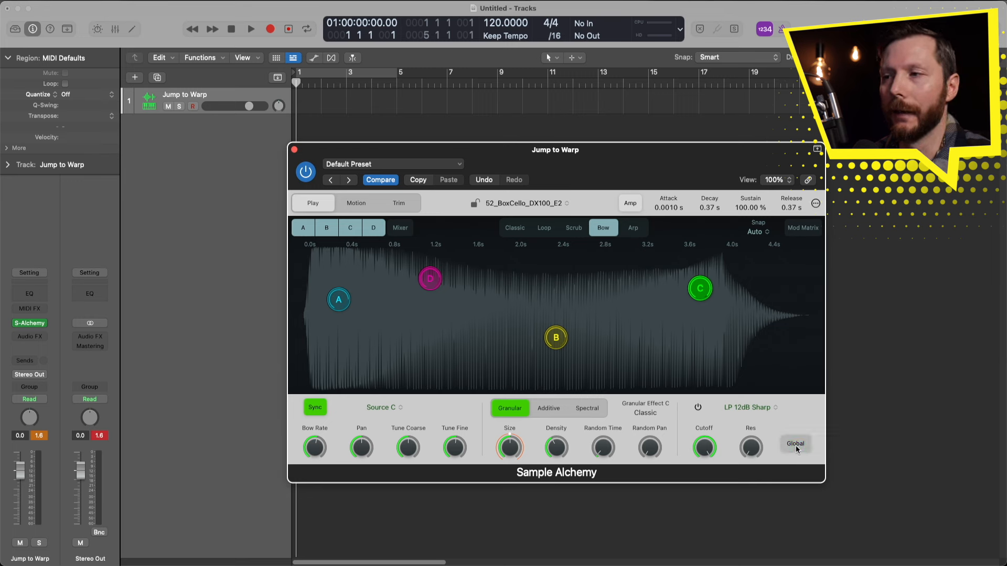
Step: Set source C's filter to LP 12dB Sharp, sweeping cutoff (123 Hz to about 1513 Hz) and resonance
click(796, 444)
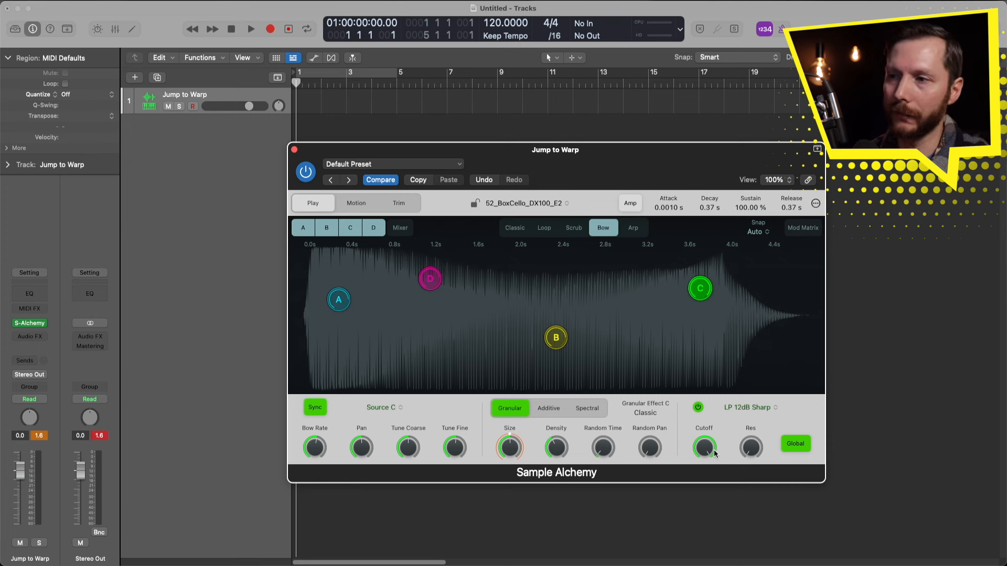
drag(703, 447, 706, 437)
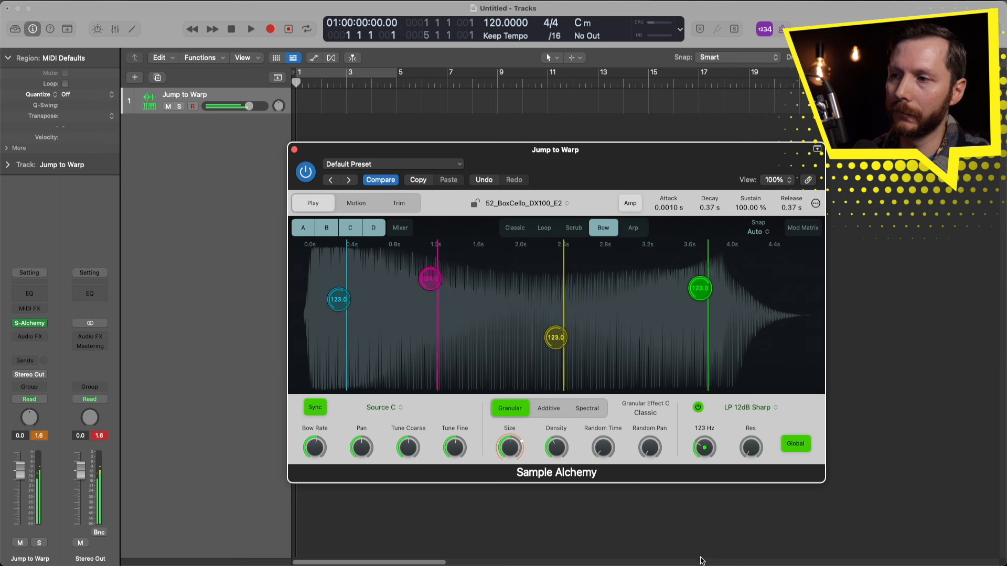
drag(704, 447, 704, 417)
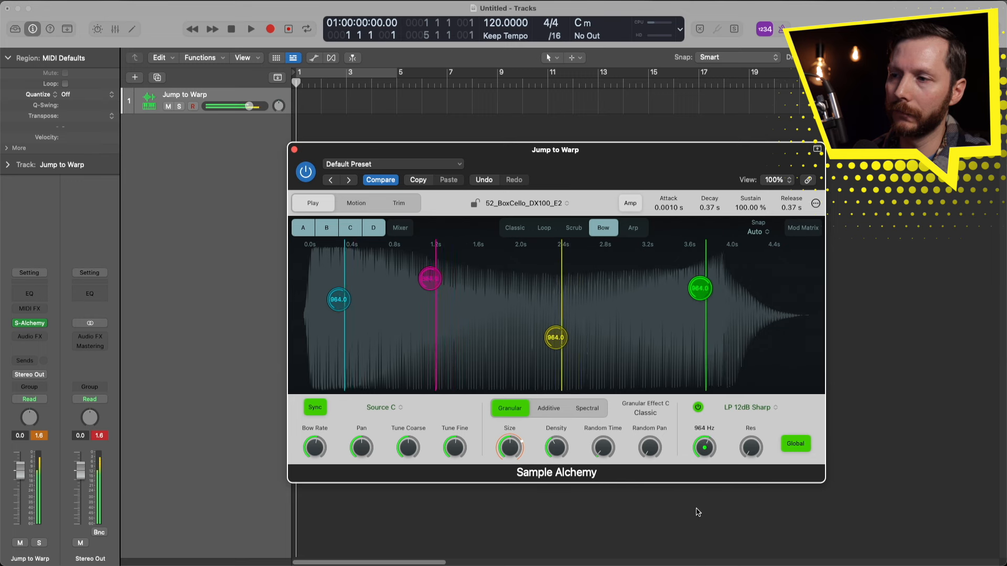
drag(703, 448, 703, 417)
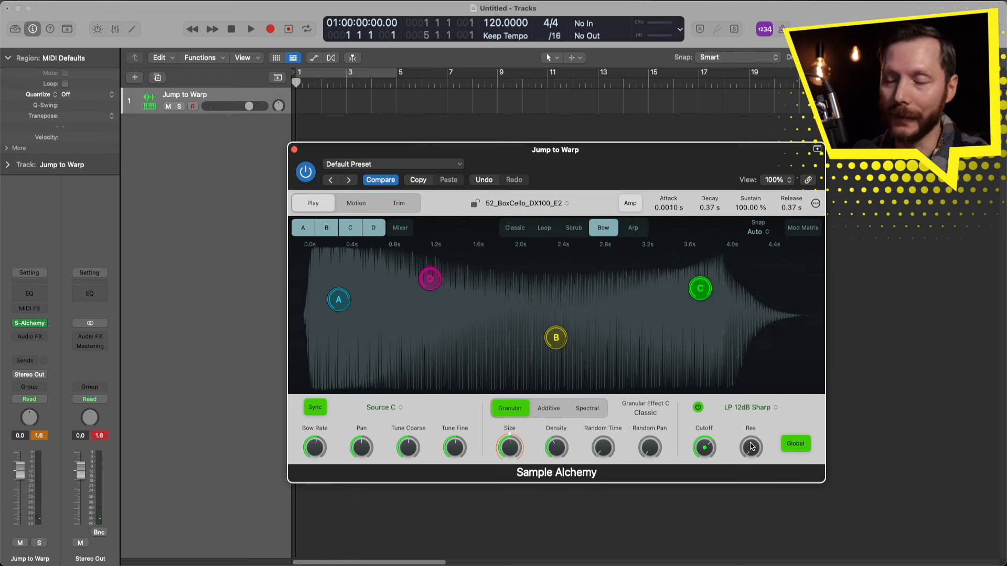
drag(750, 447, 750, 430)
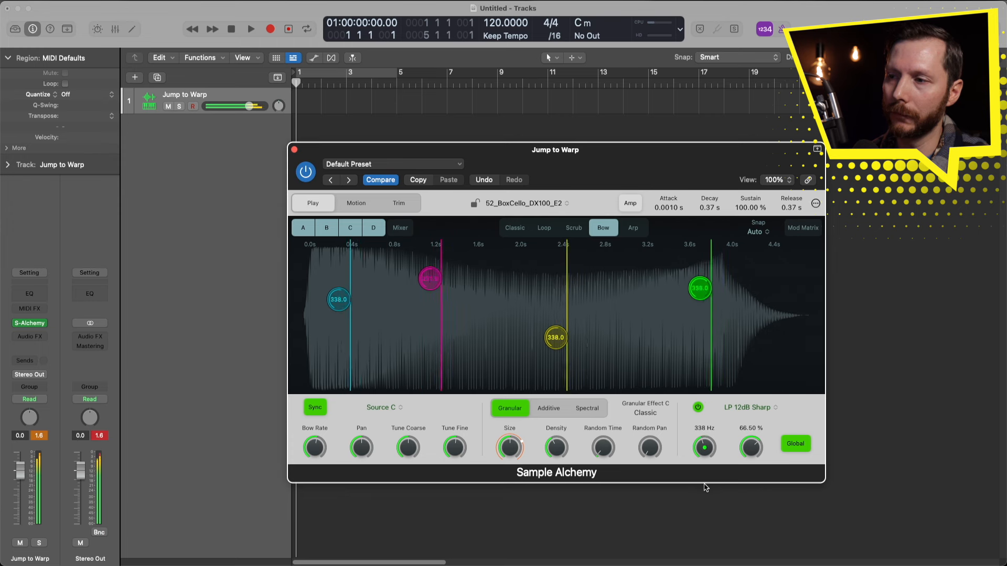
drag(704, 447, 703, 437)
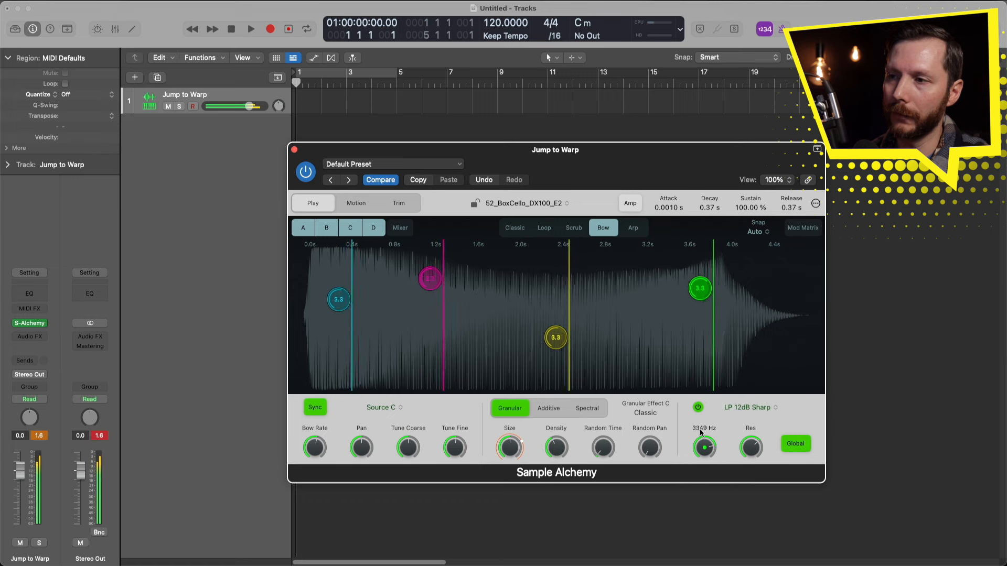
drag(703, 447, 704, 456)
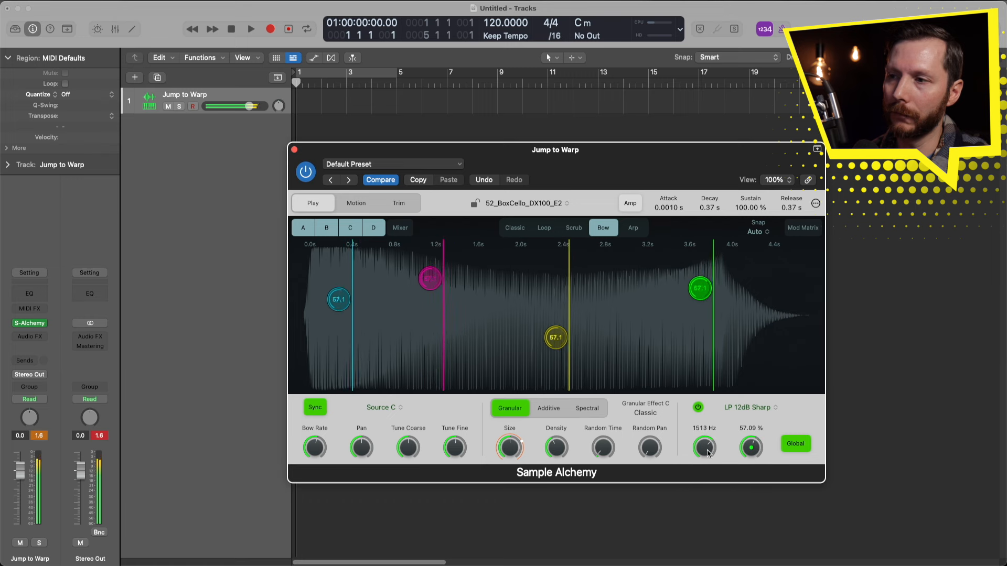
drag(704, 447, 704, 455)
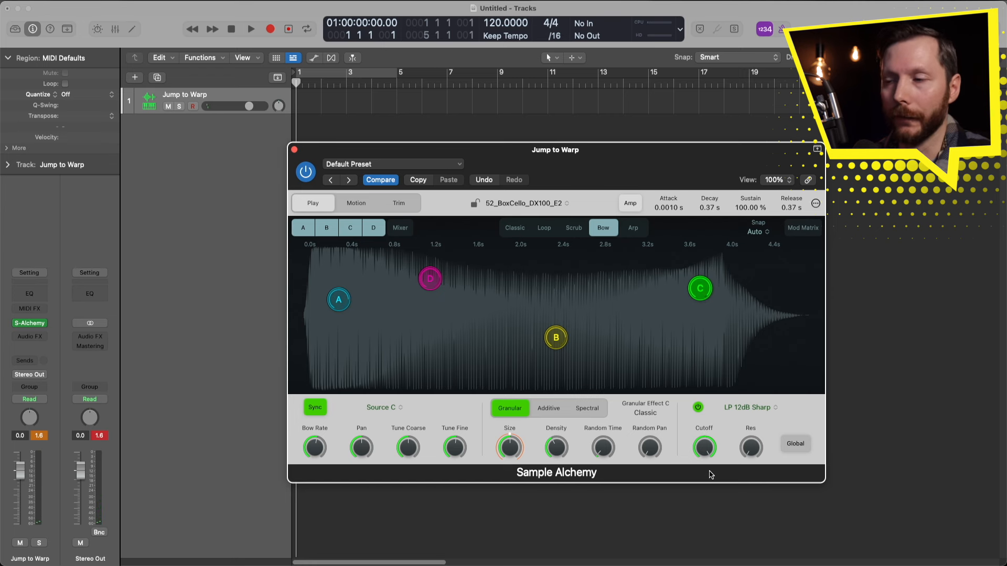
Step: Raise the Cutoff knob on source A's clean 12 dB low-pass filter
drag(704, 448, 703, 437)
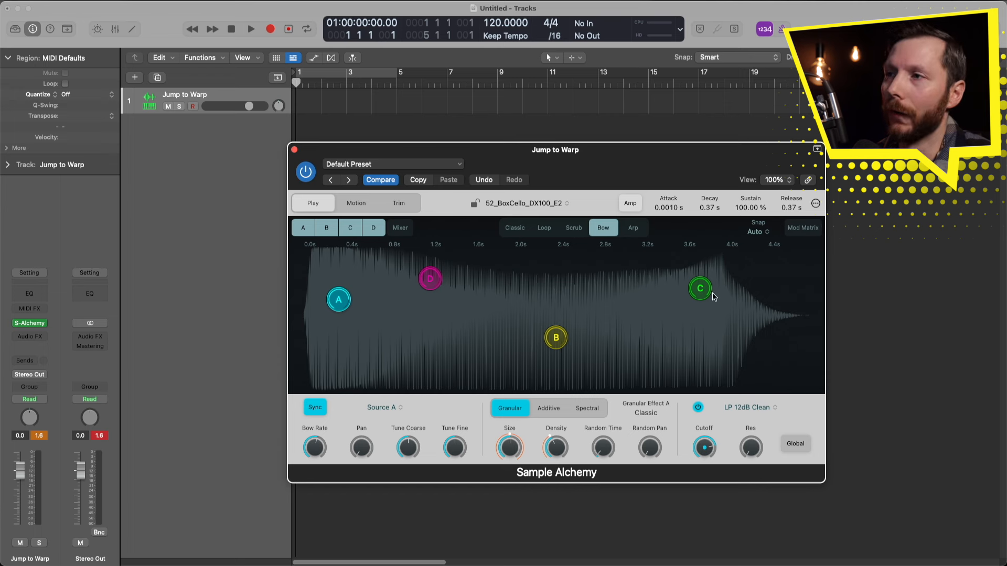
mouse_move(718, 208)
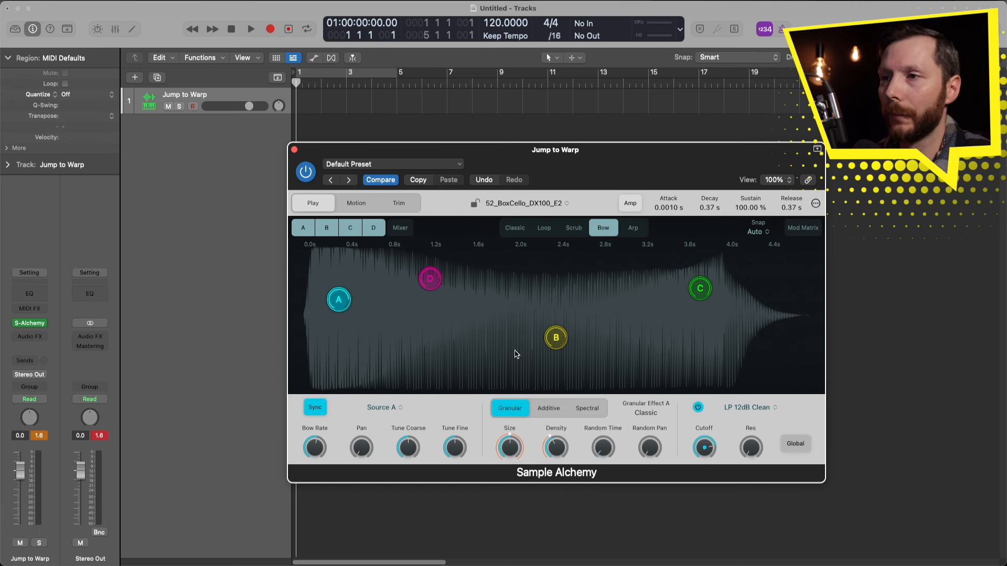
mouse_move(666, 241)
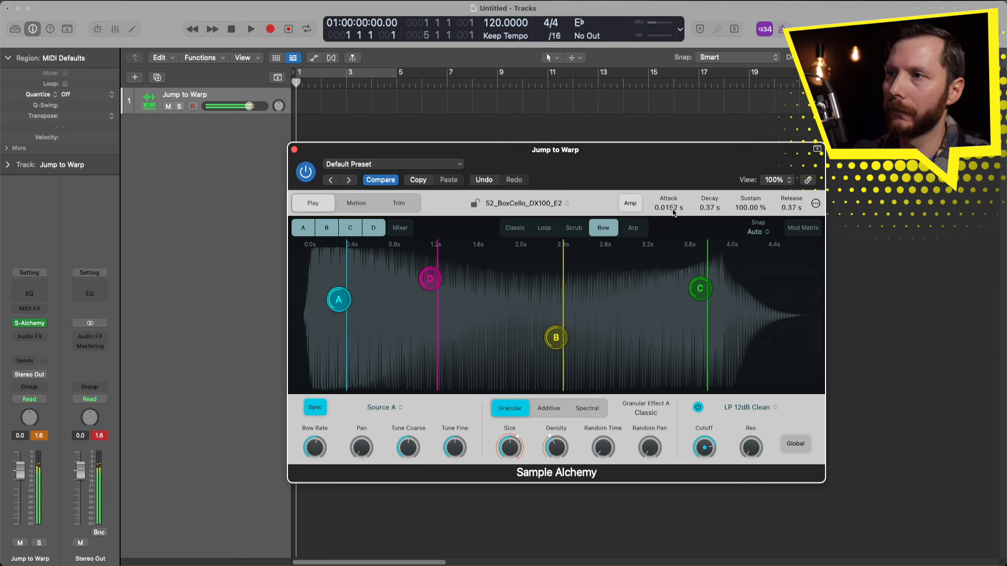
Step: Preview attack at 0.36 and 0.84 s, switch source A to Arp, then reset attack to 0.0 s
drag(667, 208, 668, 193)
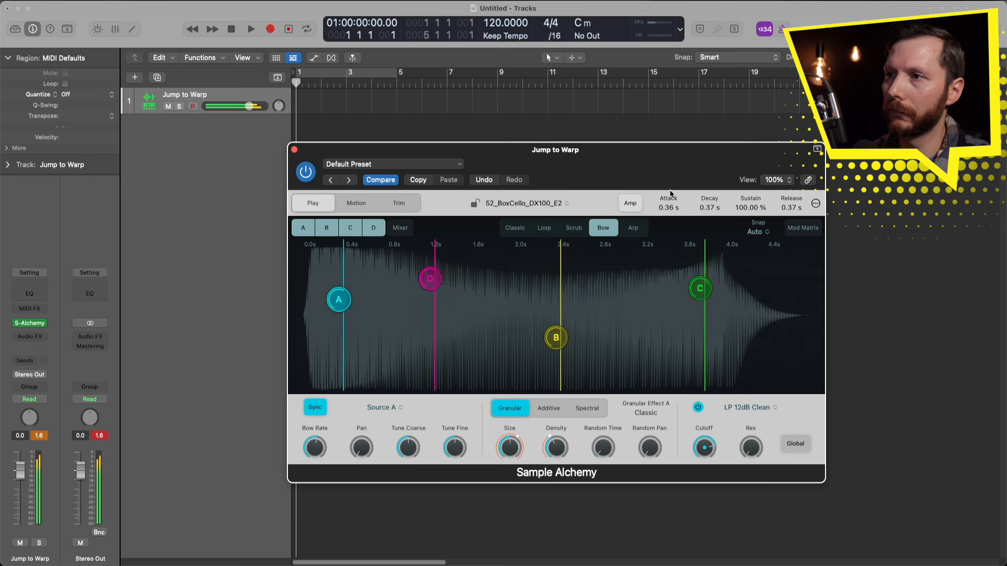
drag(667, 198, 667, 186)
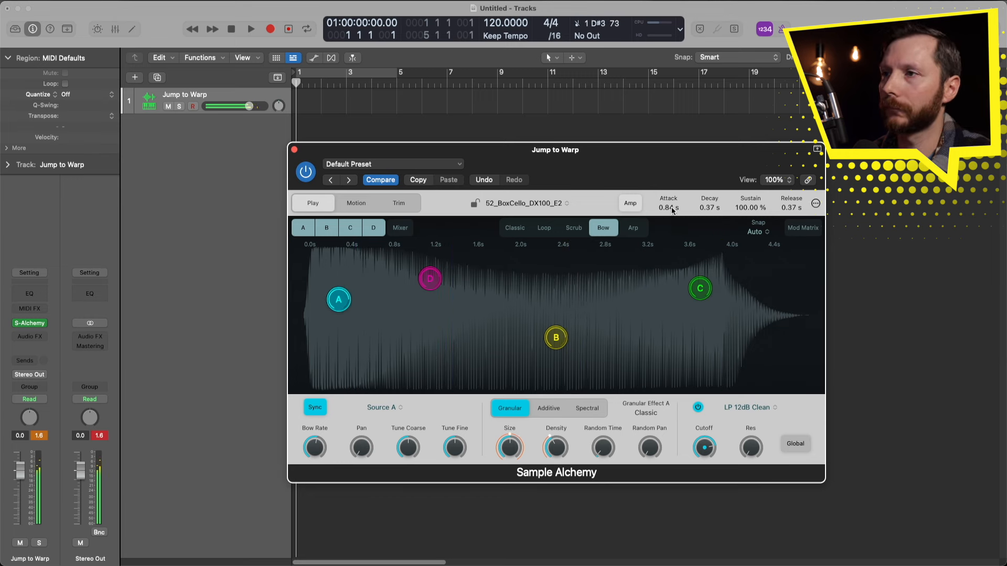
click(633, 228)
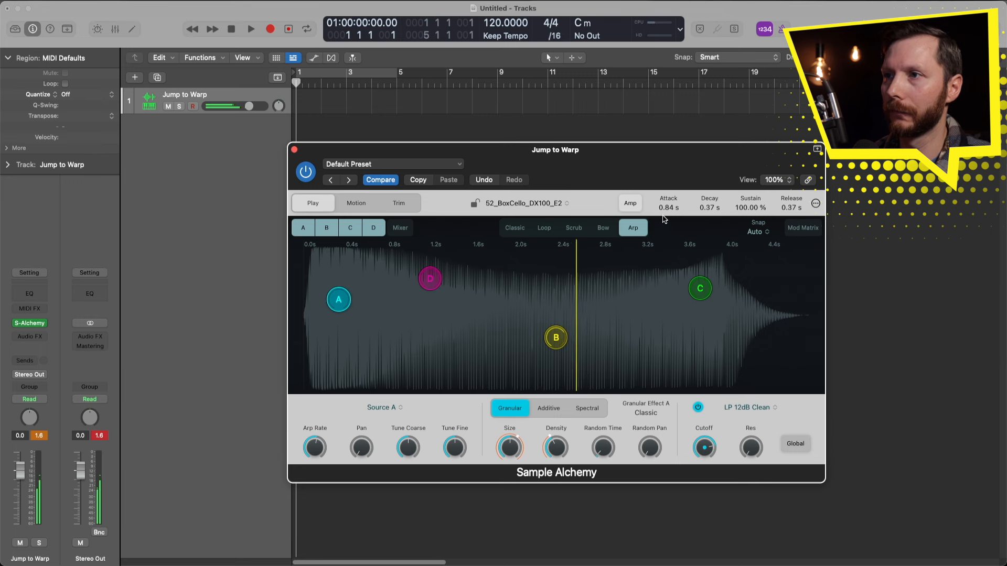
drag(668, 206, 668, 265)
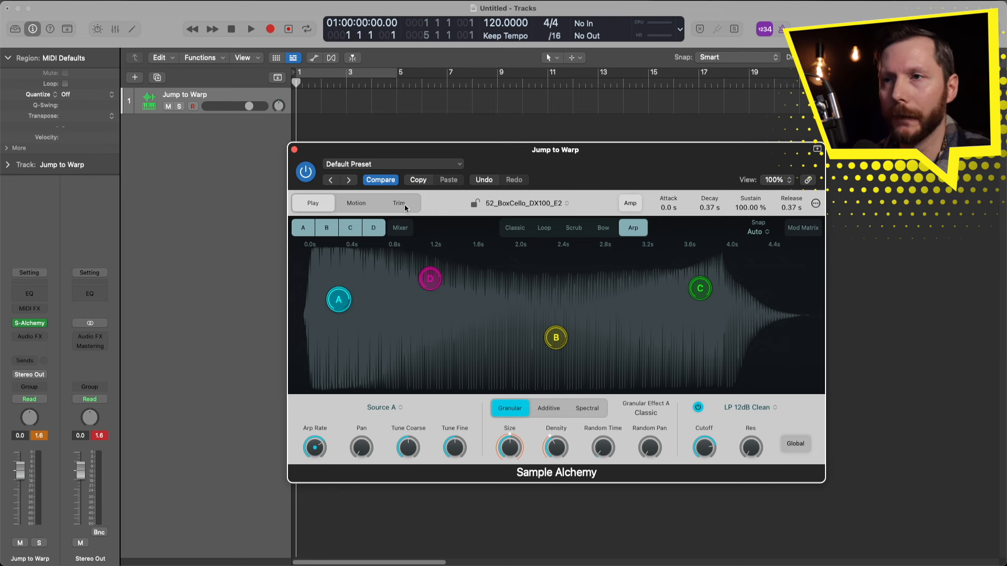
Step: Open the Trim view and test the sample end handle, pulling it to 1.2 s and back
click(398, 203)
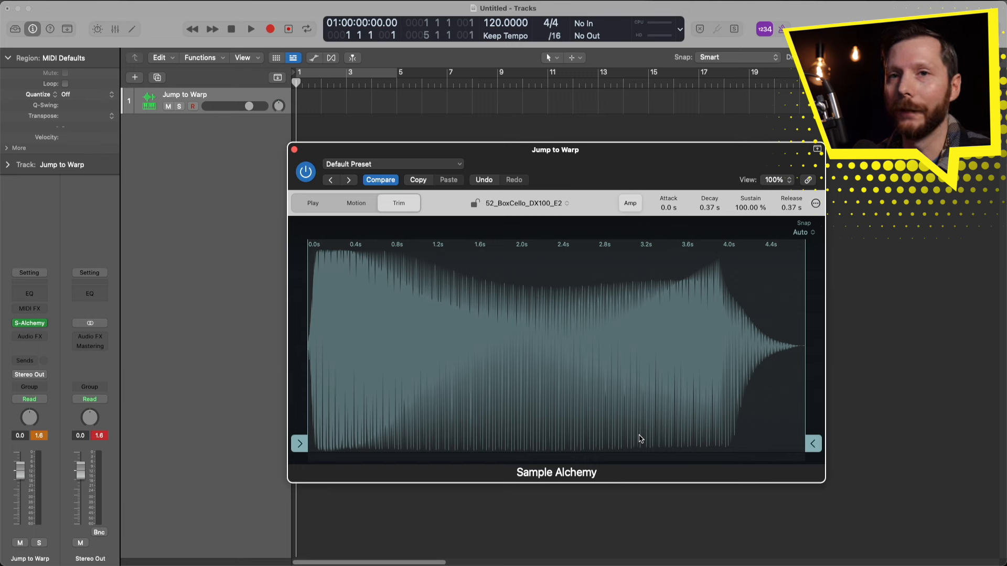
mouse_move(811, 449)
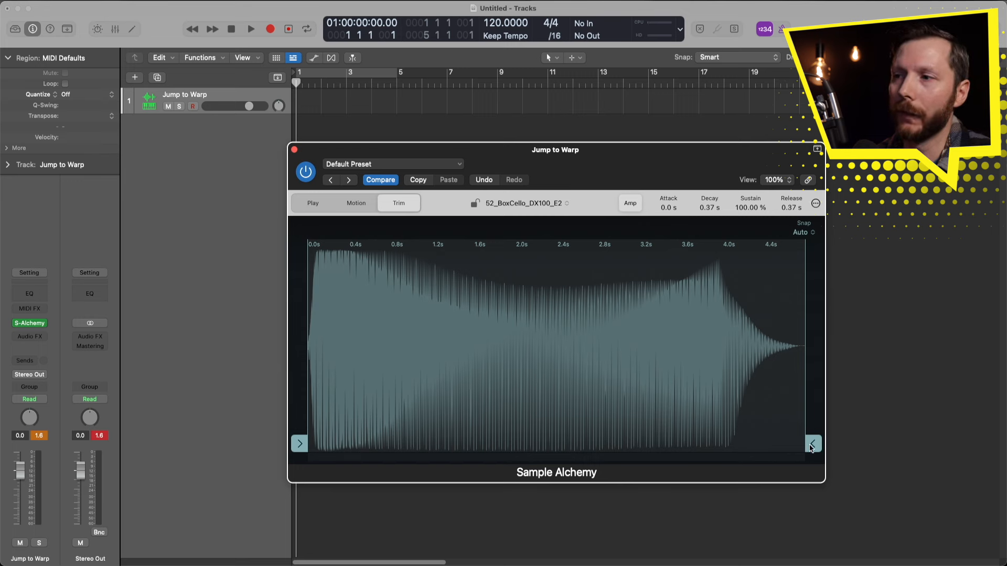
drag(813, 444, 472, 444)
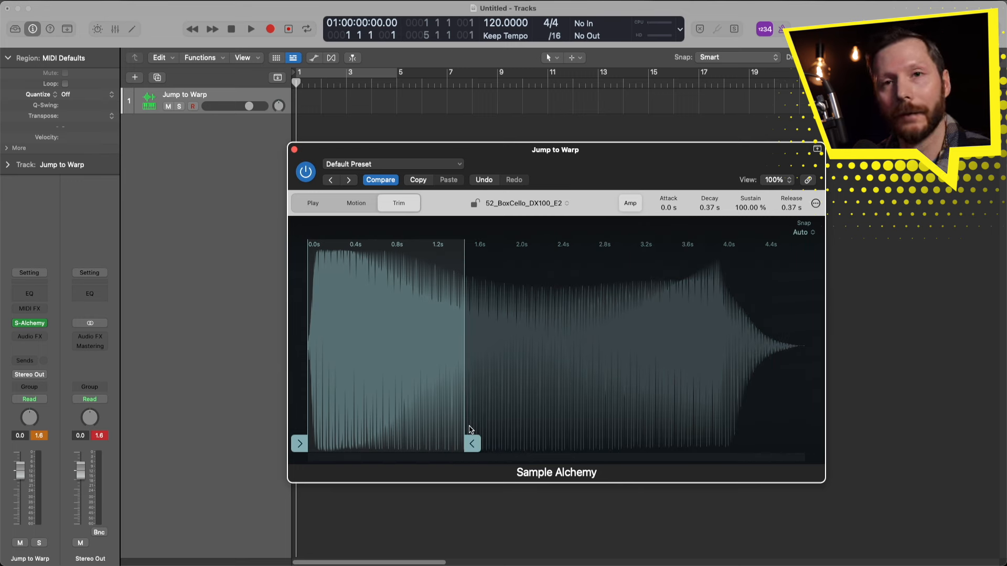
drag(472, 443, 812, 443)
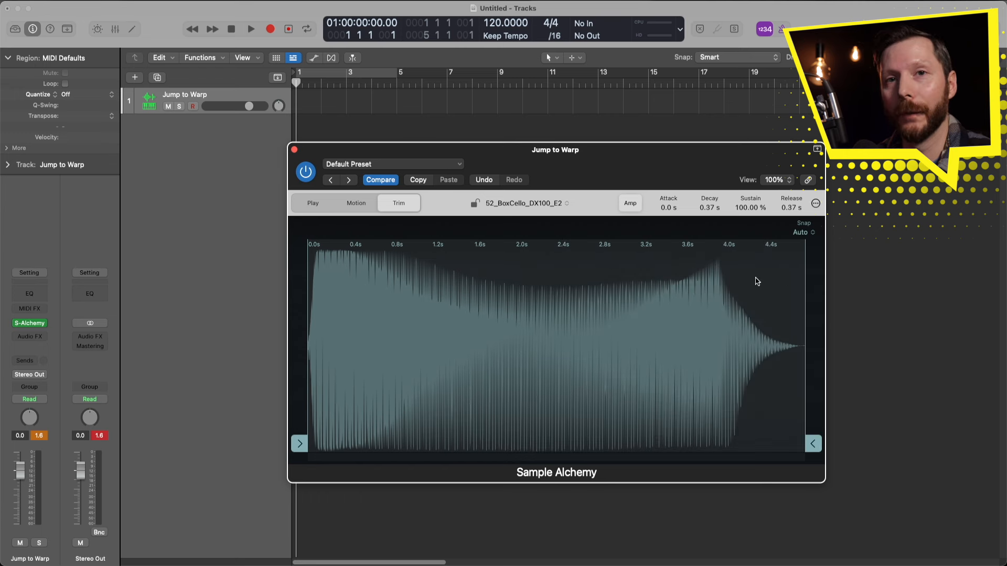
Step: Set trim snapping to Transients, test the end handle, and leave the sample at full length
click(803, 232)
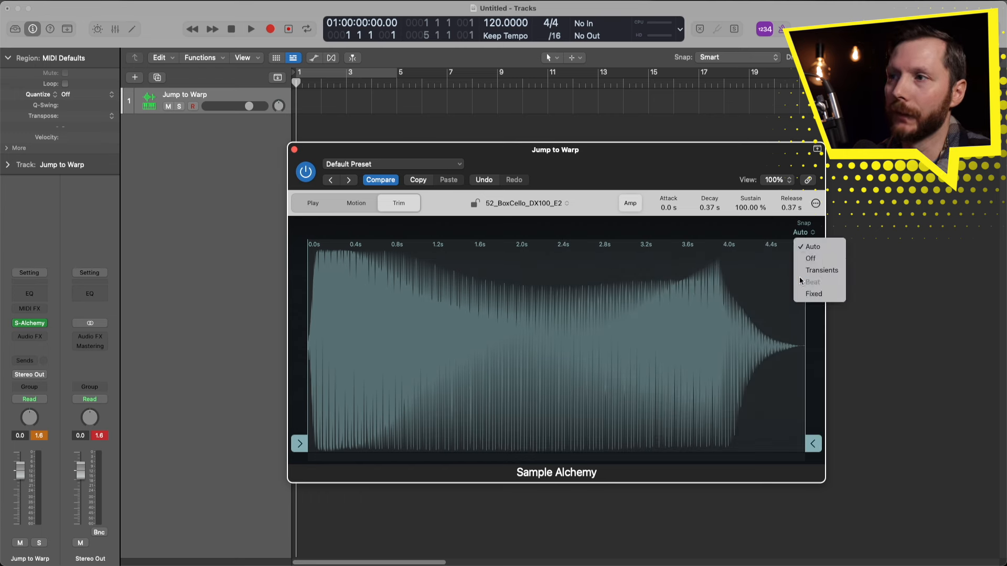
click(821, 270)
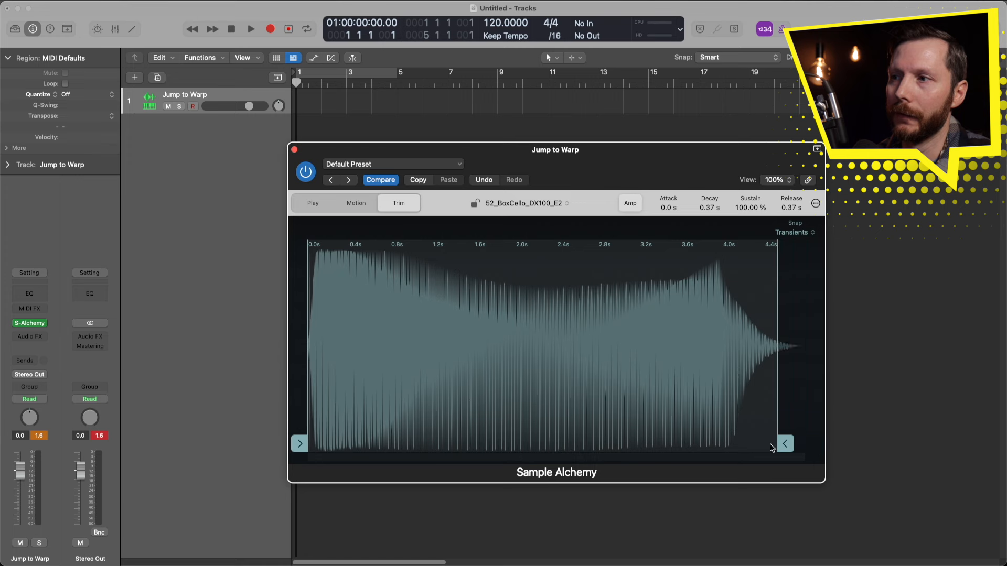
drag(785, 443, 424, 444)
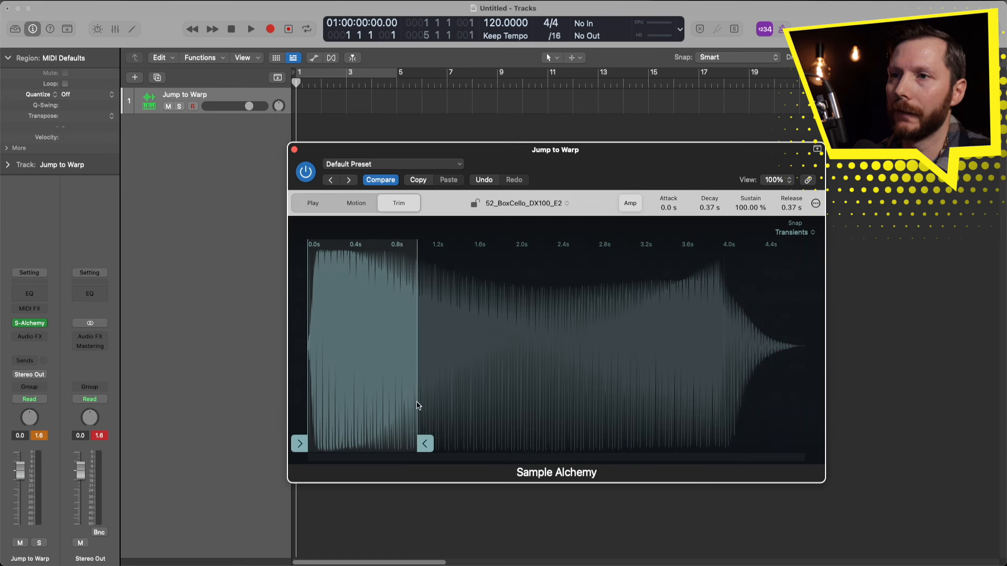
drag(426, 444, 636, 443)
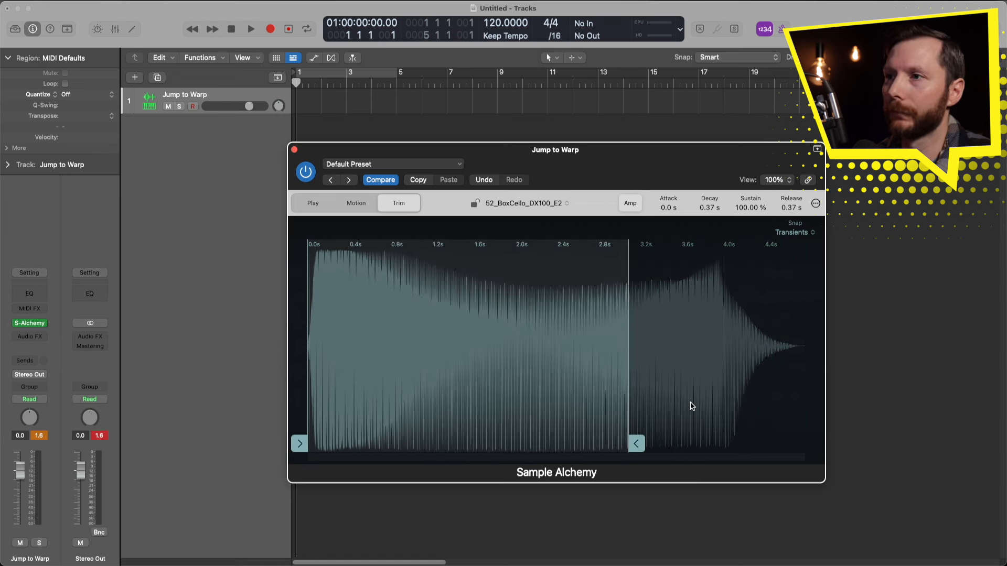
drag(636, 444, 813, 444)
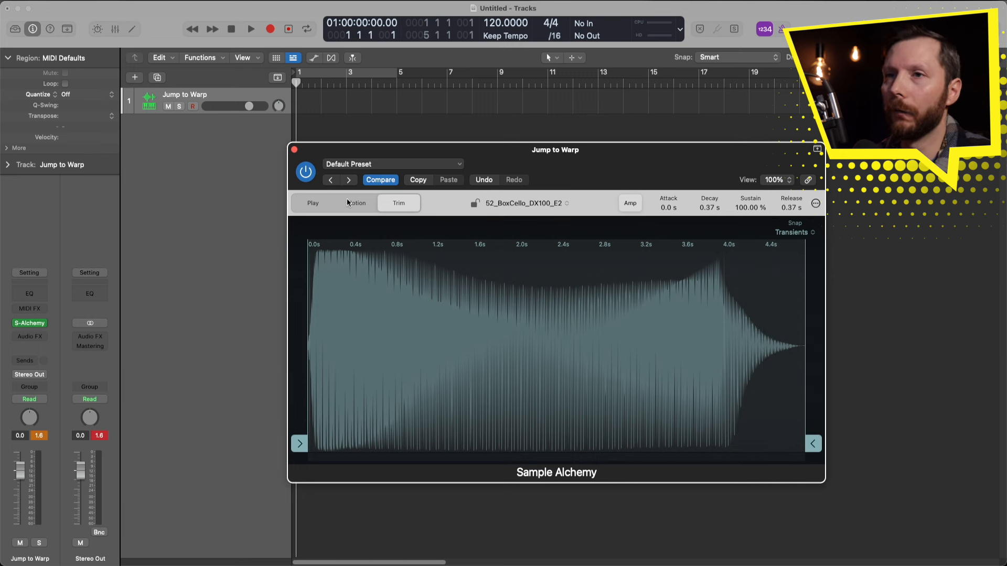
Step: Open the Motion view and record source D's handle moving across the waveform
click(356, 203)
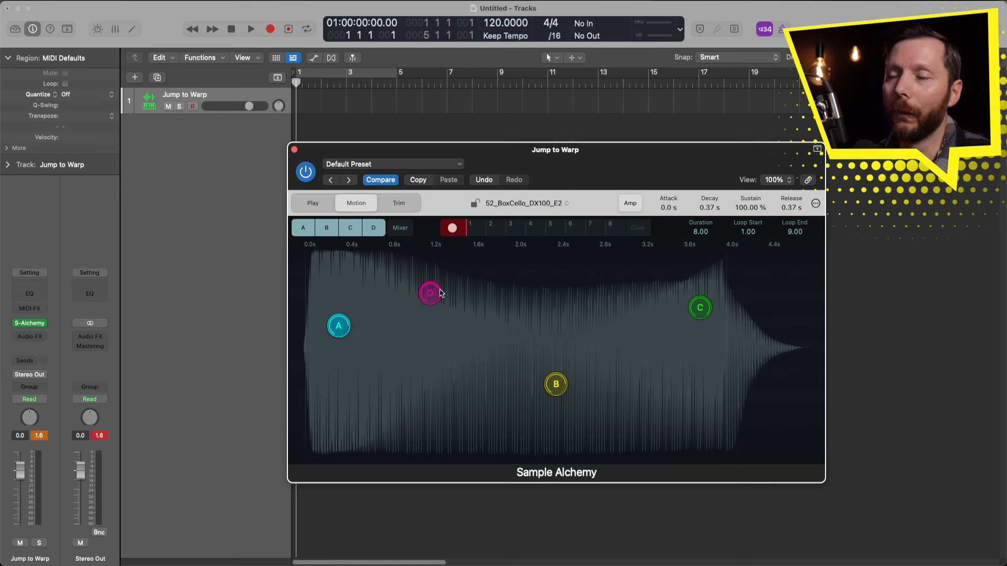
mouse_move(441, 324)
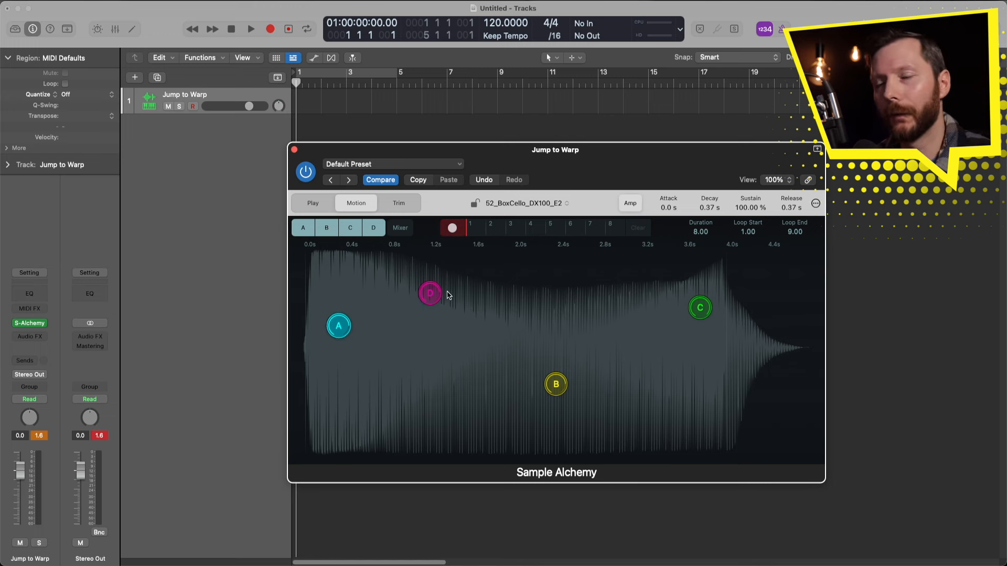
mouse_move(437, 313)
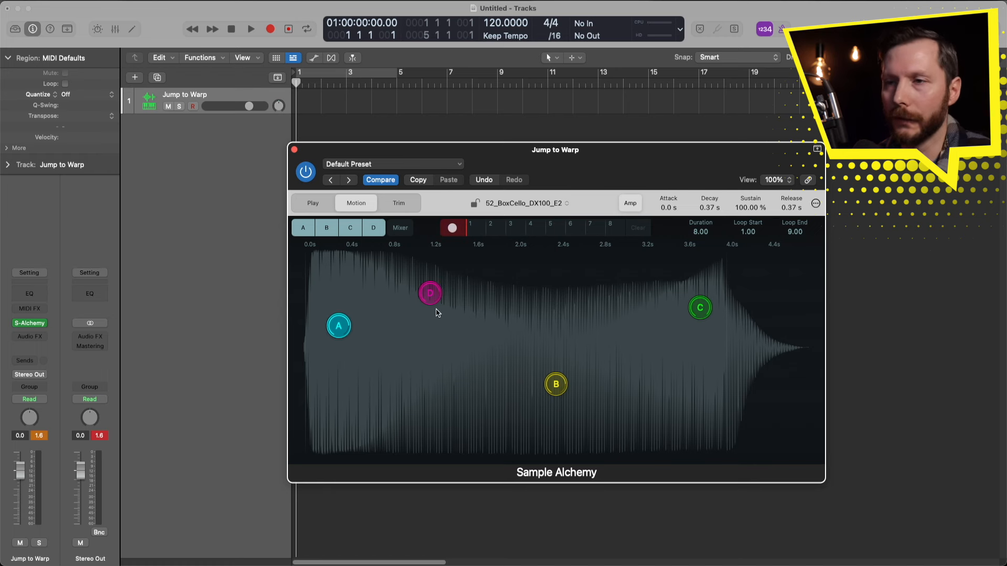
mouse_move(445, 287)
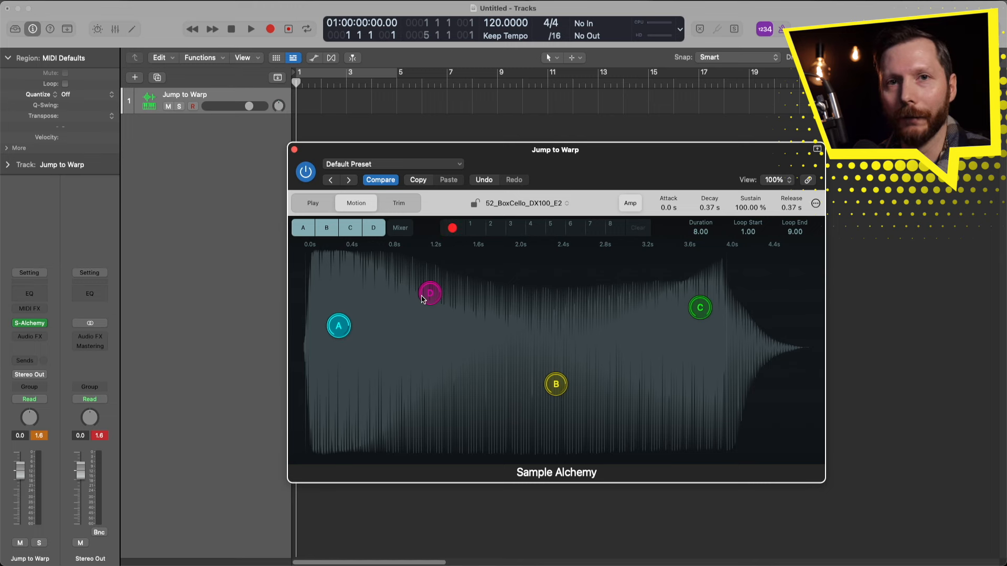
mouse_move(426, 297)
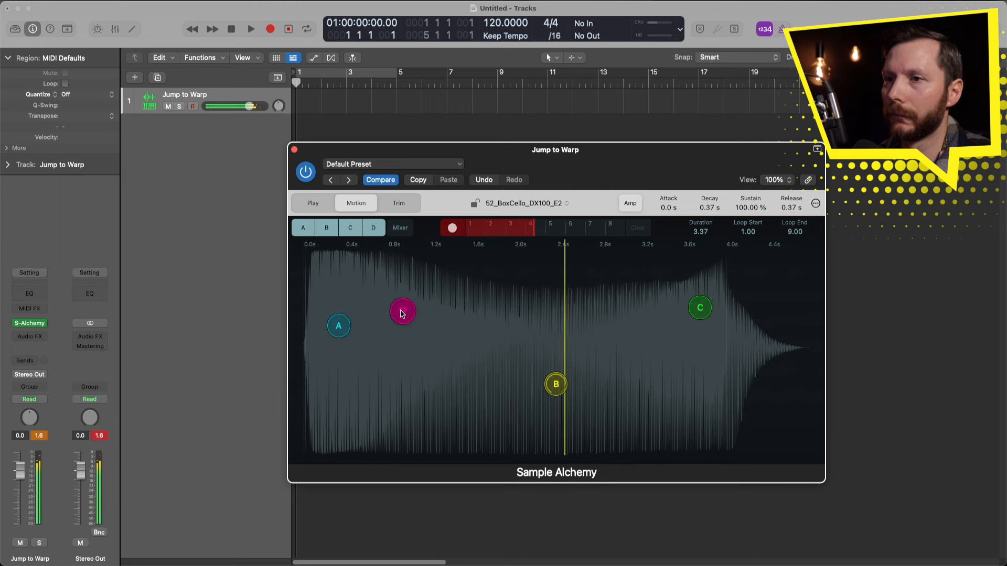
drag(402, 311, 441, 303)
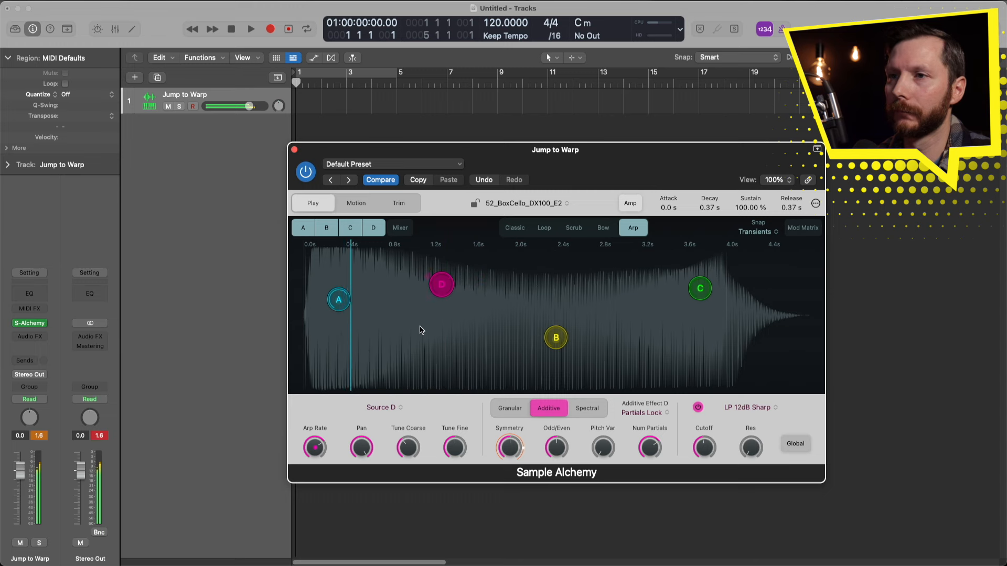
Step: Change source D's play mode from Arp to Bow
click(602, 227)
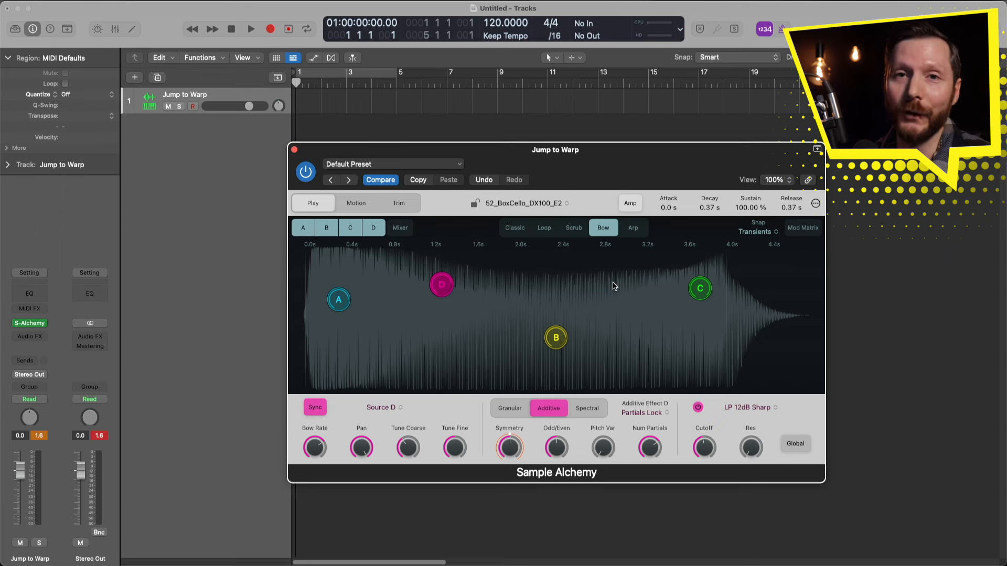
mouse_move(560, 258)
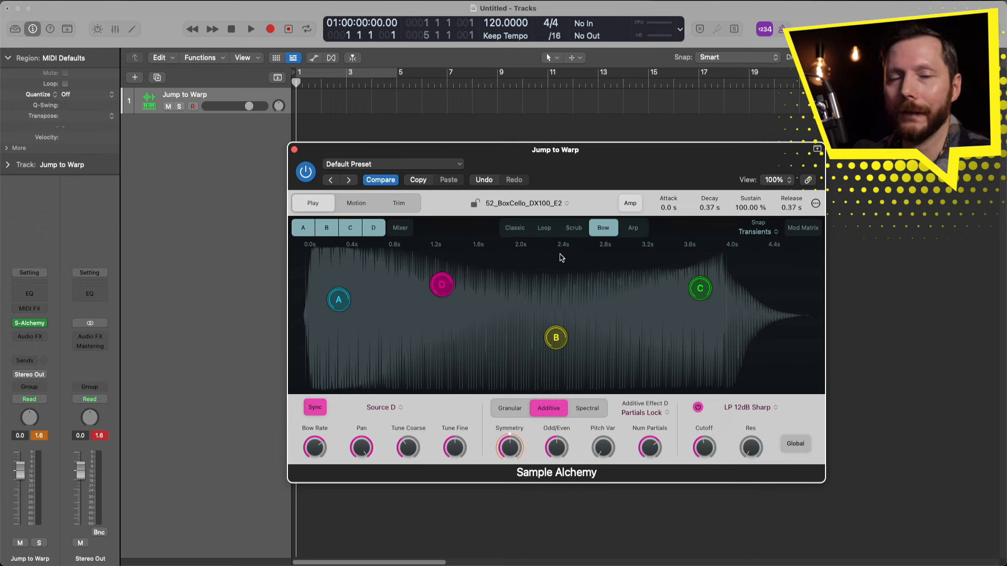